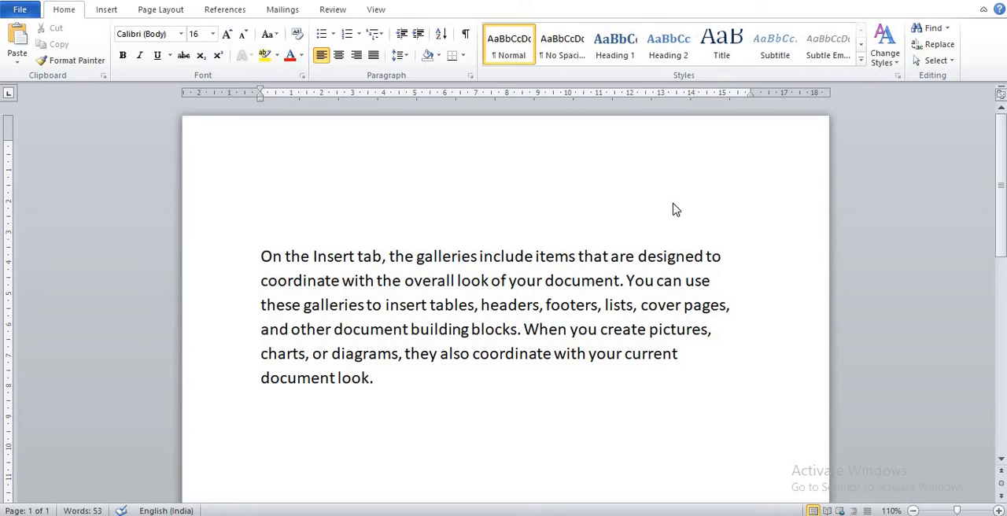
mouse_move(648, 234)
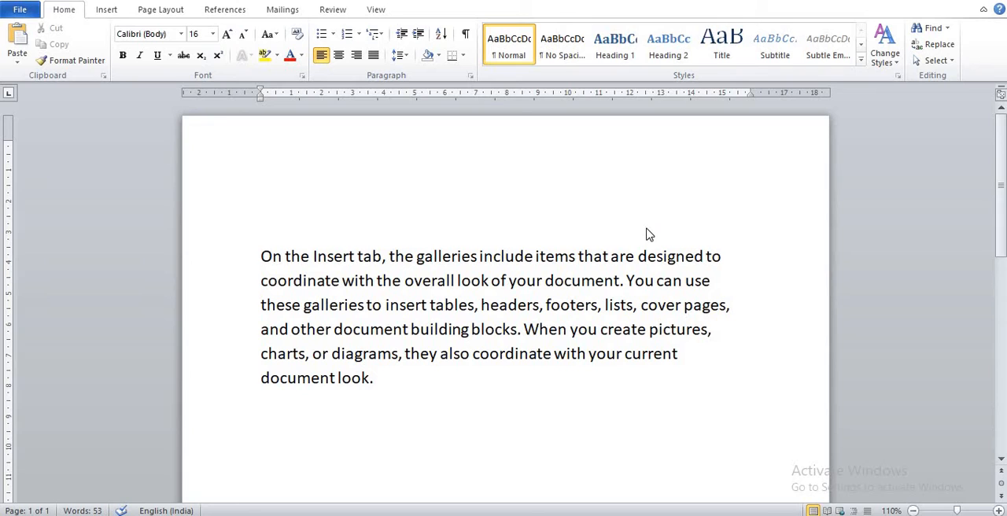
mouse_move(610, 255)
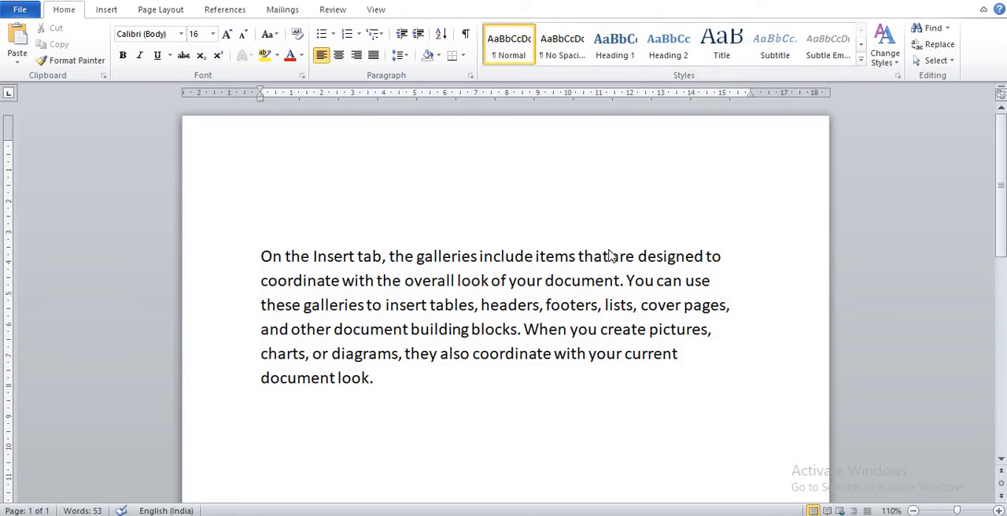
mouse_move(605, 255)
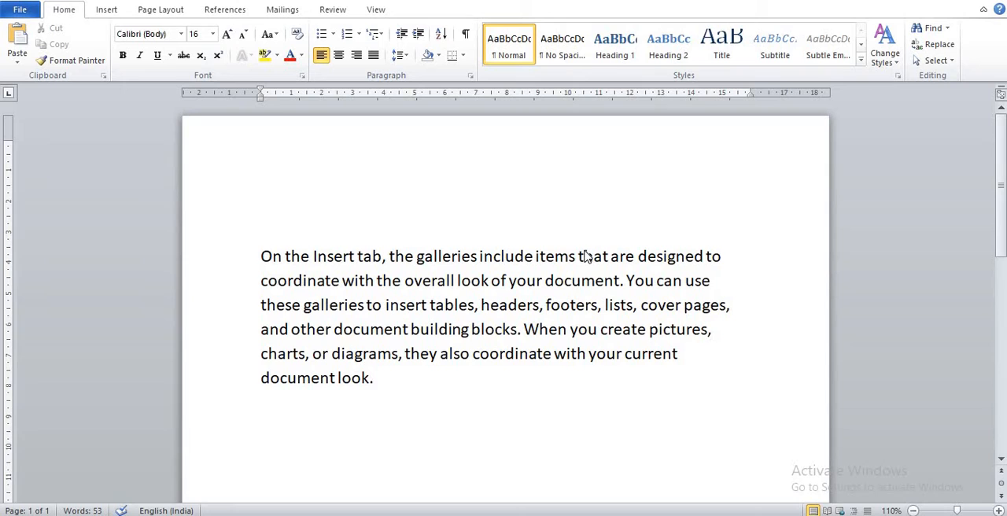
mouse_move(442, 291)
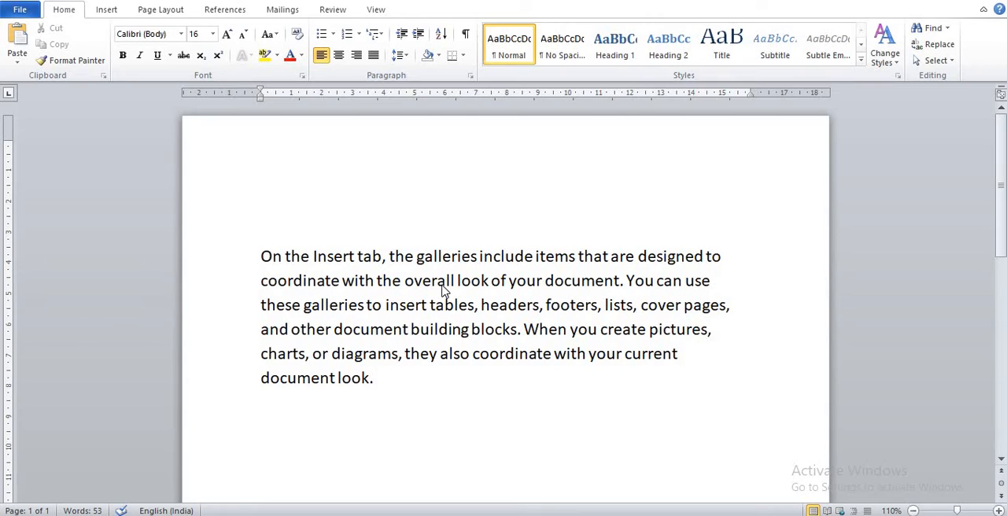
mouse_move(437, 293)
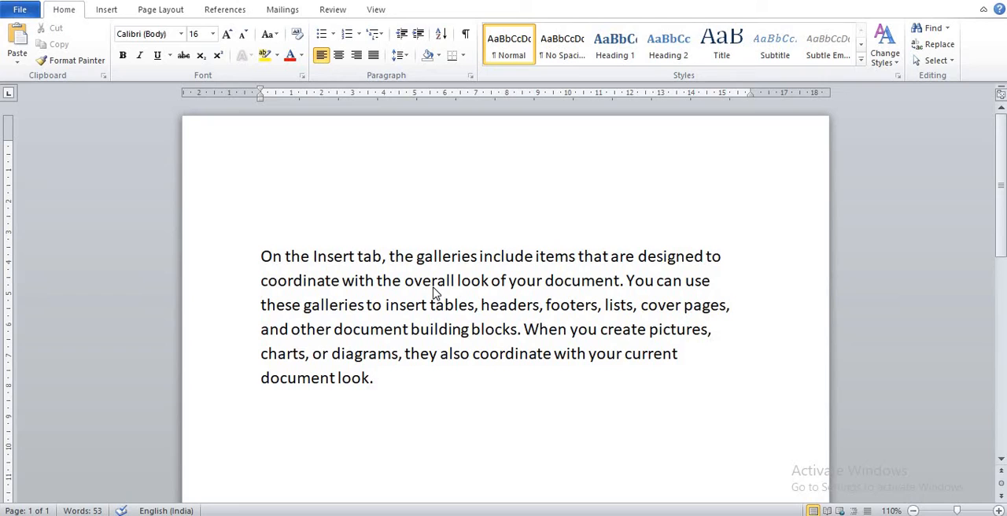
mouse_move(409, 321)
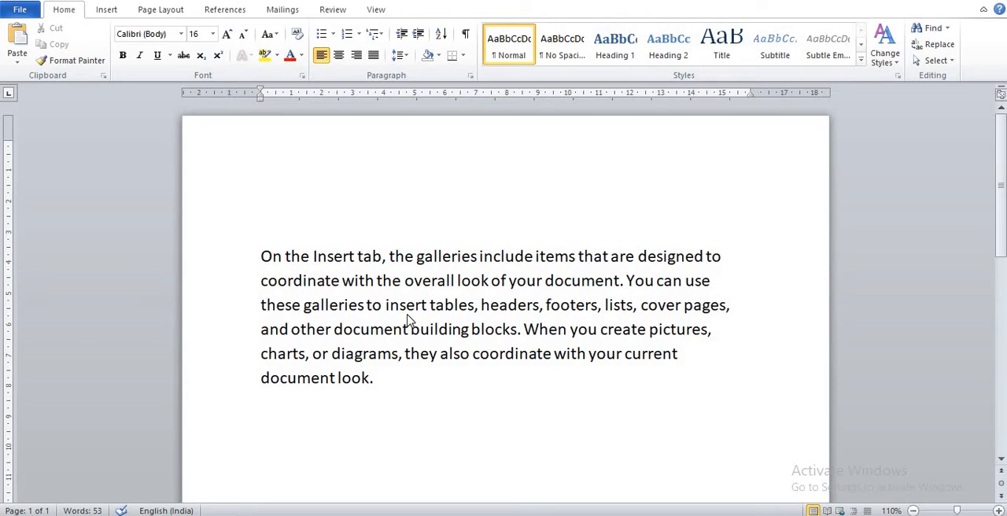
mouse_move(359, 362)
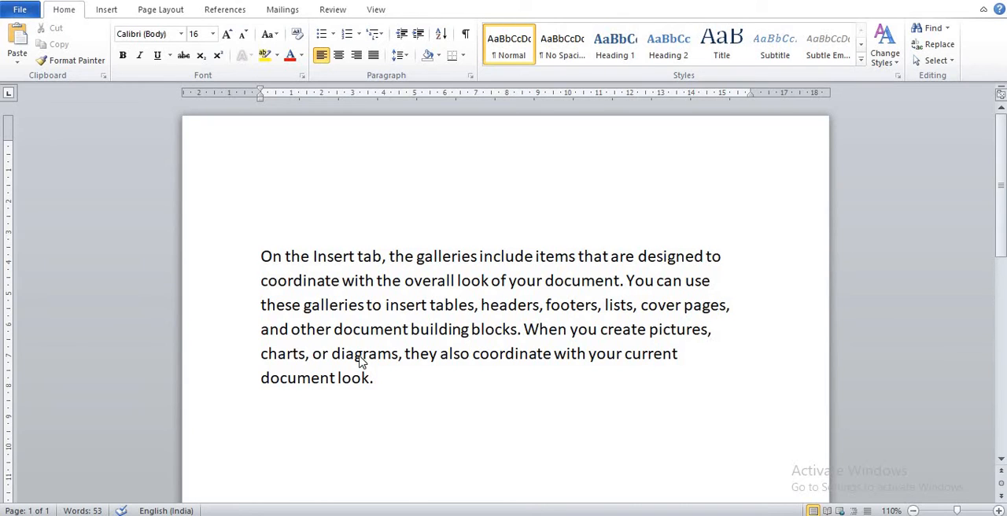
mouse_move(416, 350)
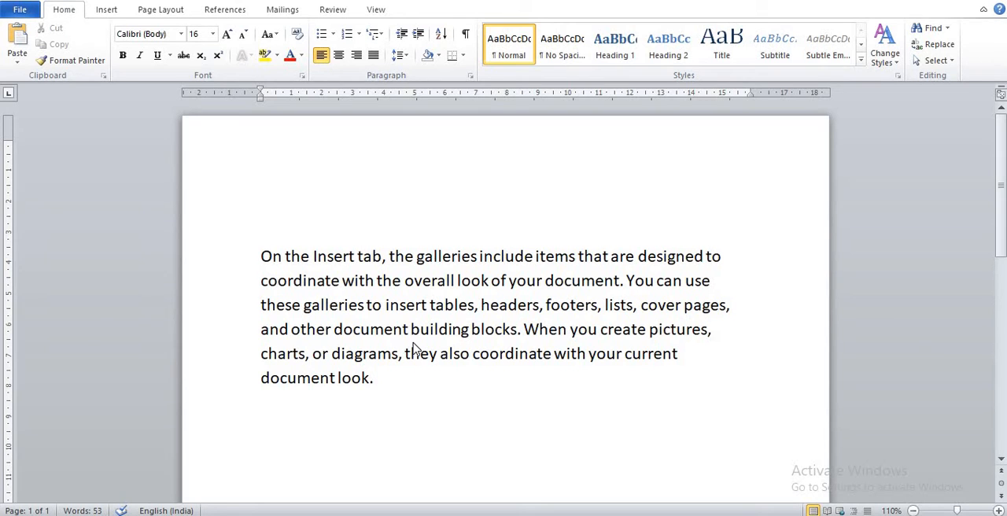
mouse_move(401, 321)
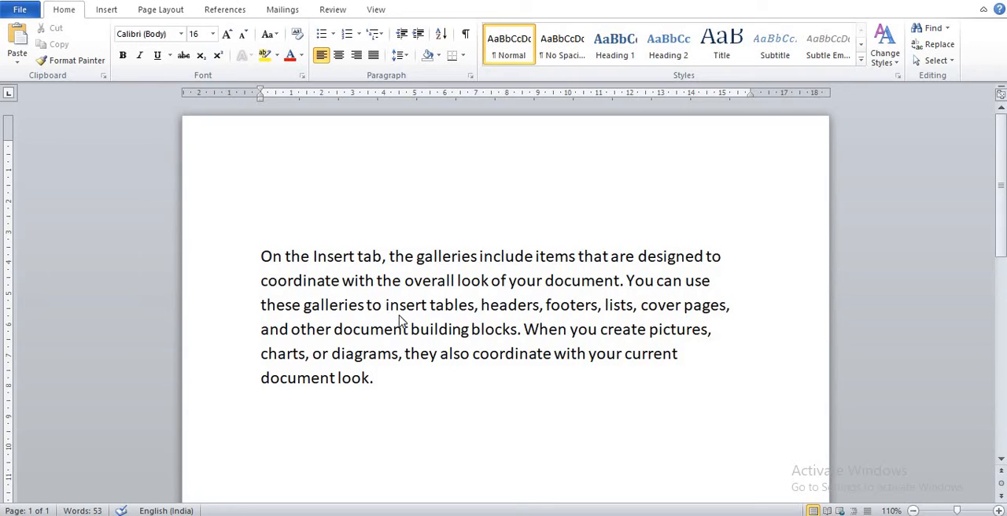
mouse_move(343, 323)
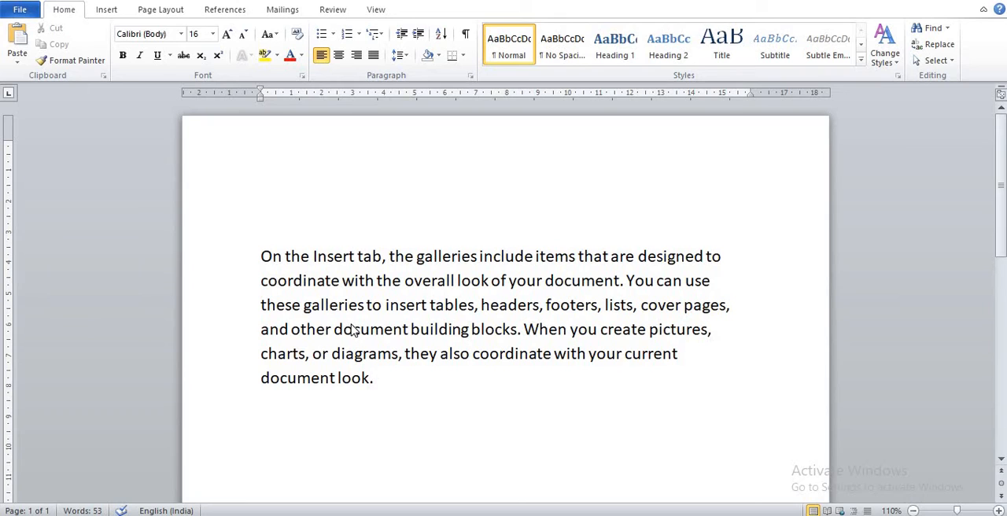
mouse_move(354, 332)
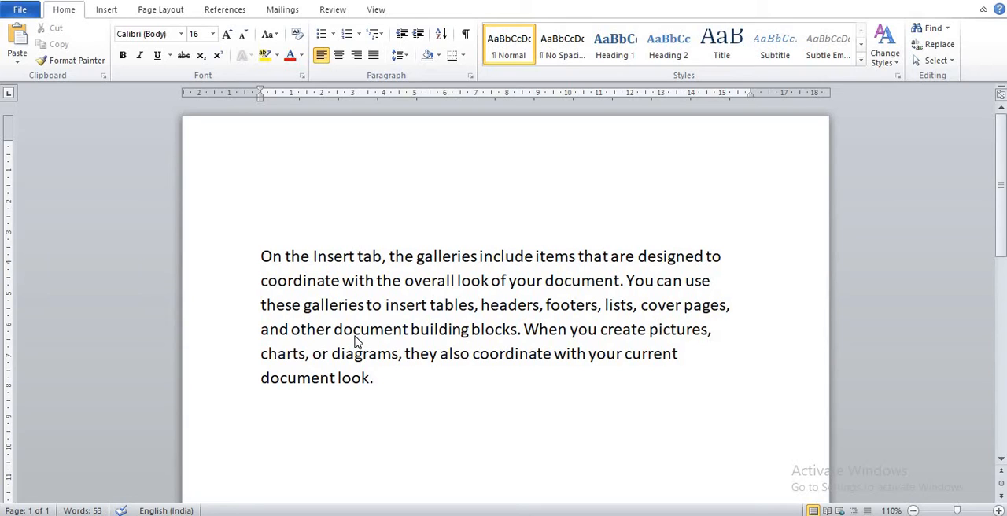
mouse_move(353, 344)
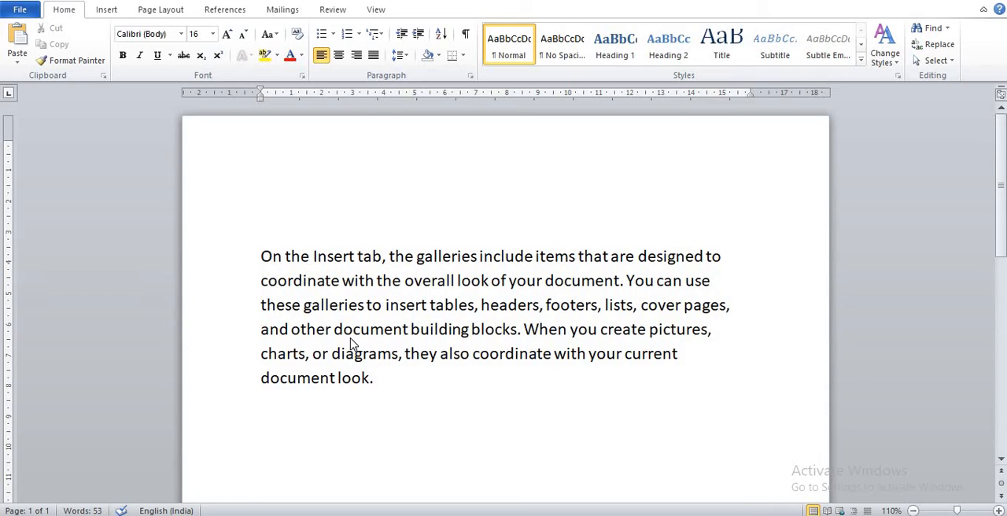
mouse_move(208, 229)
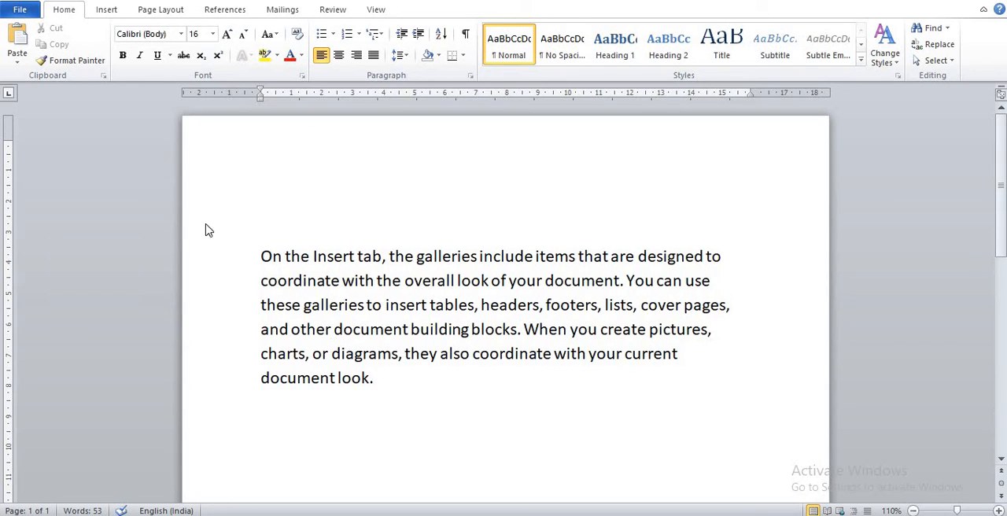
mouse_move(283, 10)
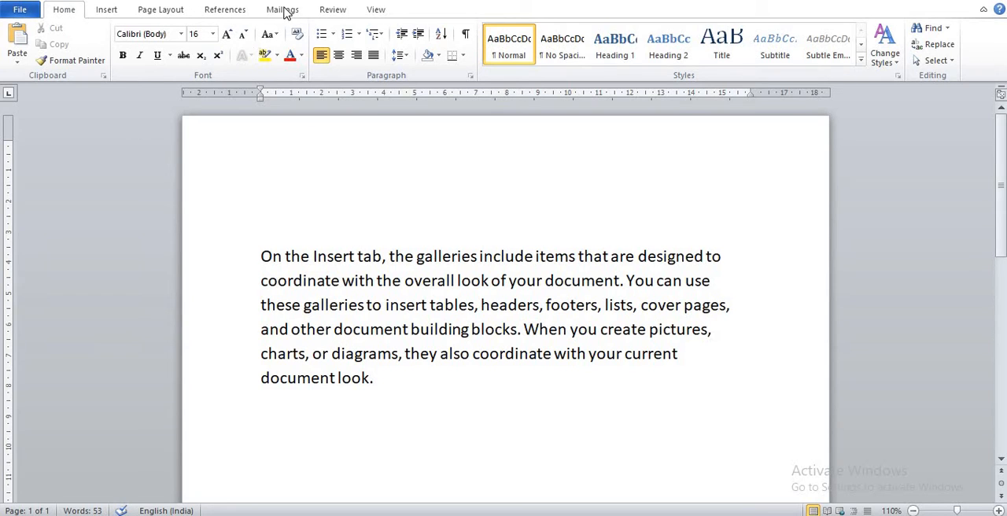
Show the Mailings ribbon and list the Start Mail Merge document types.
click(282, 10)
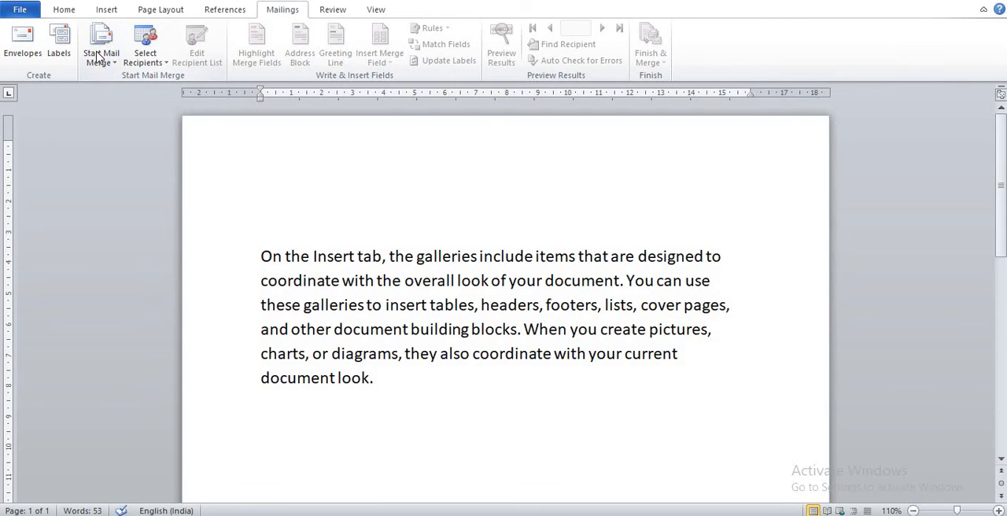
mouse_move(101, 44)
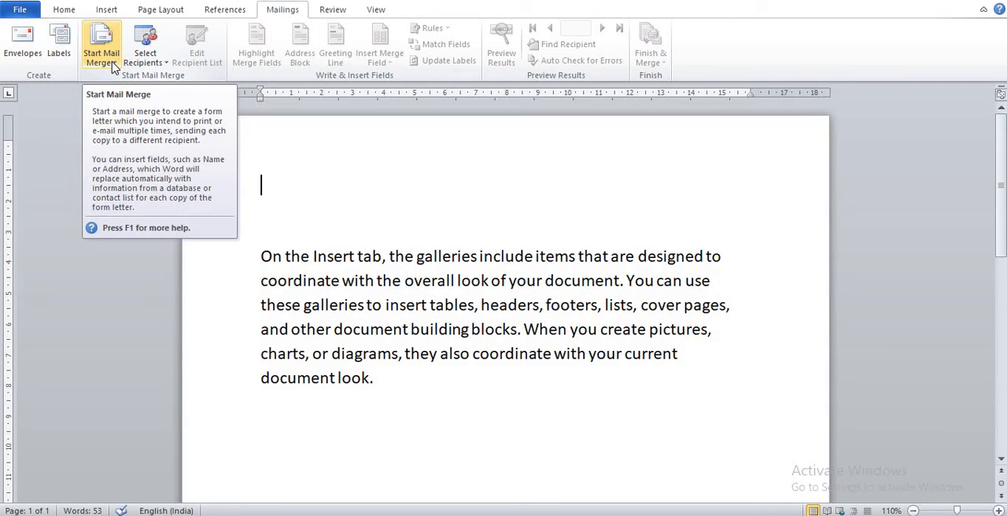
click(101, 44)
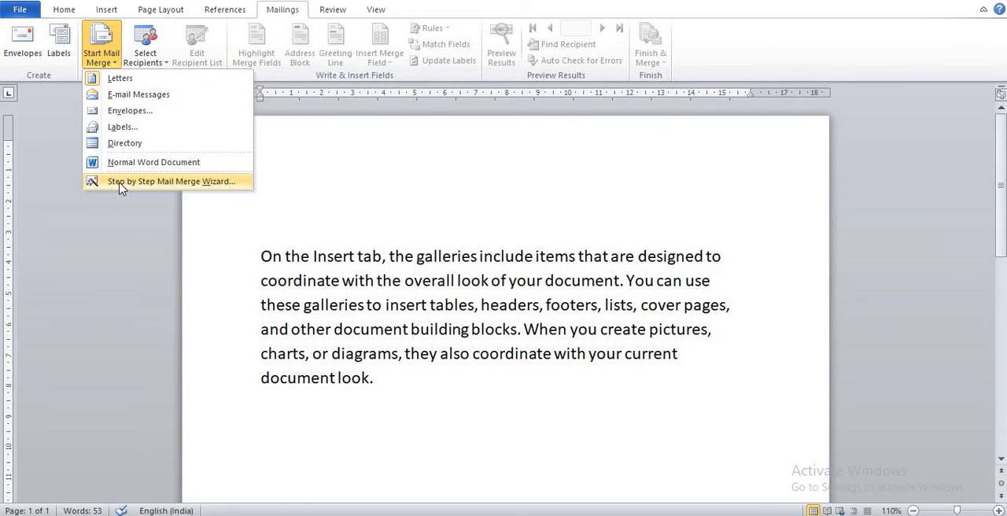
mouse_move(160, 190)
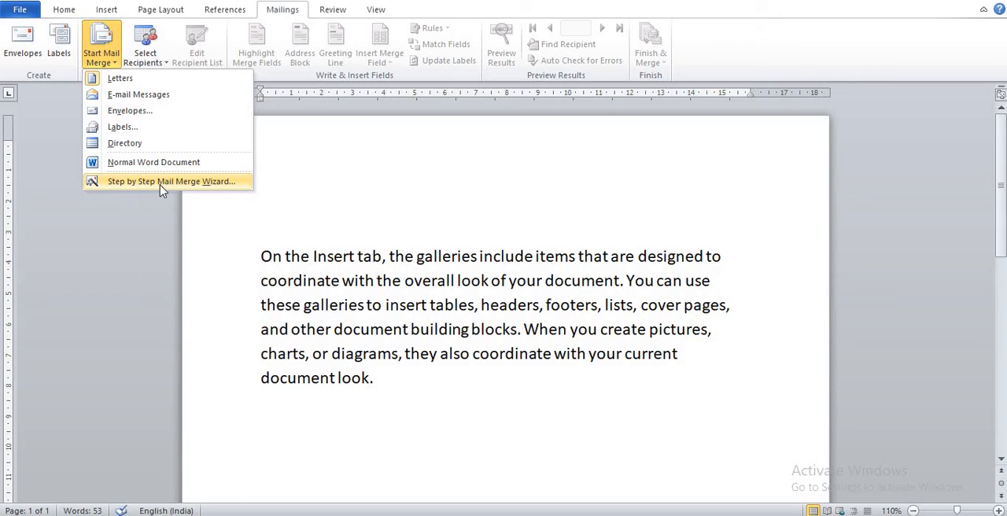
mouse_move(207, 190)
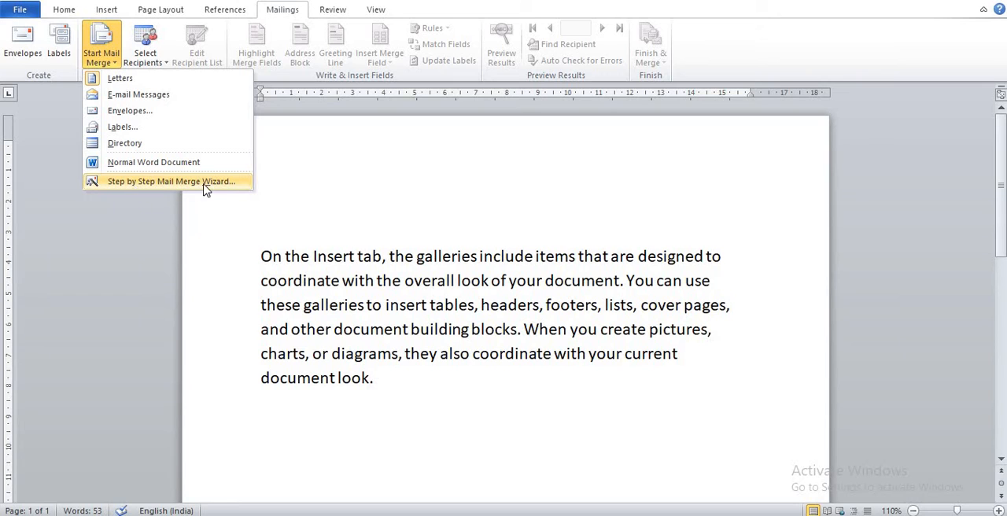
mouse_move(211, 187)
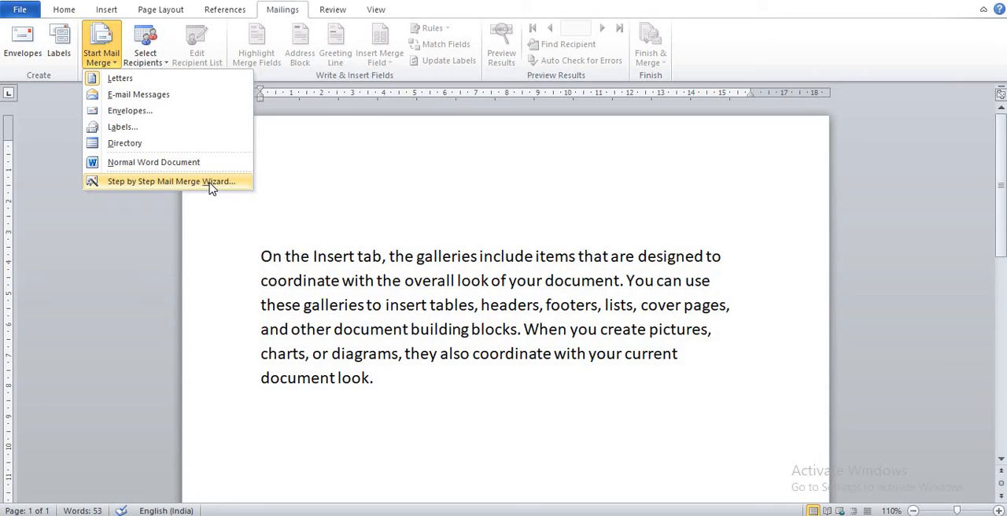
Launch the Step by Step Mail Merge Wizard with Letters as the document type.
click(171, 181)
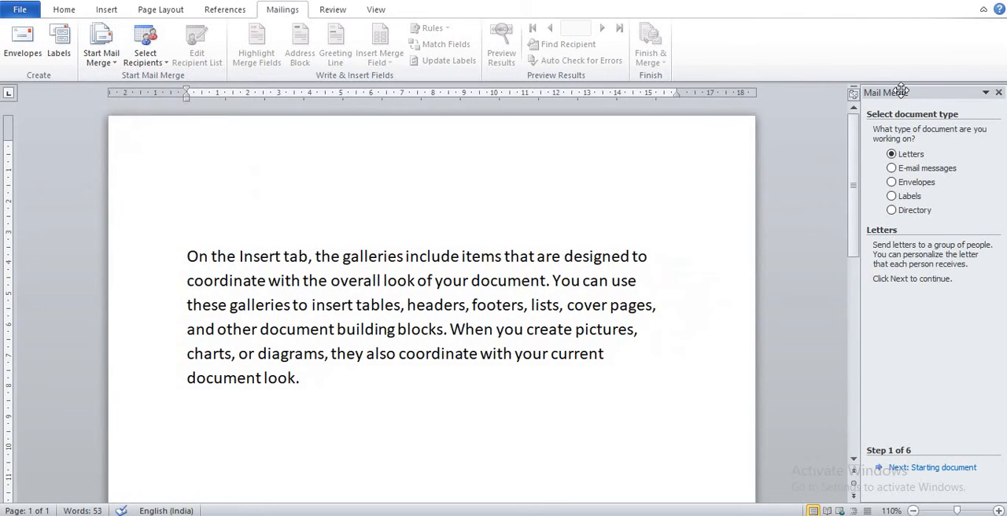
mouse_move(915, 165)
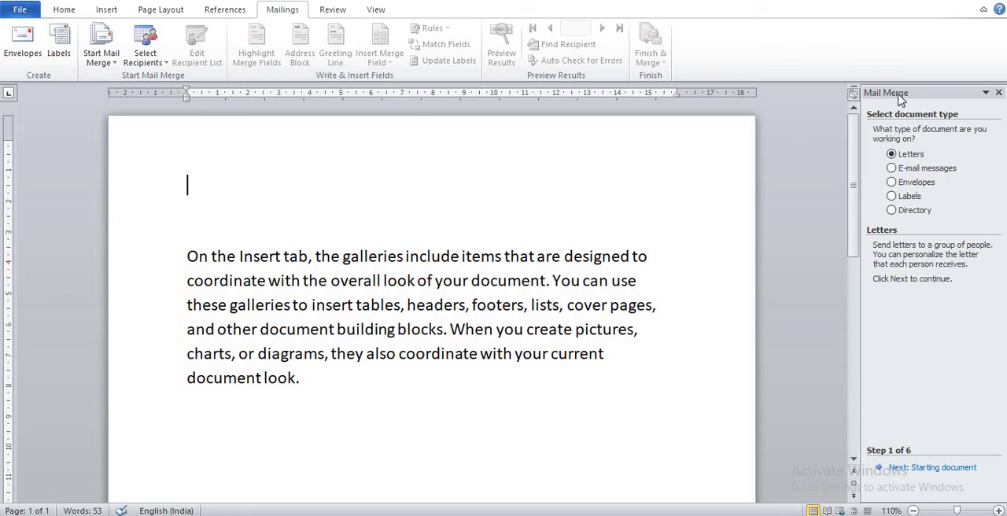
mouse_move(716, 166)
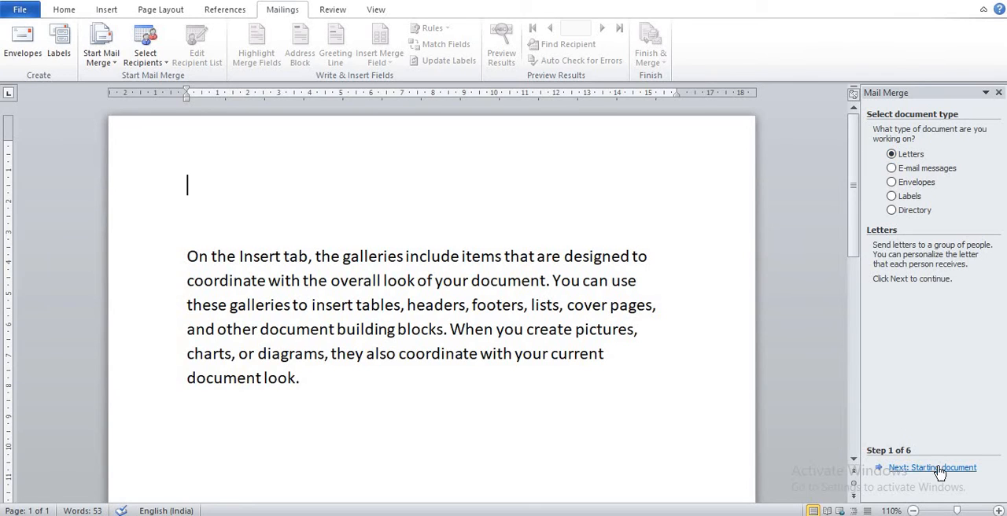
mouse_move(950, 472)
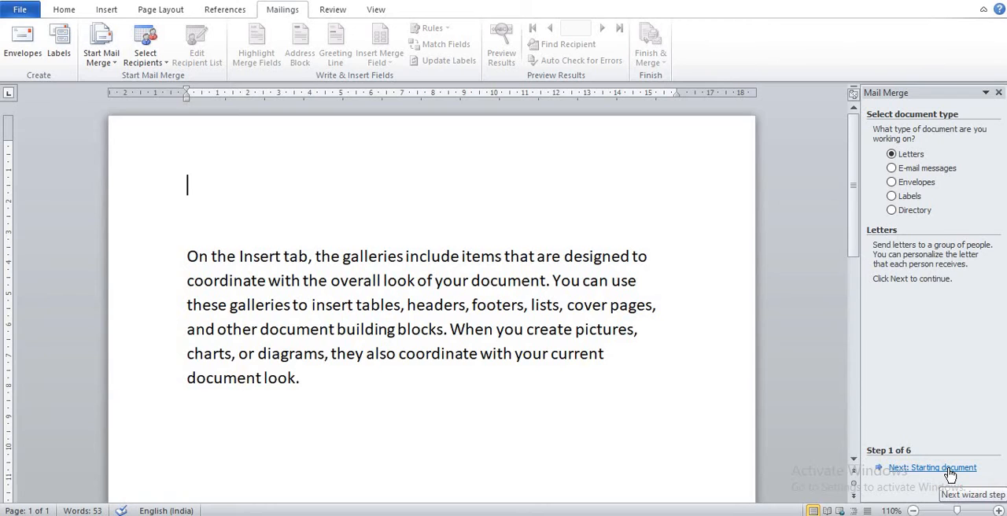
Advance to step 2 and base the letters on the current document.
click(932, 467)
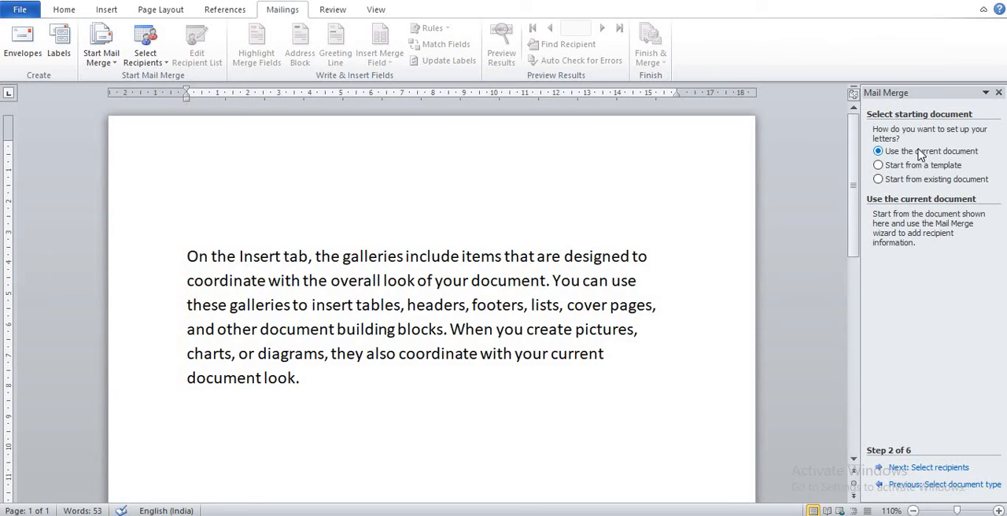
click(187, 186)
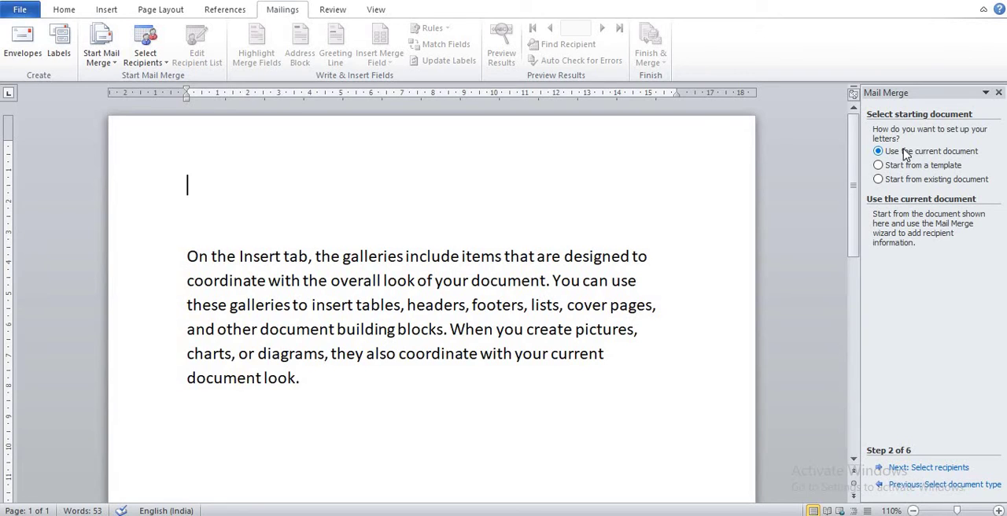
mouse_move(965, 156)
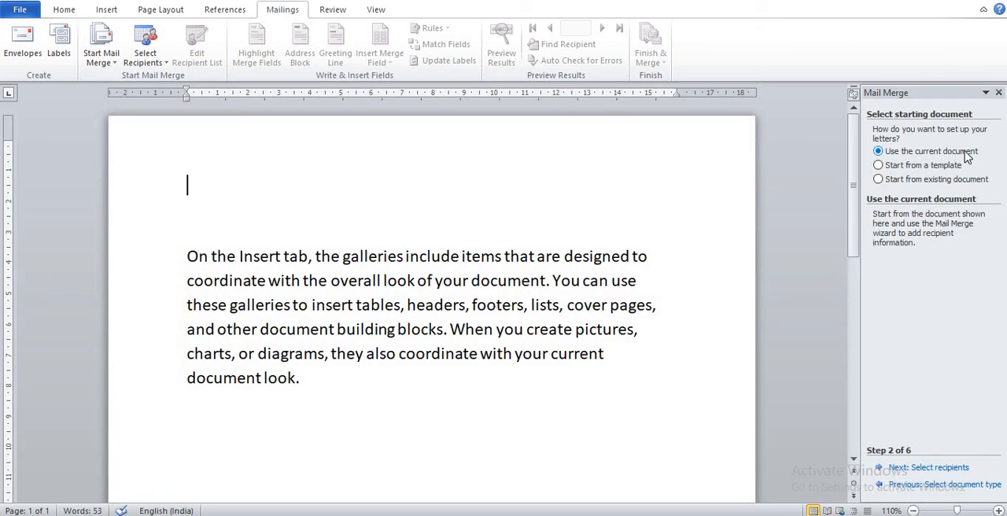
mouse_move(157, 274)
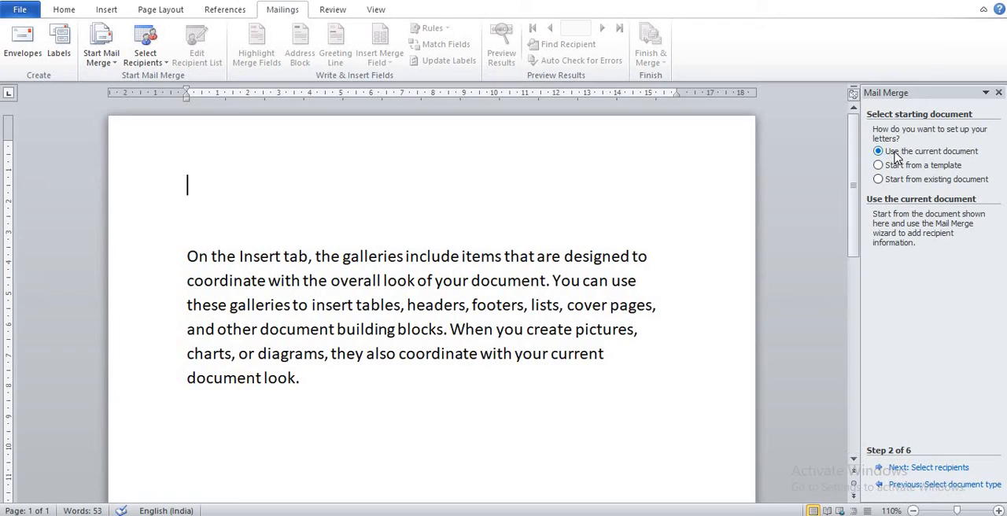
mouse_move(968, 158)
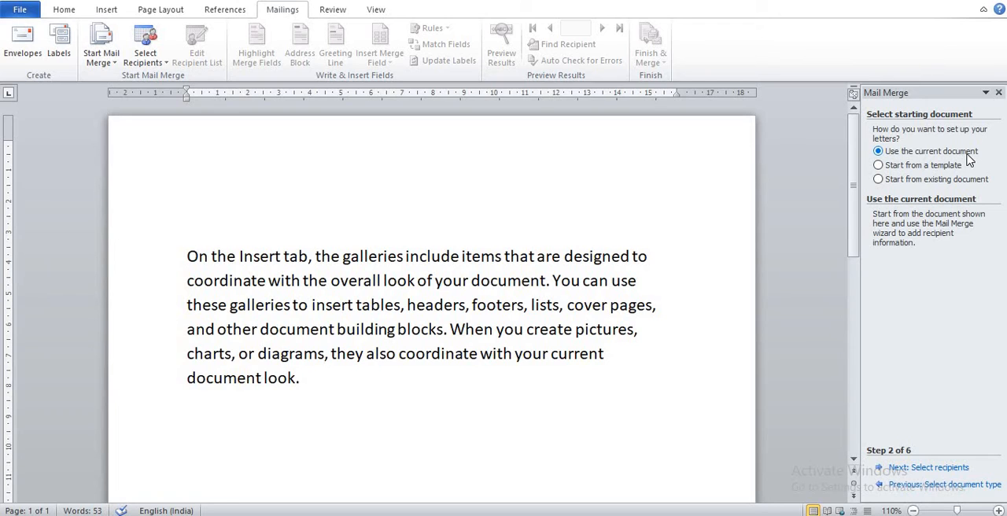
mouse_move(900, 195)
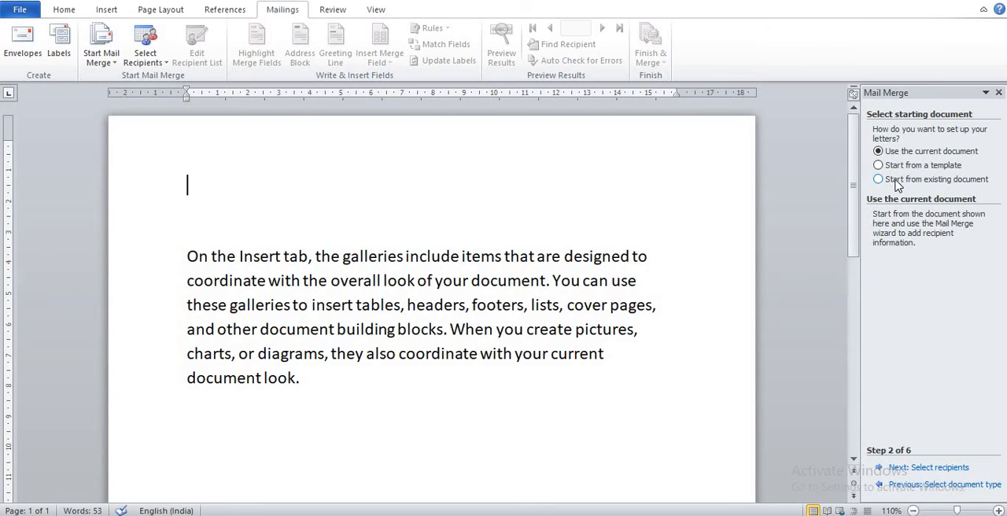
mouse_move(947, 181)
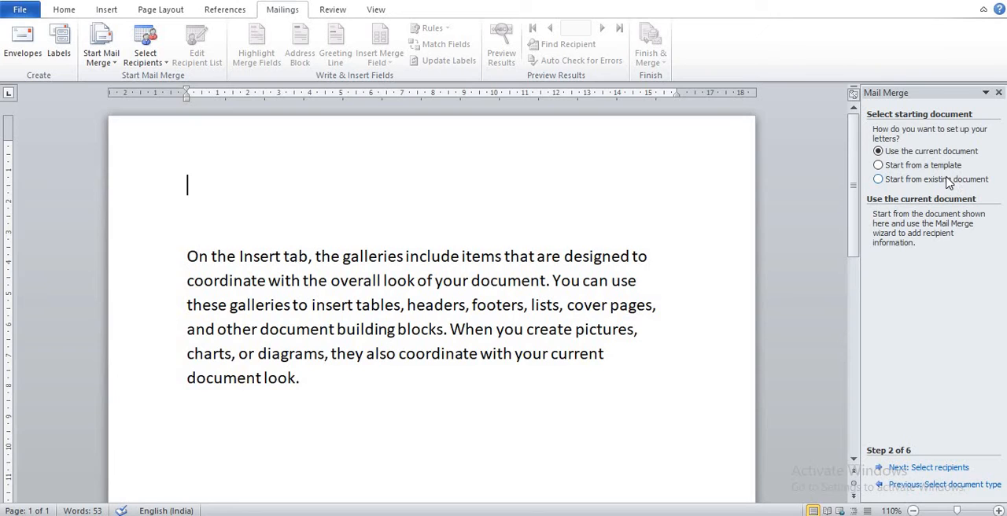
mouse_move(881, 128)
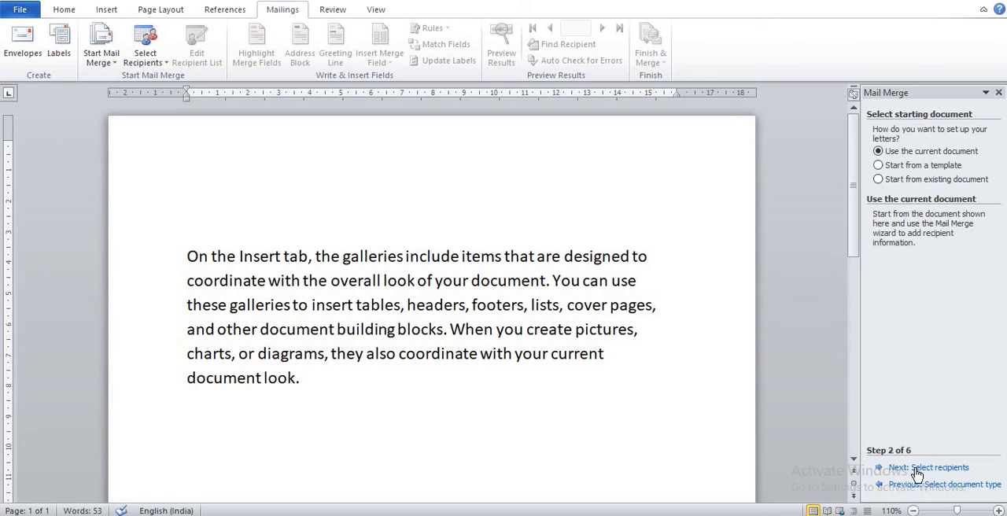
mouse_move(929, 472)
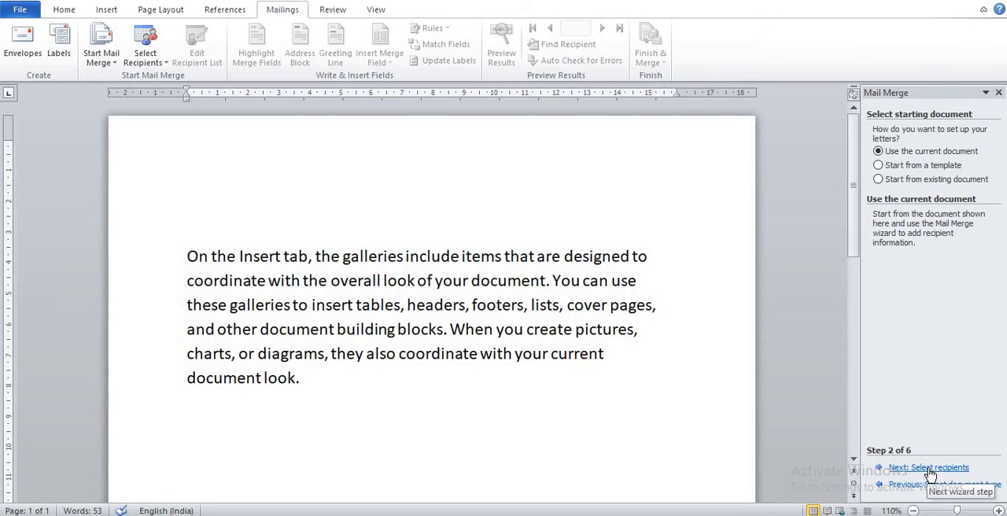
mouse_move(941, 472)
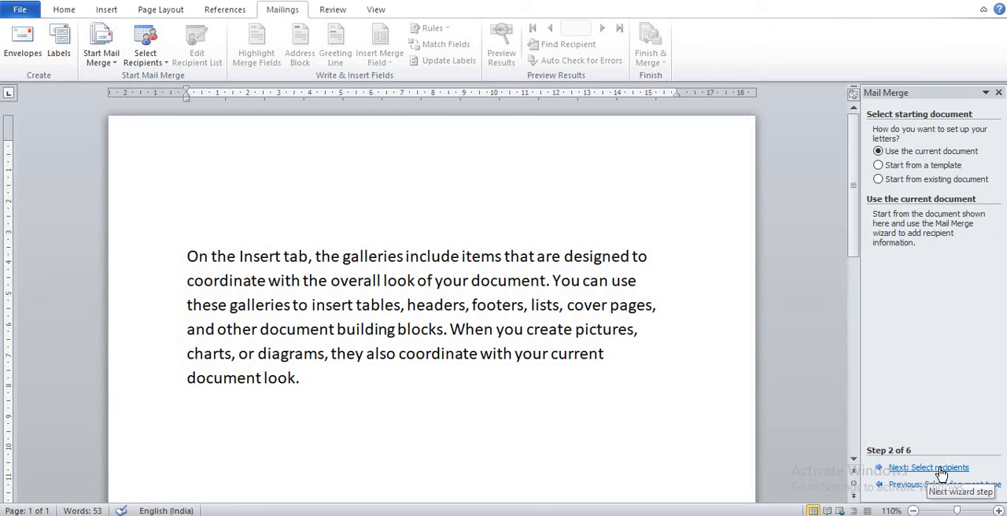
click(187, 185)
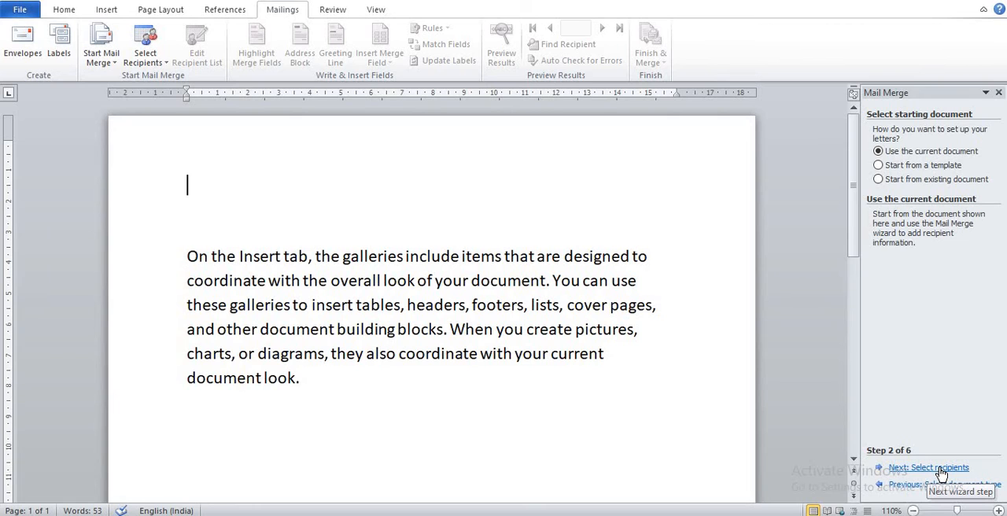
Advance to step 3, choose 'Type a new list' and start creating it.
click(928, 467)
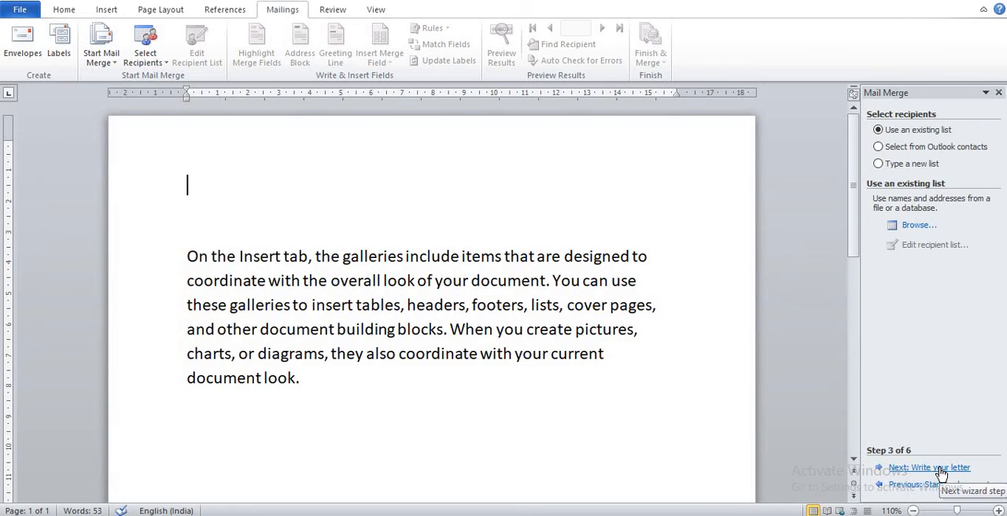
mouse_move(665, 365)
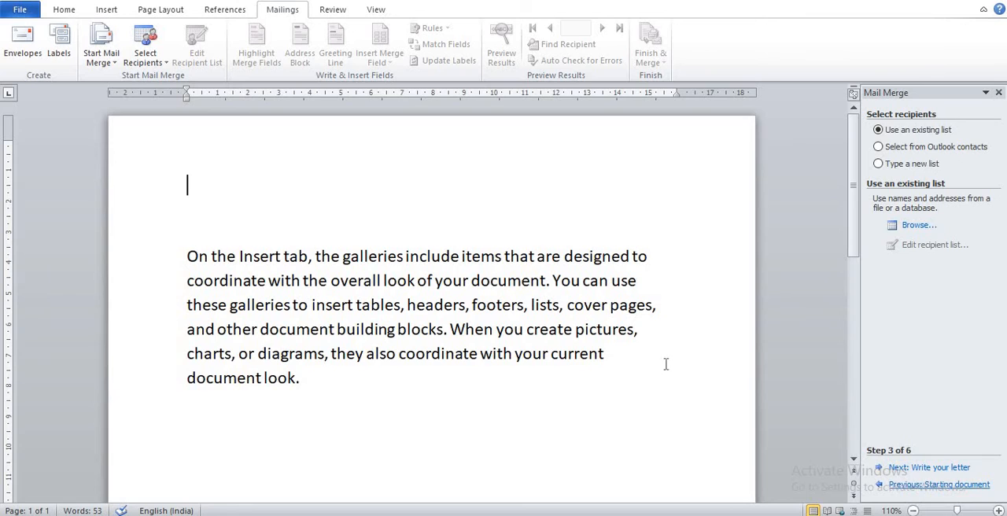
mouse_move(899, 166)
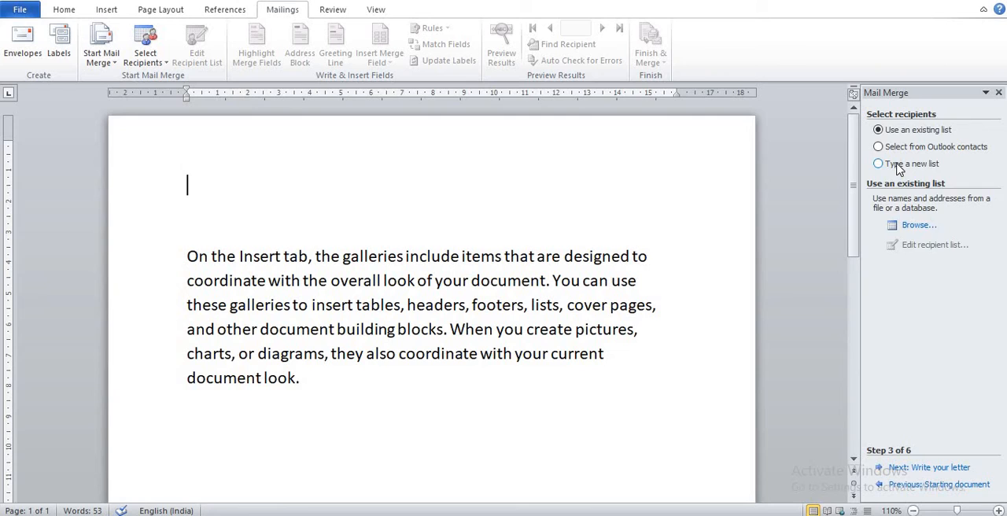
click(878, 163)
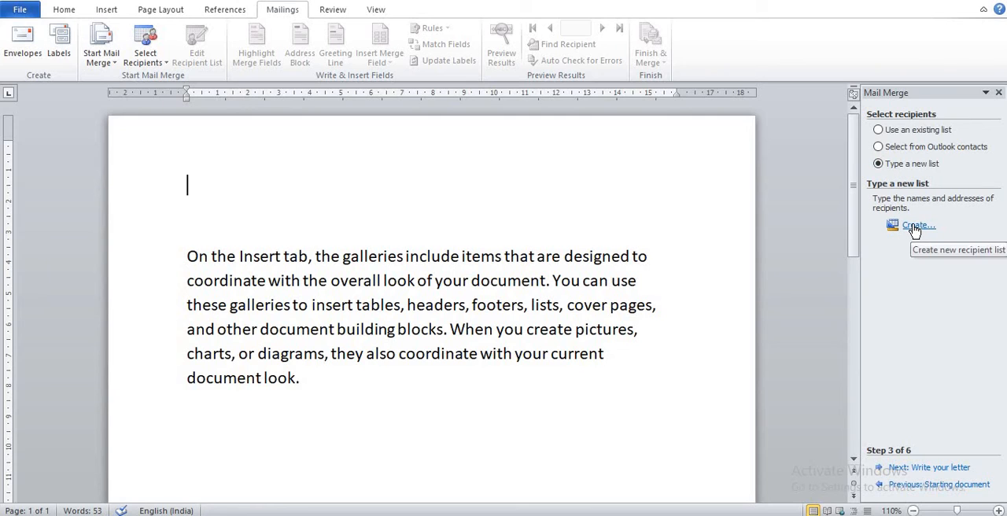
click(916, 224)
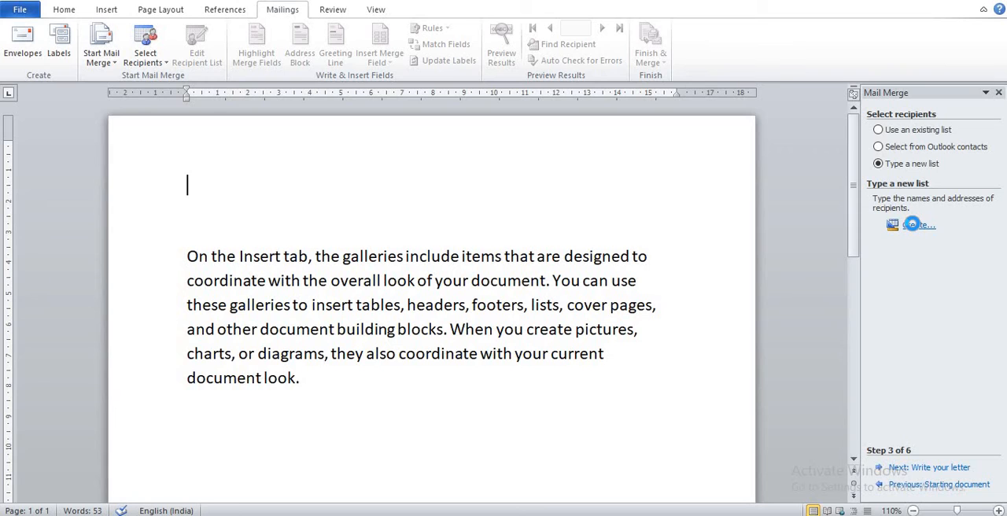
Bring up the empty New Address List and scroll across its columns from Title to E-mail Address.
click(919, 223)
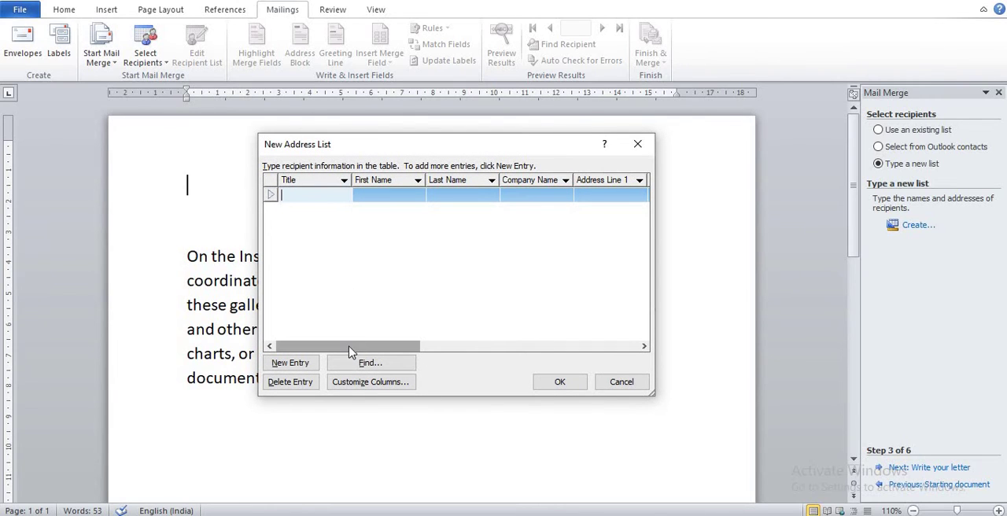
drag(349, 346, 440, 346)
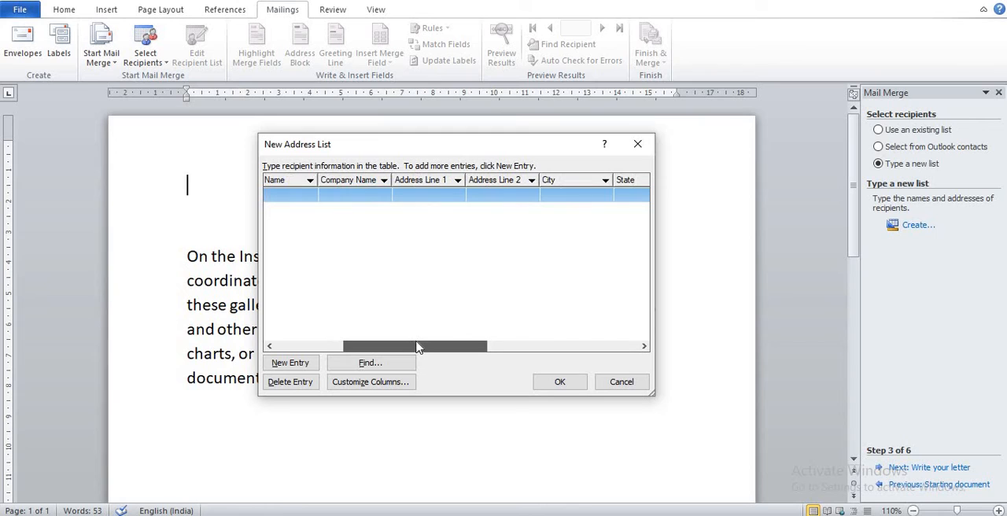
drag(421, 346, 495, 346)
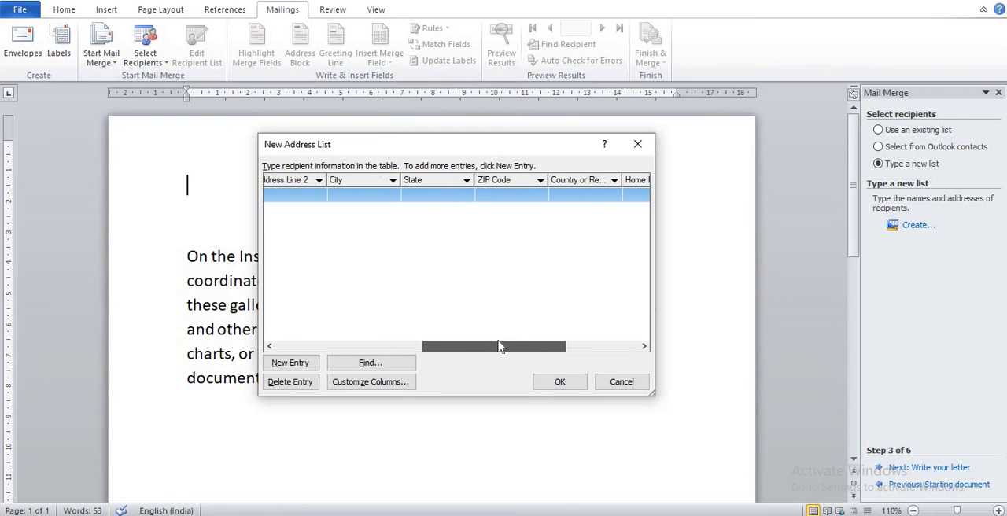
drag(495, 346, 507, 346)
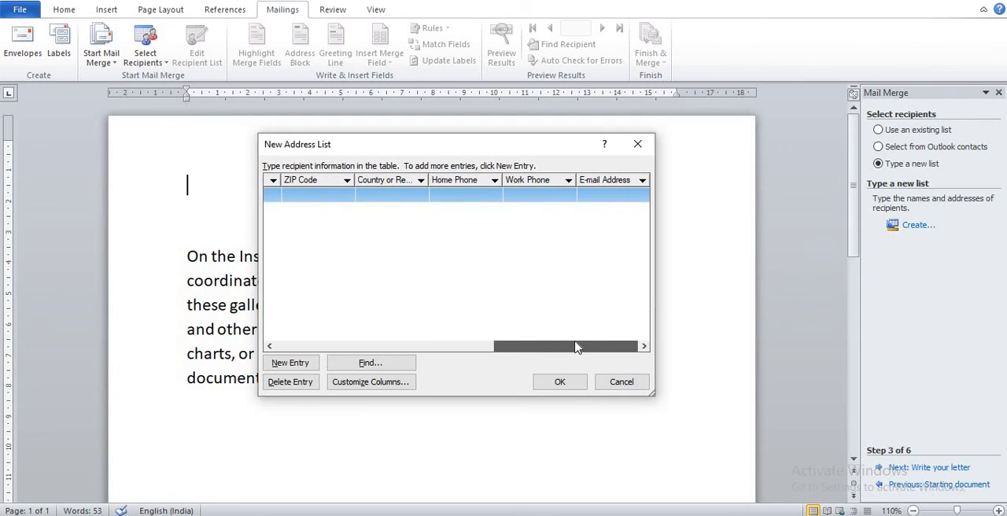
click(371, 382)
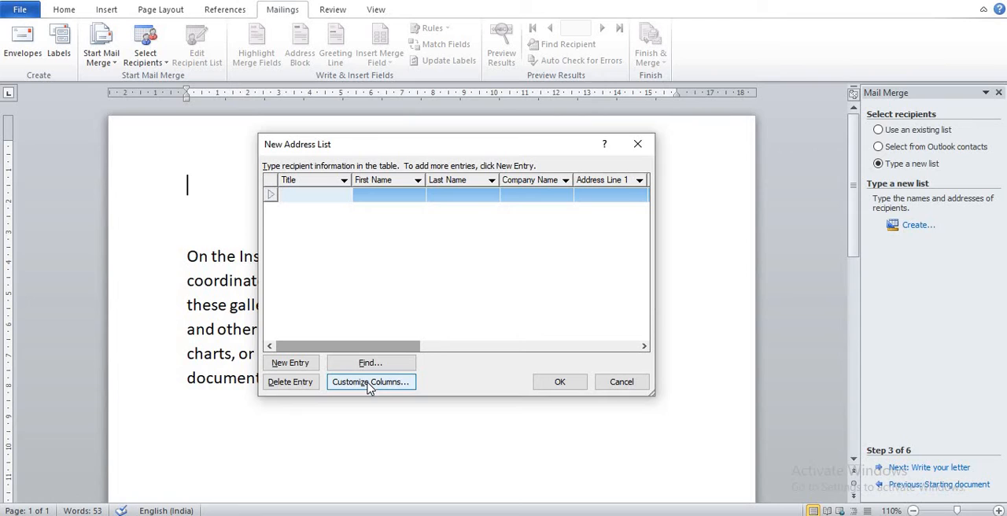
In Customize Address List, delete the ZIP Code, Country or Region and Work Phone fields.
click(372, 383)
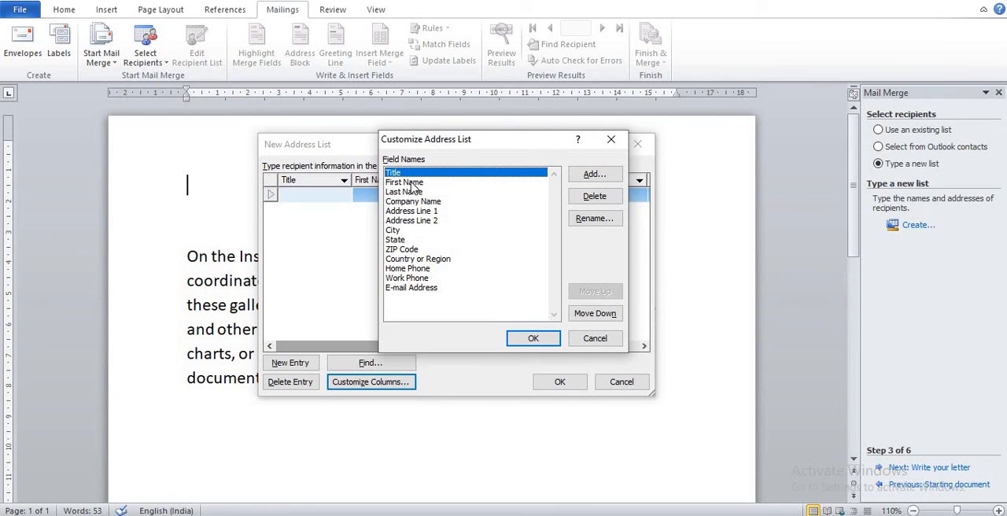
mouse_move(421, 239)
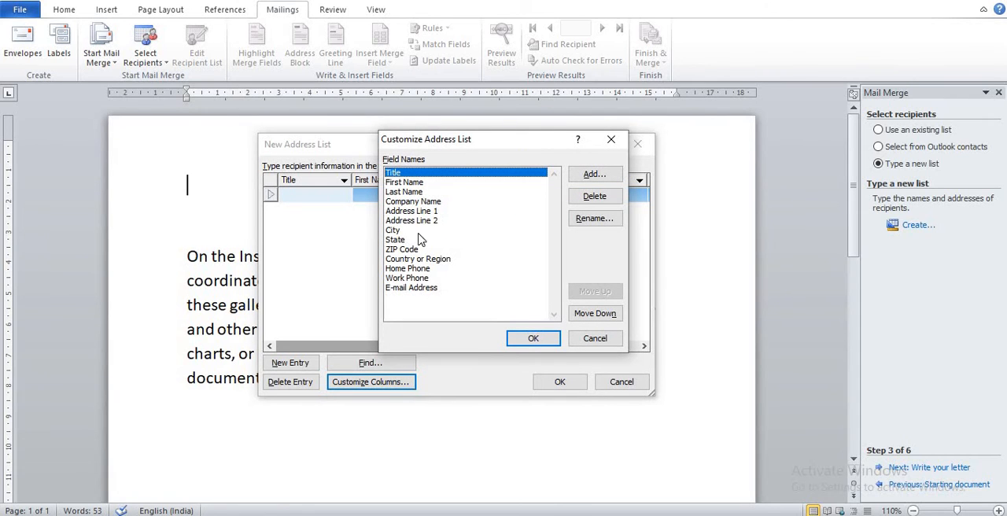
mouse_move(406, 258)
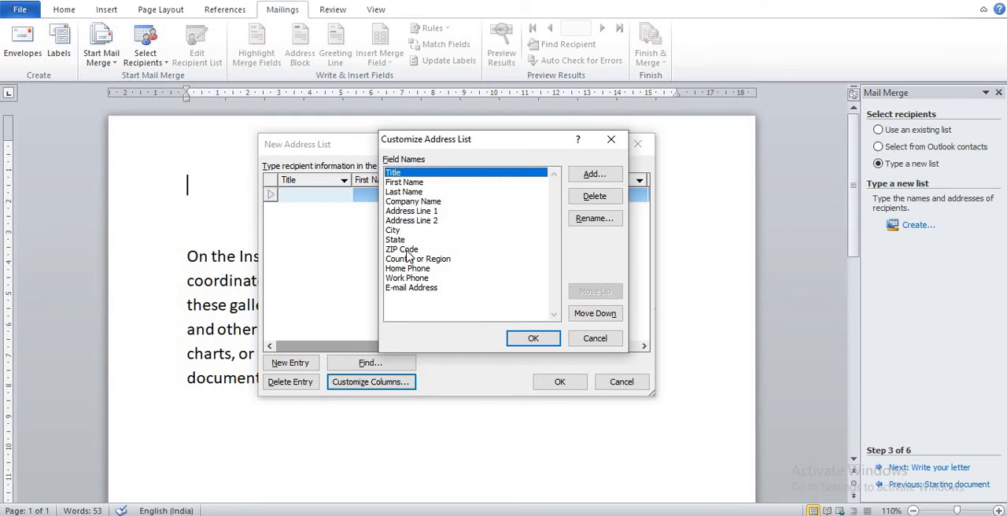
click(403, 248)
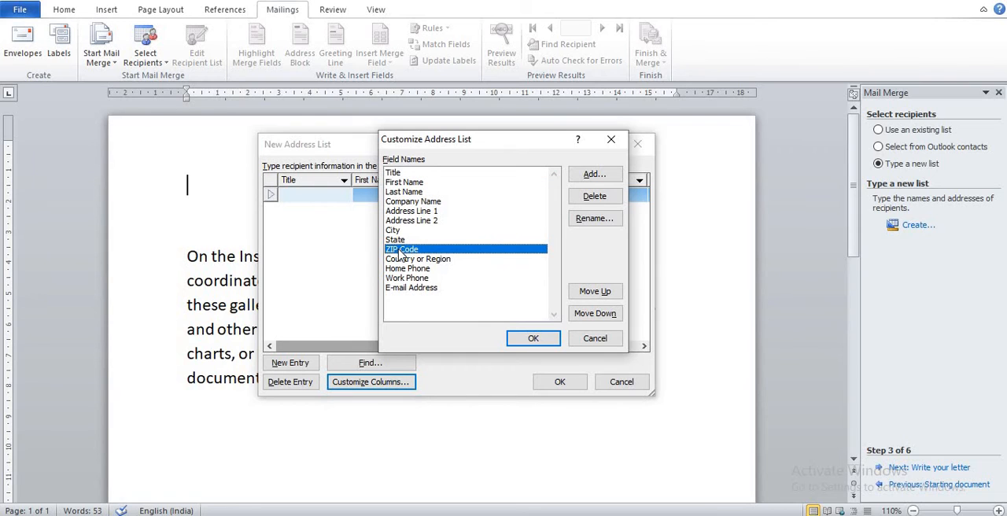
click(595, 195)
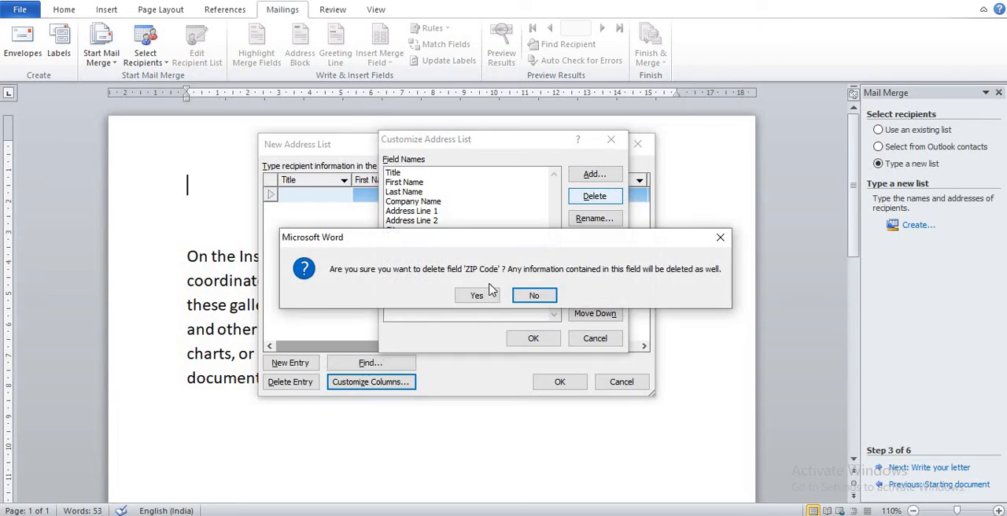
click(475, 296)
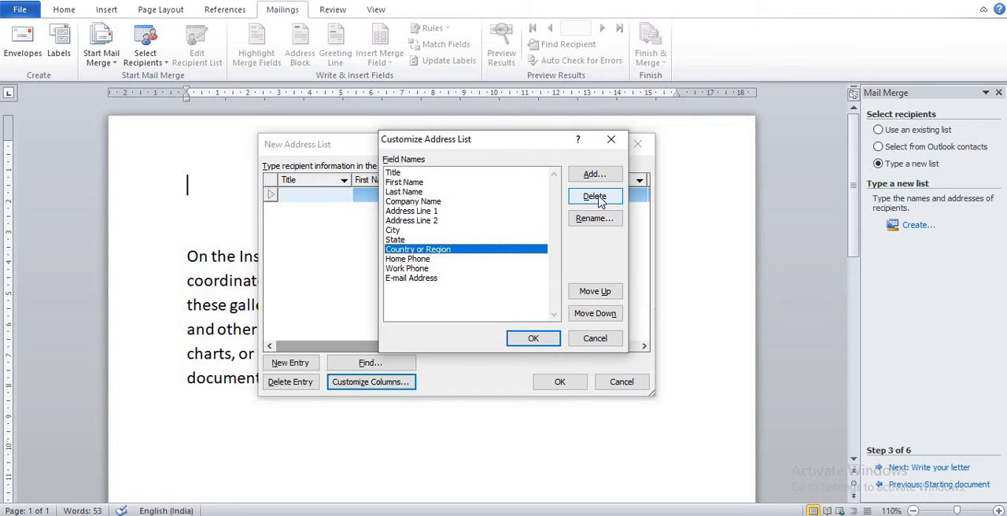
click(595, 195)
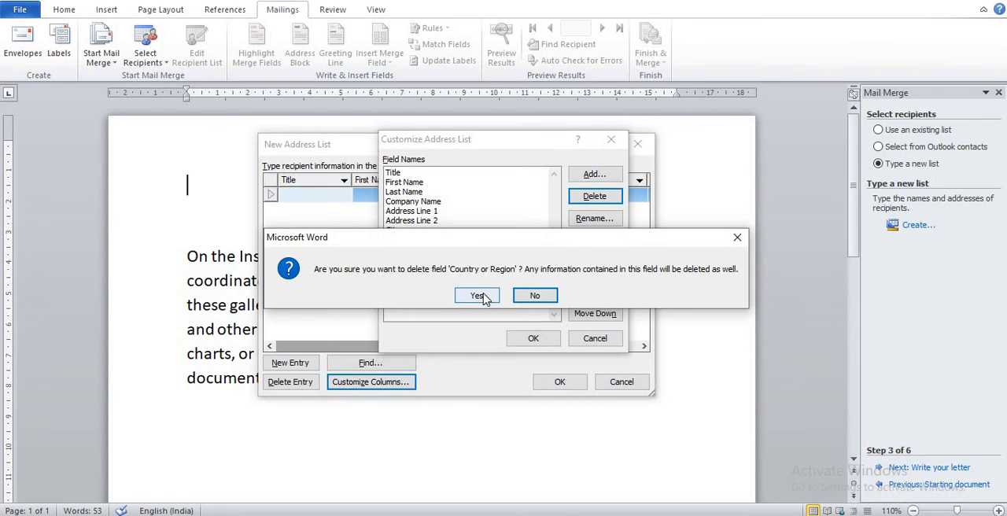
click(475, 296)
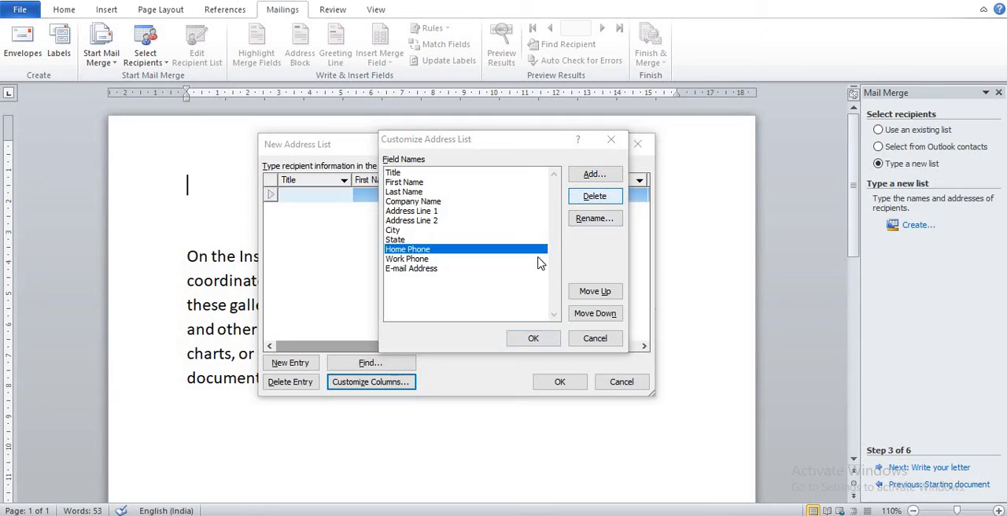
click(595, 195)
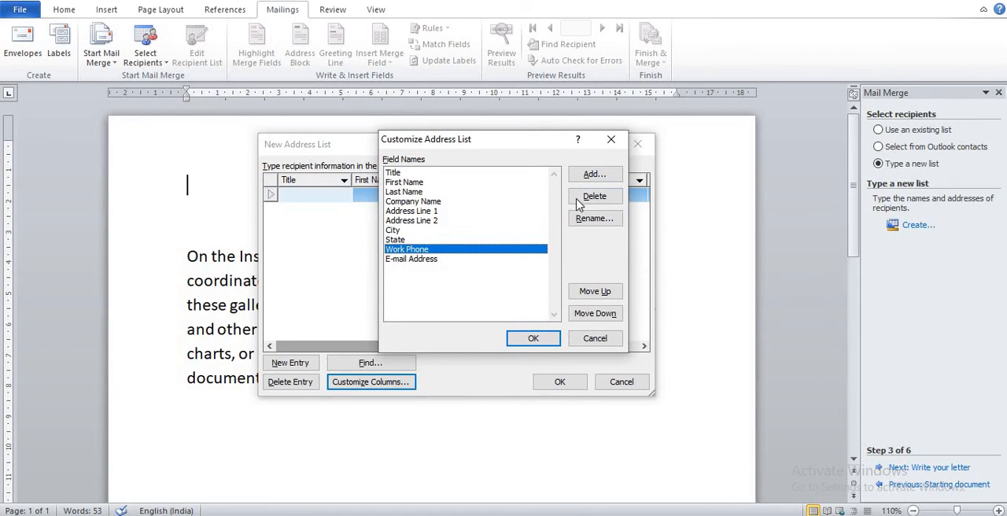
click(595, 195)
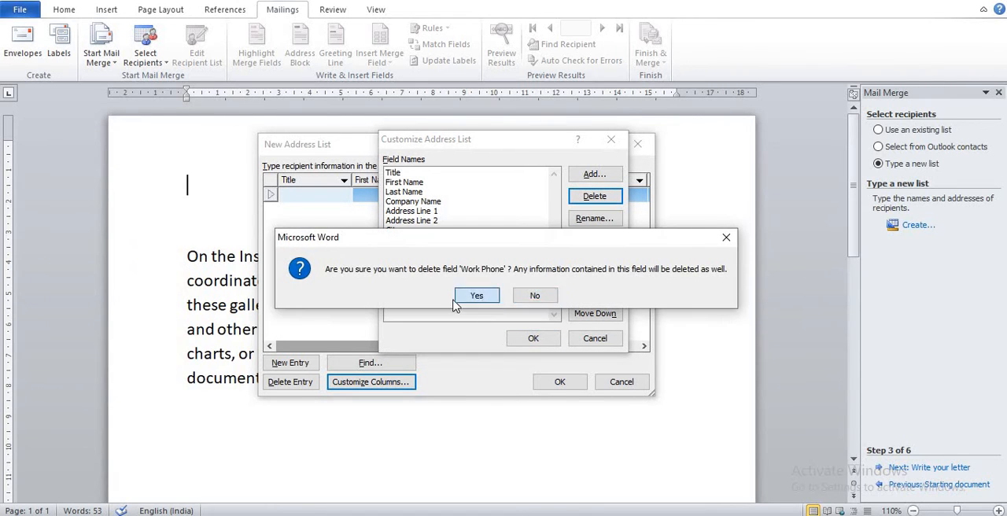
Delete the E-mail Address, Company Name and Address Line 2 fields as well.
click(475, 296)
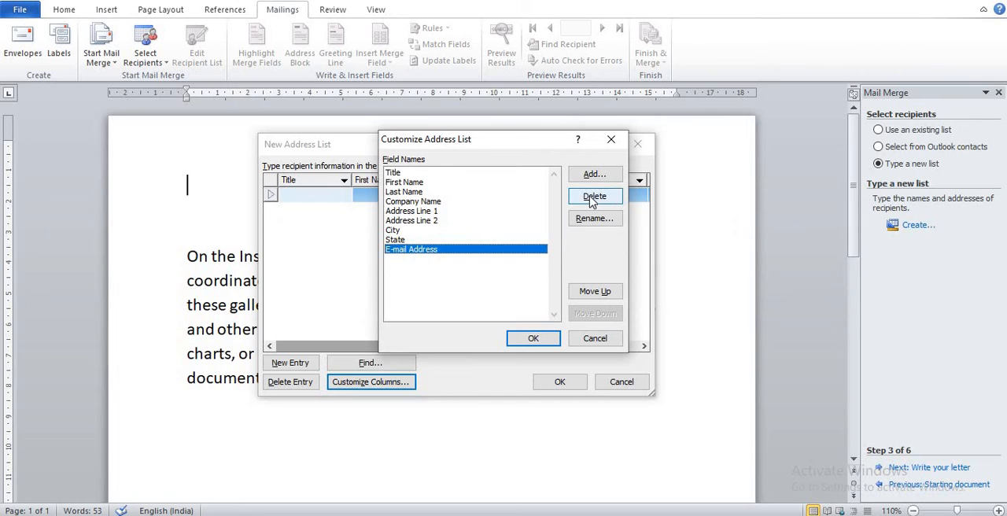
click(594, 195)
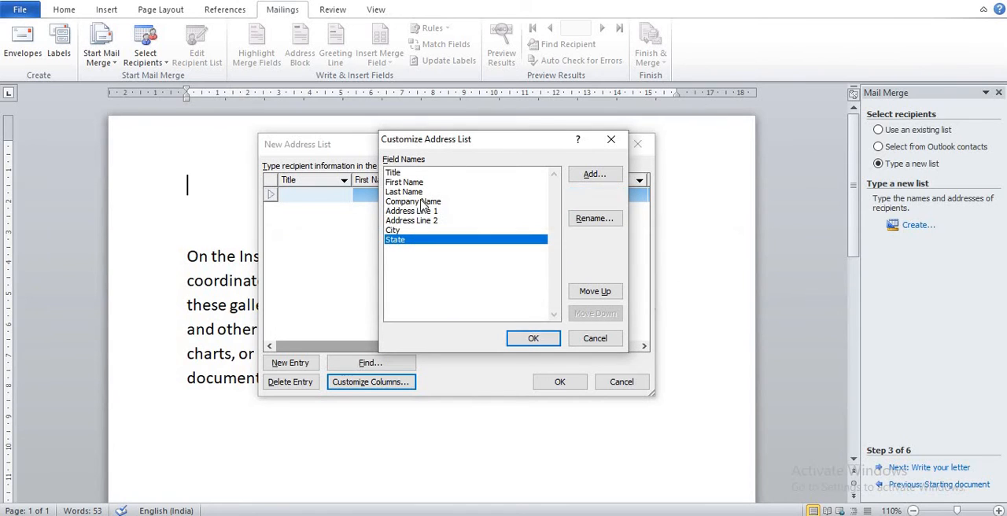
click(413, 201)
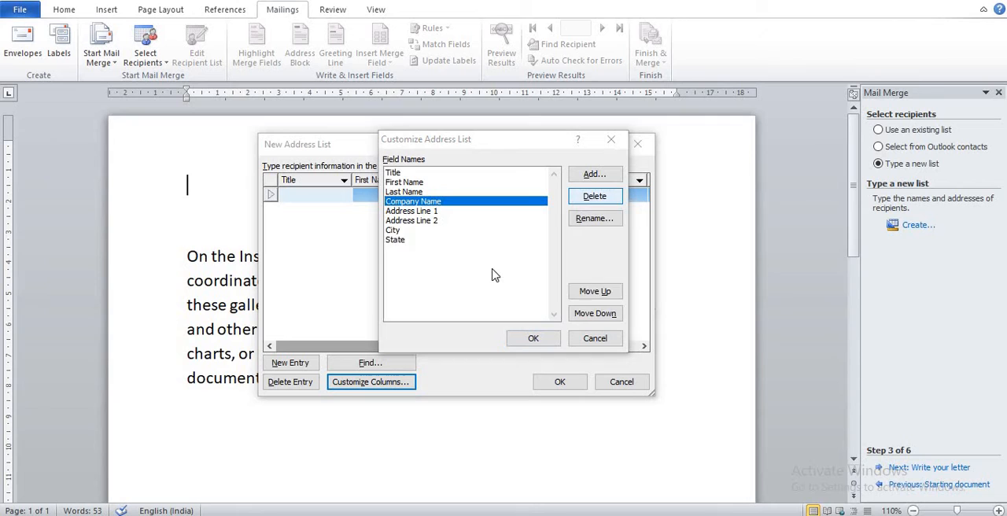
click(595, 195)
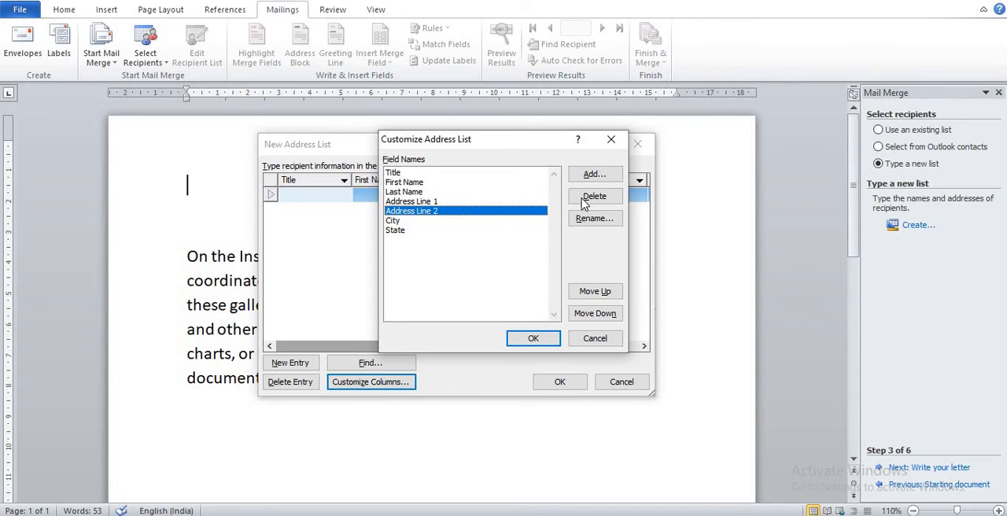
click(595, 195)
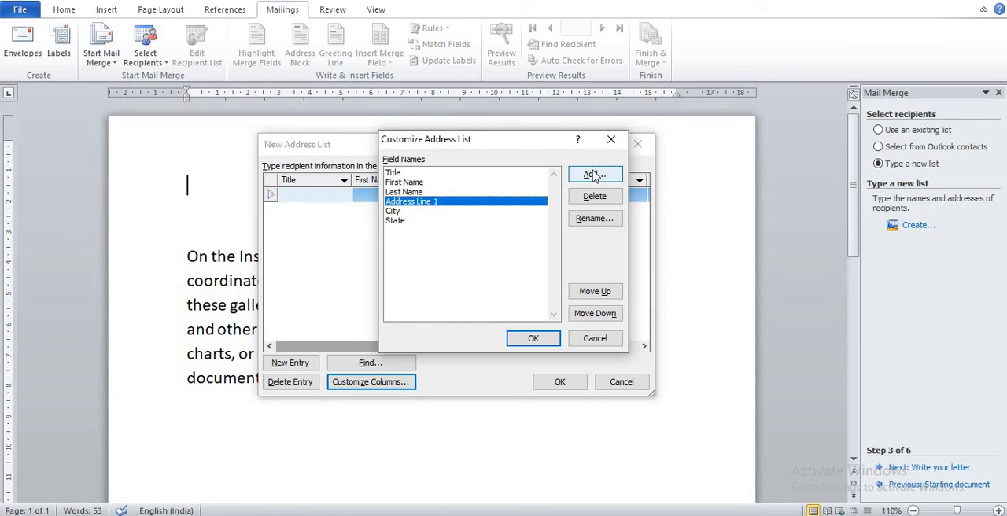
Add a new field named Phone Number after Address Line 1.
click(594, 173)
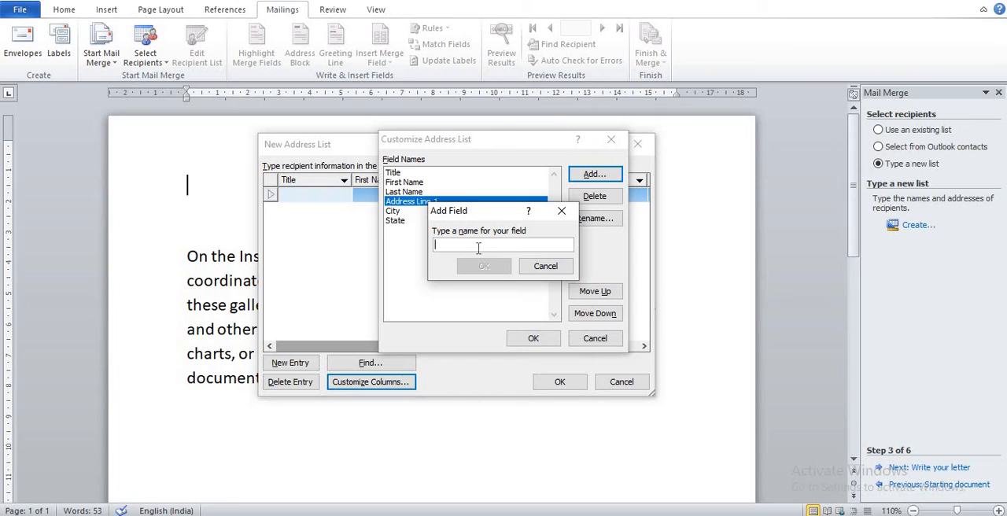
text(Ph)
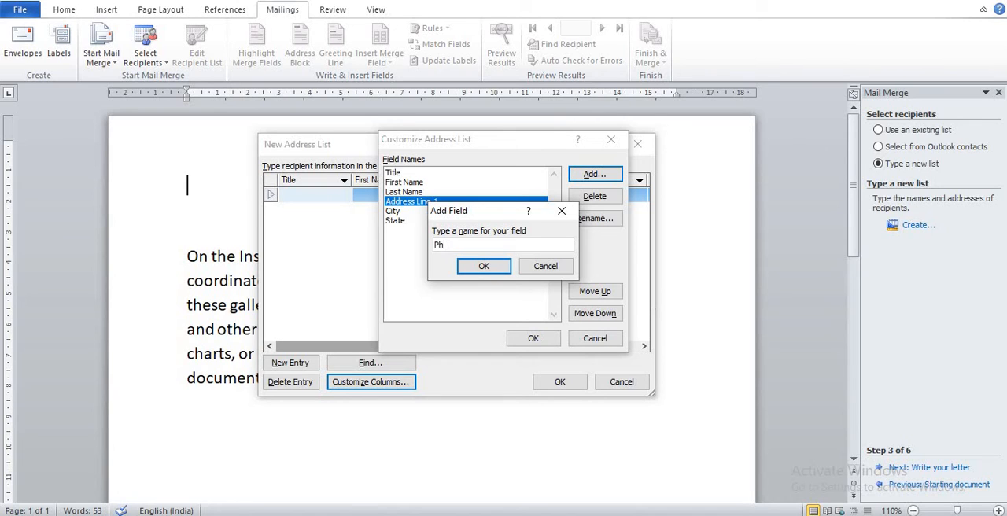
text(one)
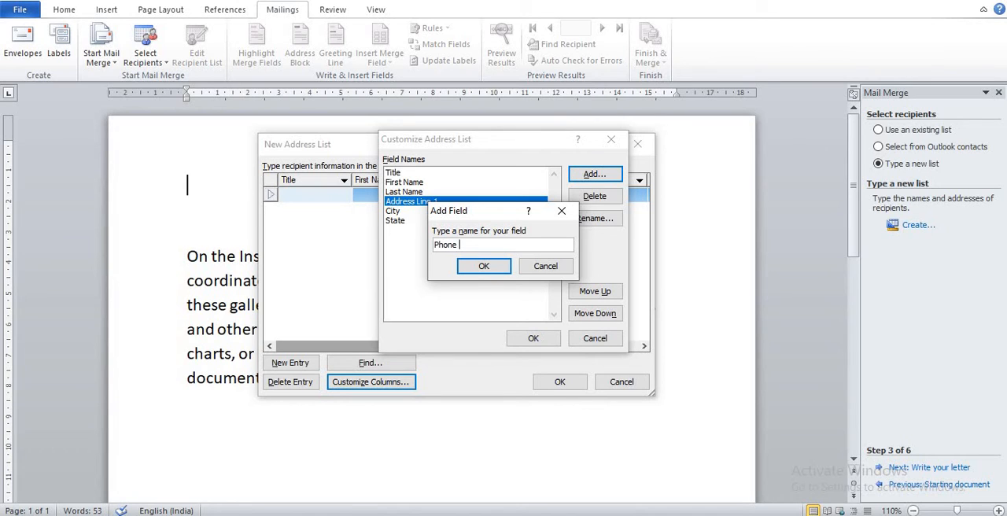
text(Num)
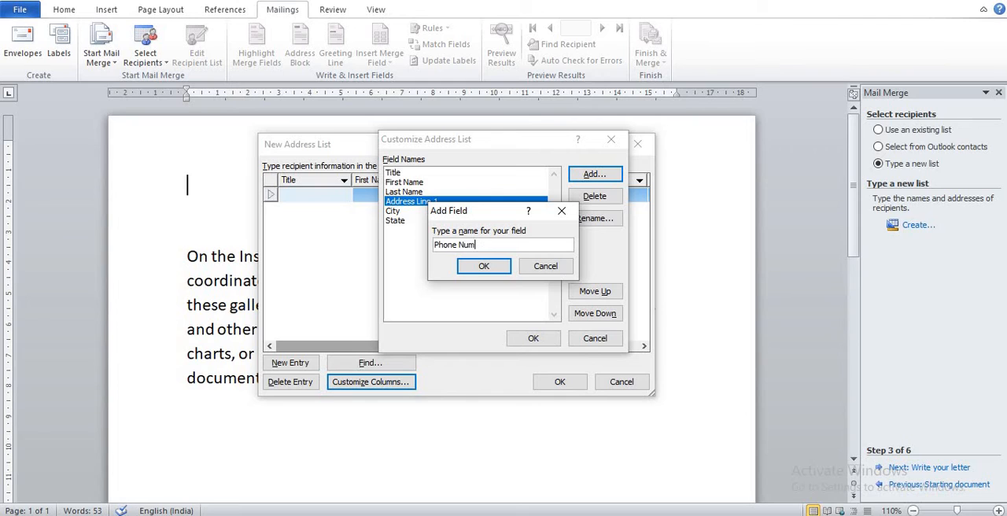
click(485, 266)
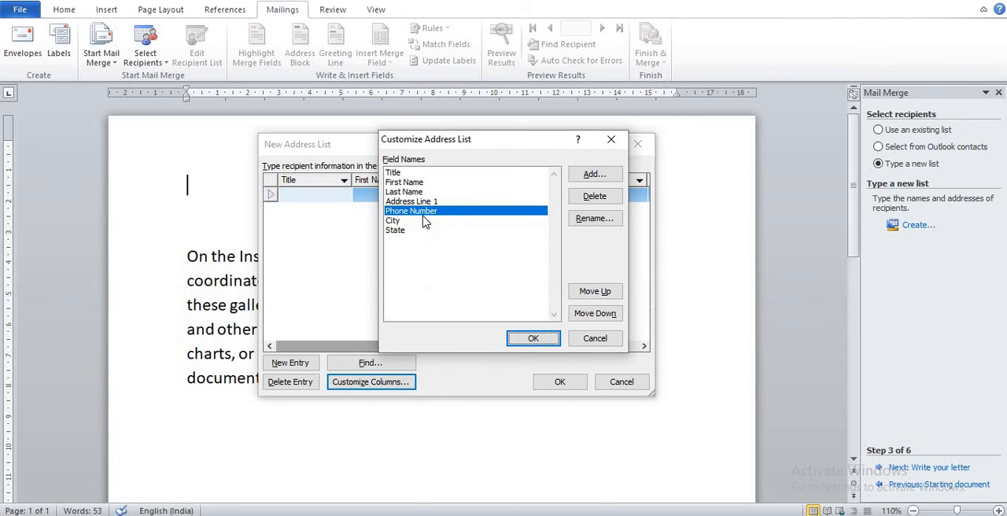
mouse_move(431, 217)
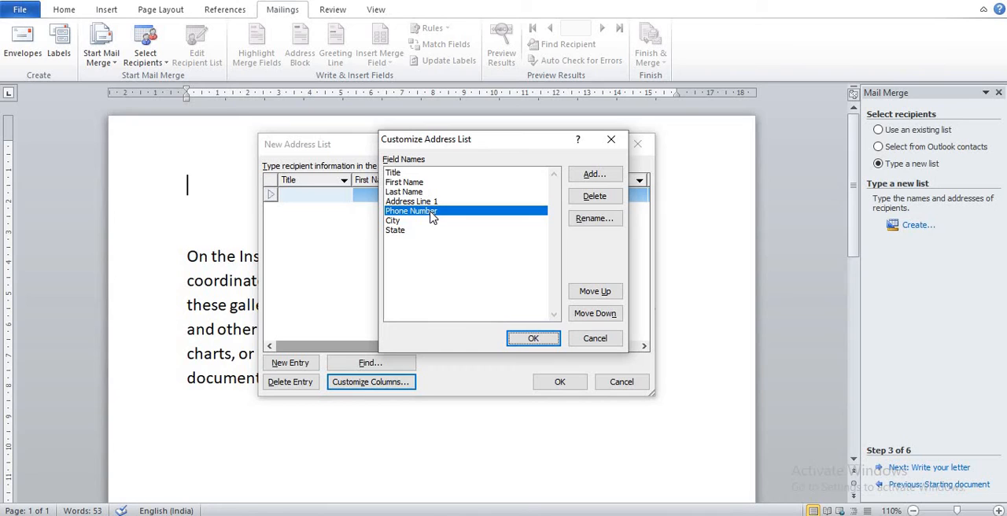
mouse_move(464, 190)
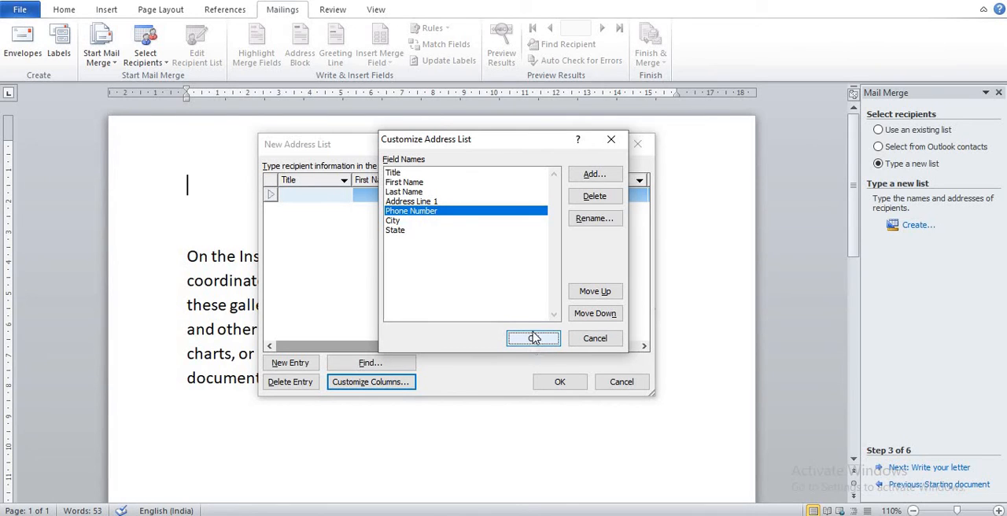
Apply the customized fields and enter the first recipient's title Birthday, name Xyz A.
click(534, 338)
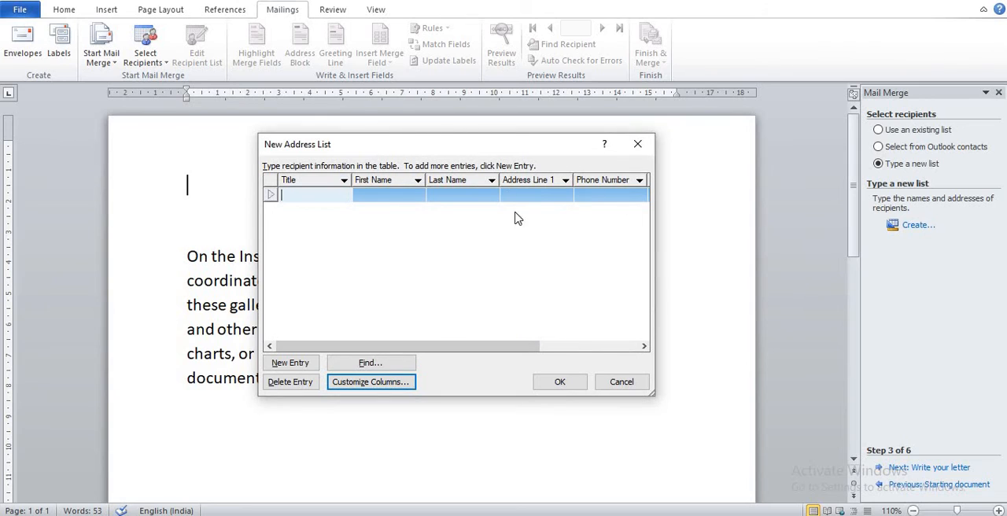
mouse_move(359, 324)
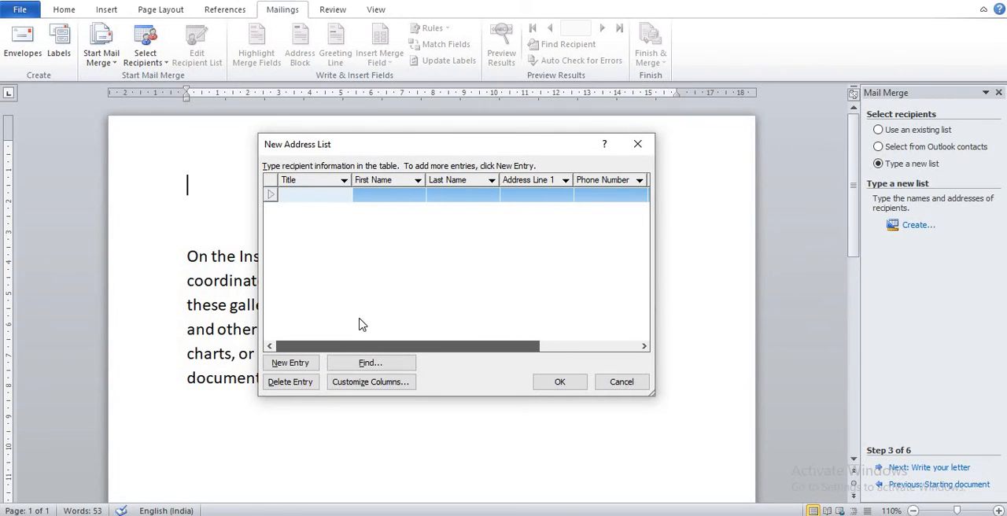
click(307, 195)
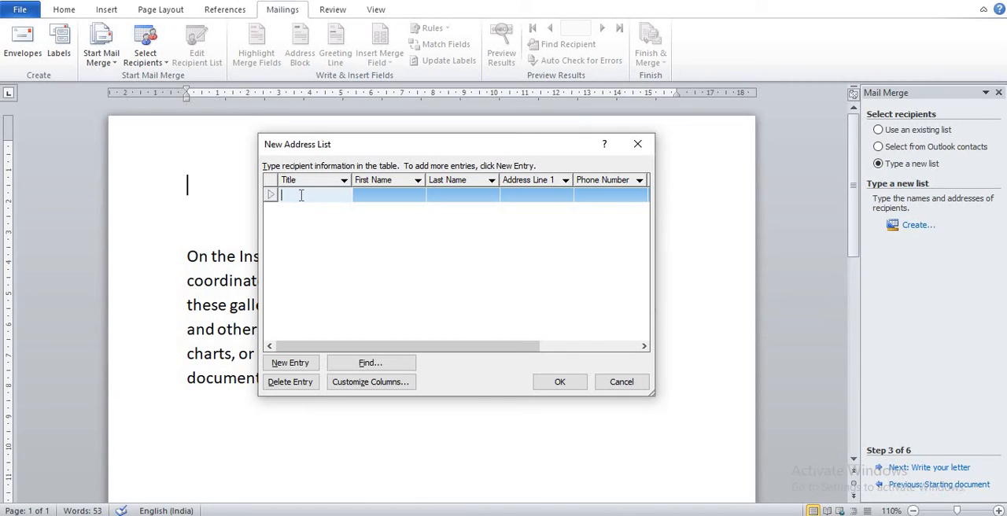
mouse_move(327, 287)
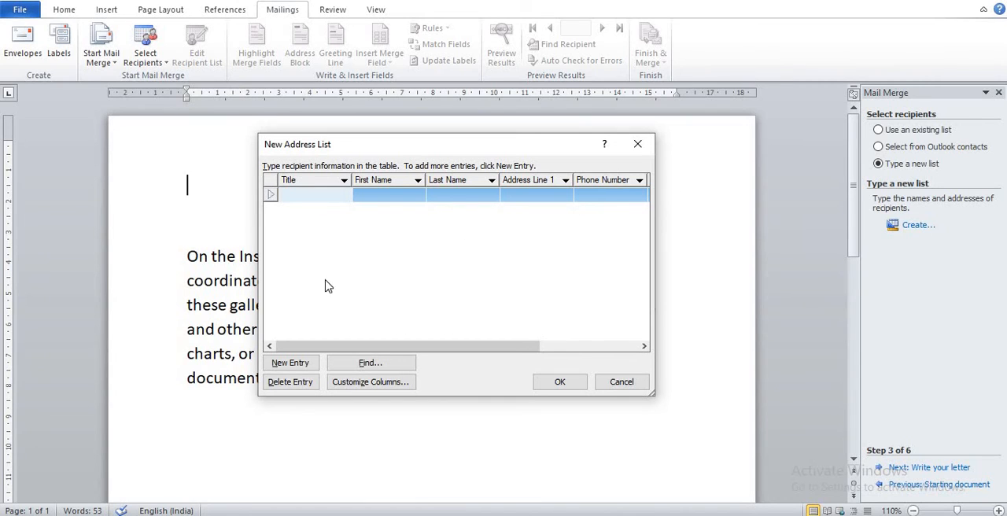
text(Bir)
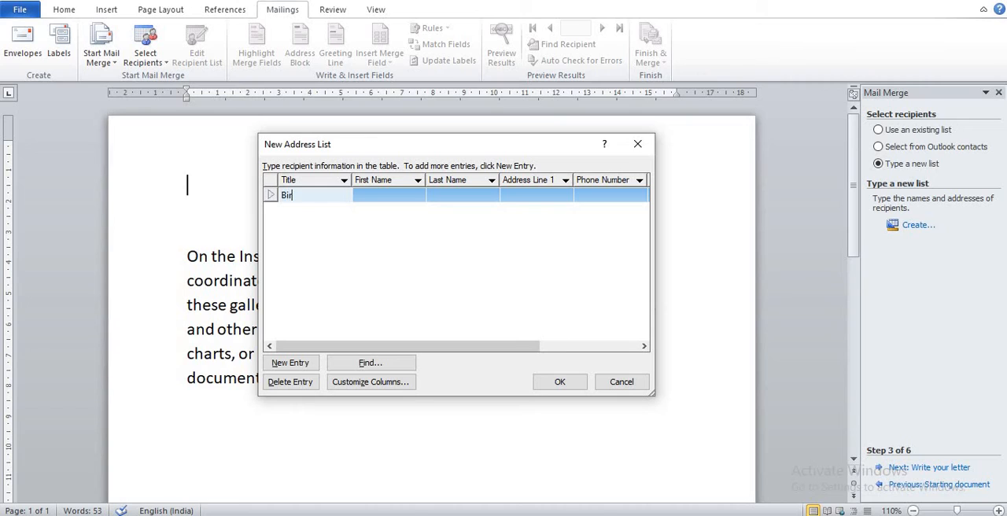
text(th)
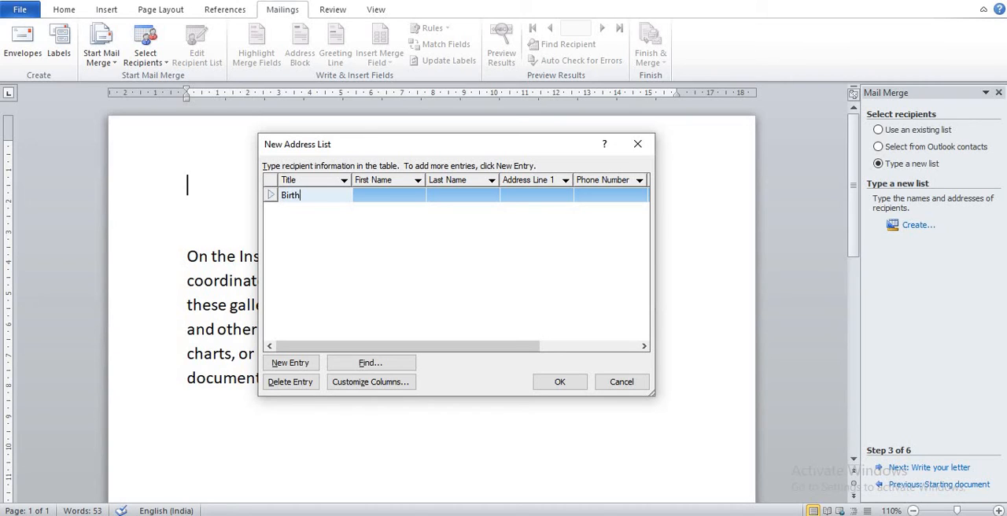
text(day)
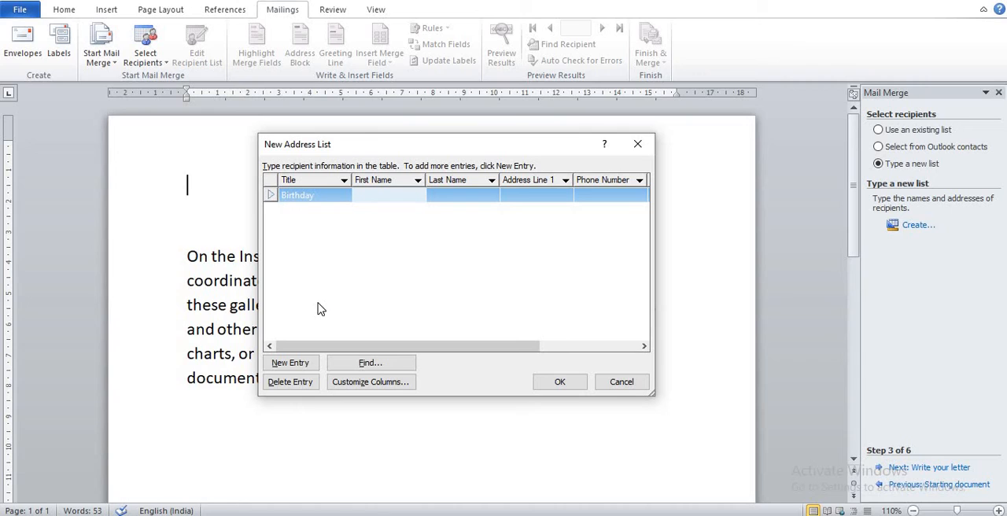
text(Xyz)
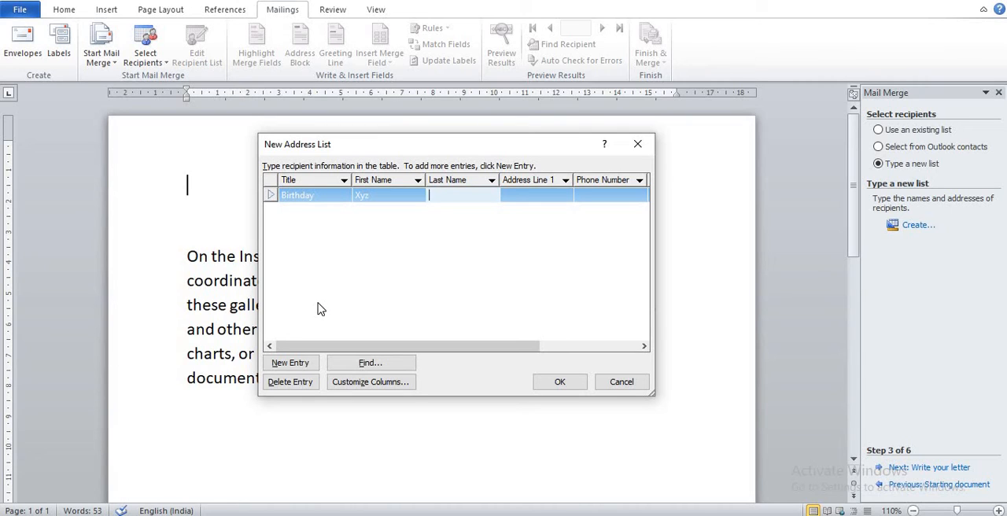
text(A)
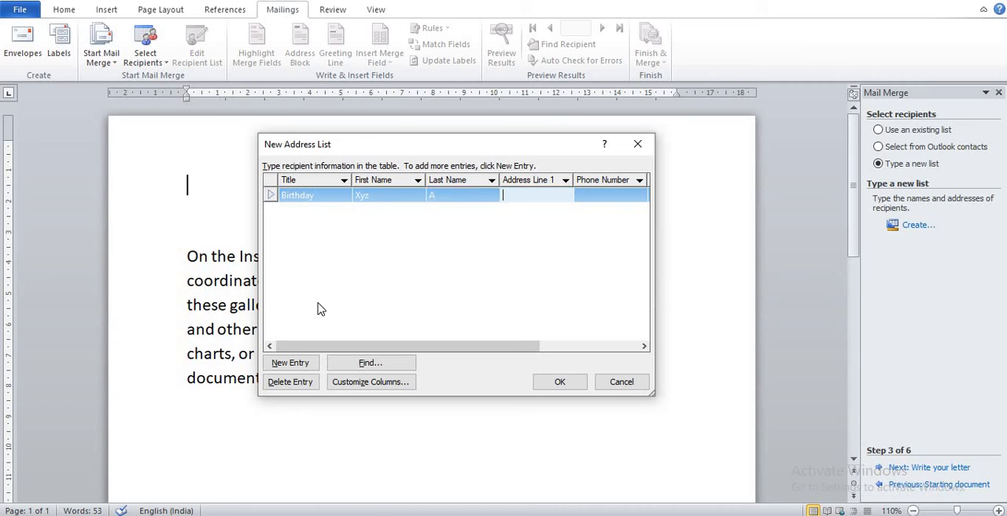
Fill the first recipient's address Udhna, phone 123456, city Surat, state Gujarat.
text(Udha)
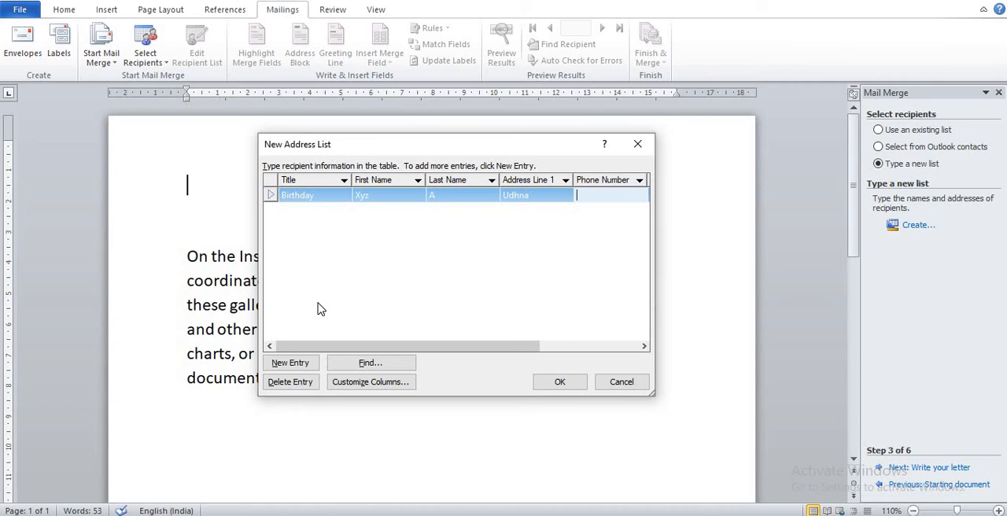
text(123456)
text(Surat)
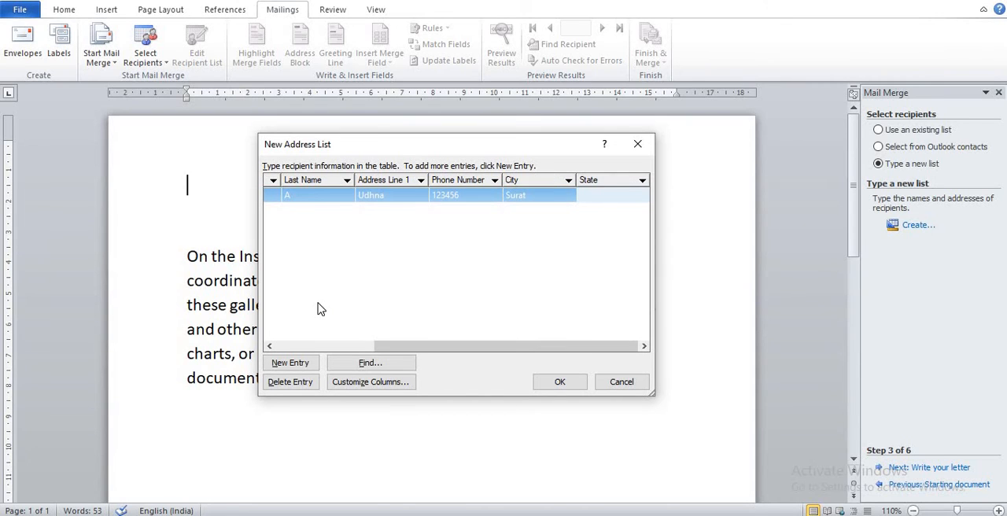
text(Gujar)
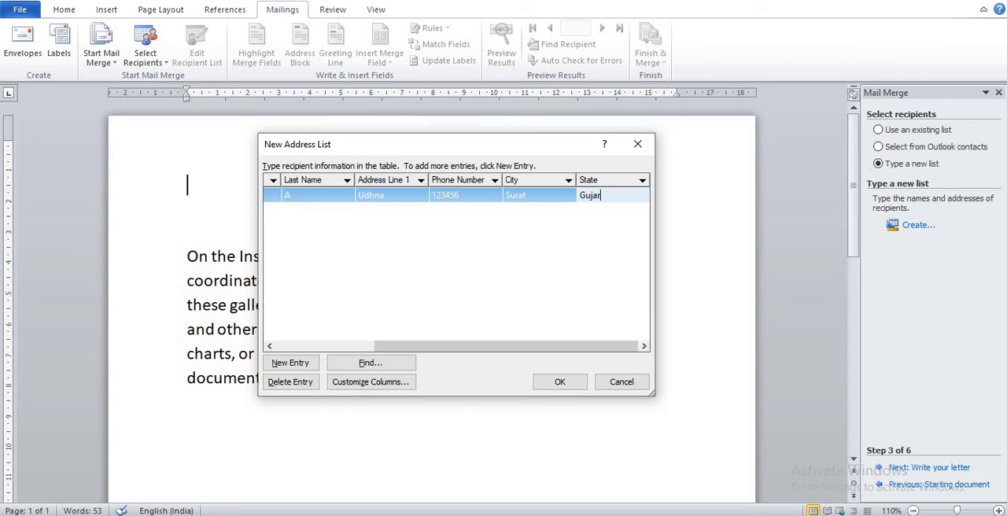
text(at)
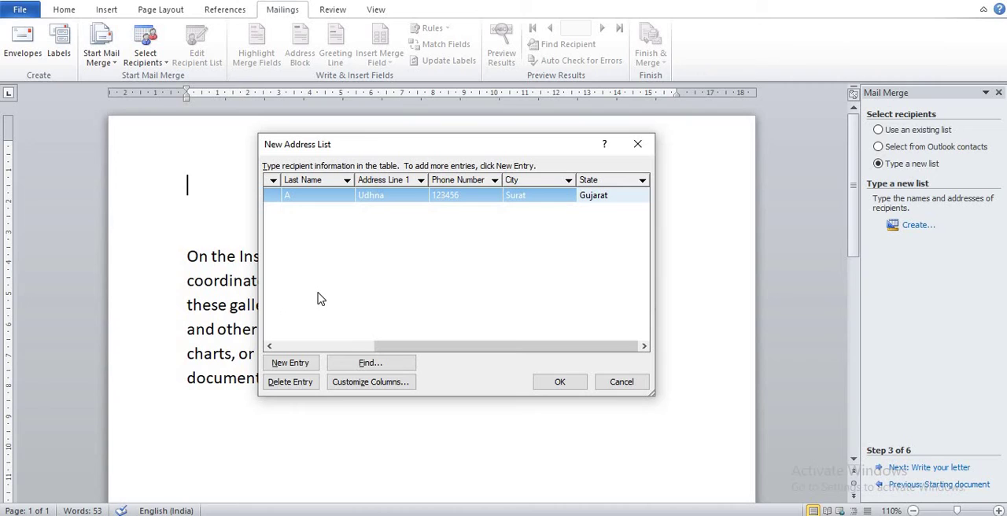
mouse_move(302, 374)
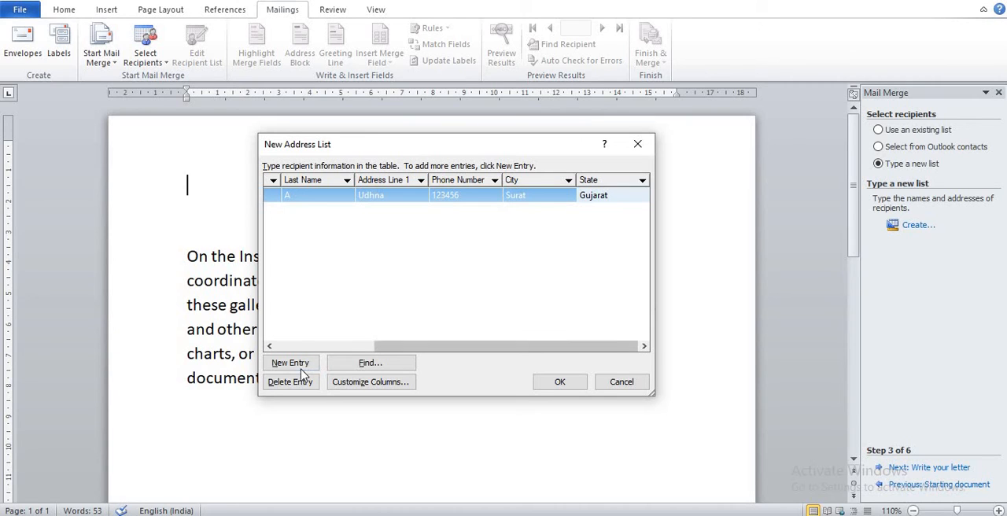
Enter a second recipient: Birthday, ABC z, Udhna, Surat.
click(289, 362)
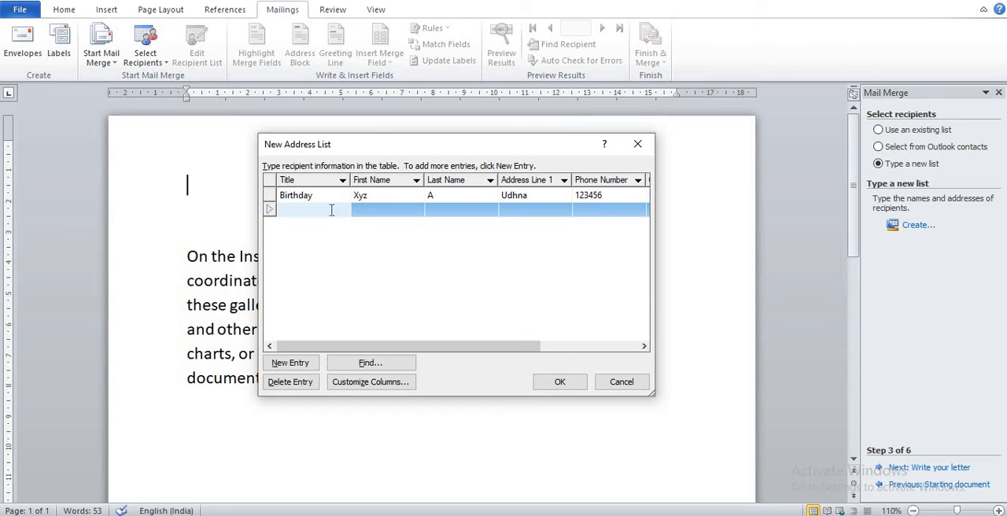
text(Birt)
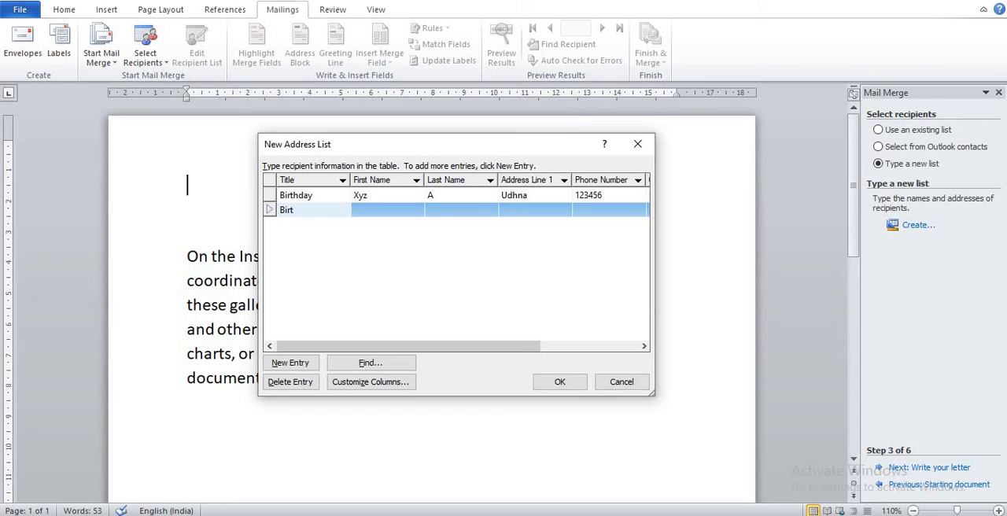
text(hday)
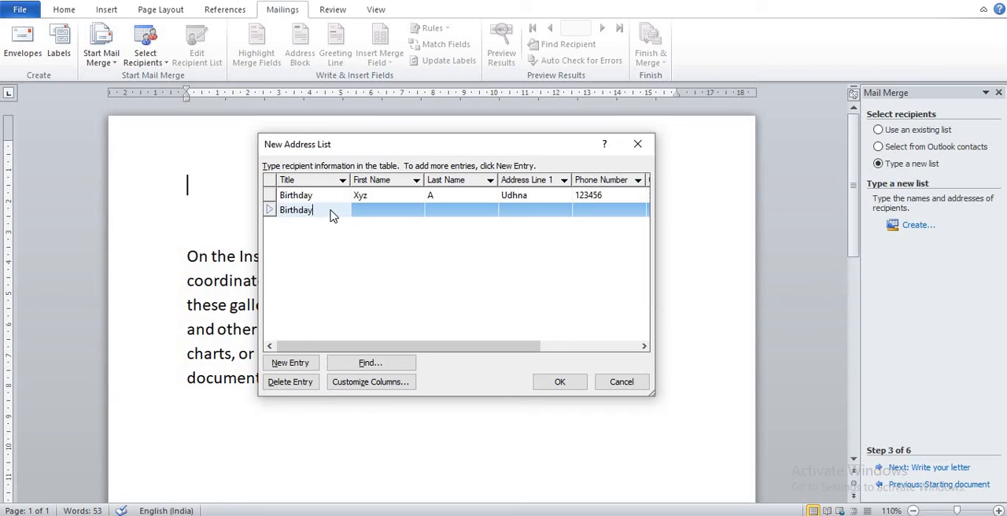
text(ABC)
click(461, 209)
text(z)
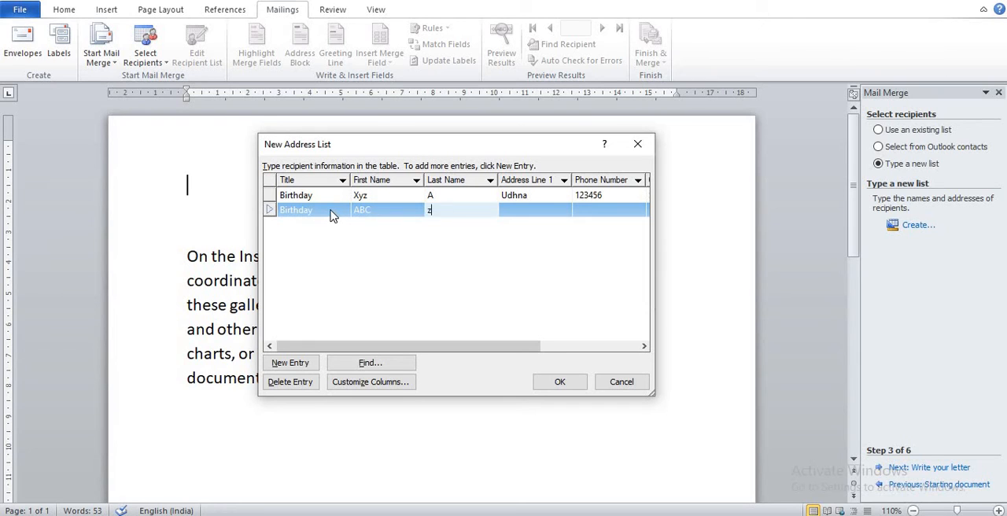
text(U)
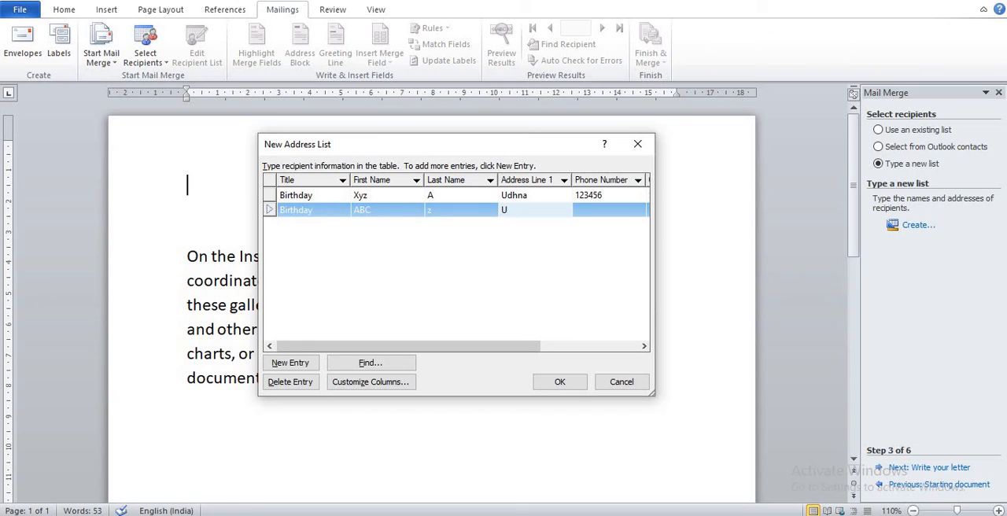
text(dhna)
click(610, 209)
text(78)
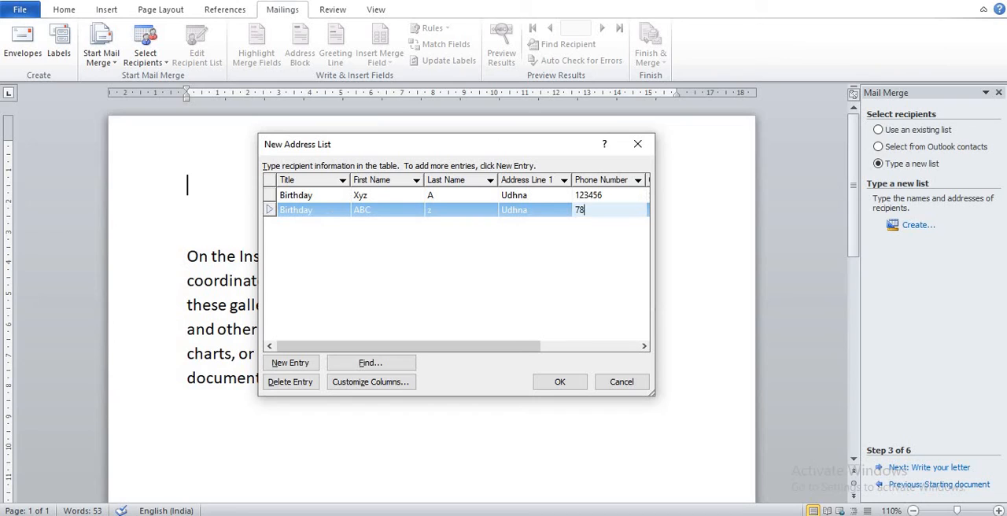
text(Su)
text(Birt)
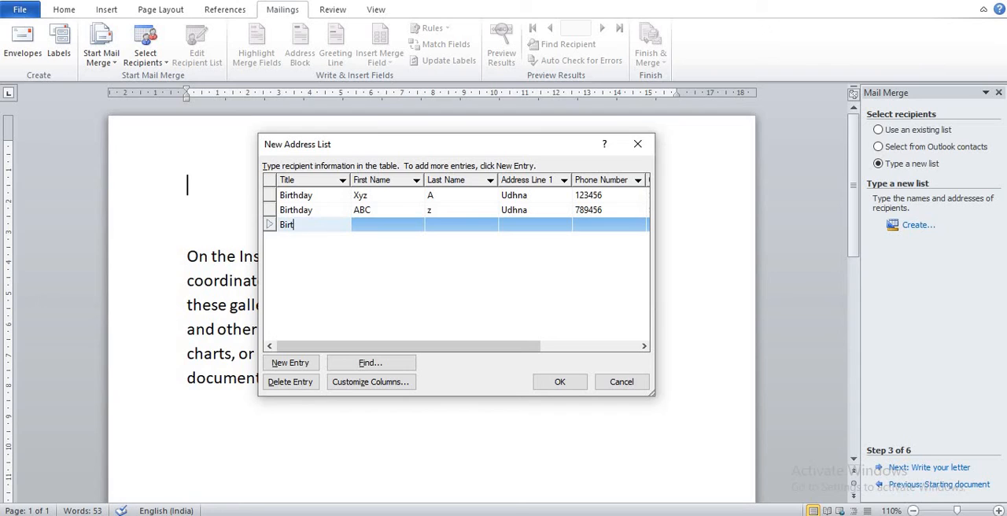
Enter a third recipient Birthday, PQR B, Katargam, 895666, Surat, Gujarat, and finish the list.
text(hday)
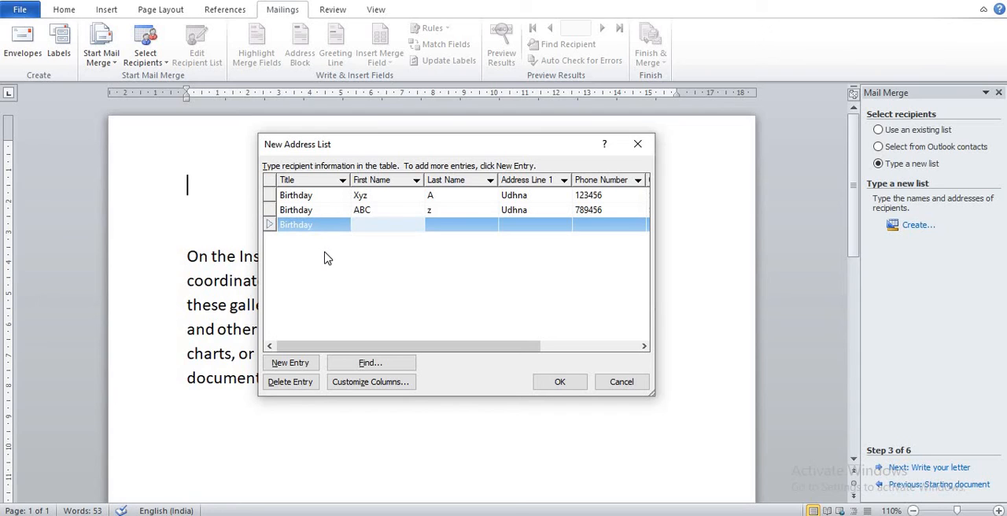
text(PQR)
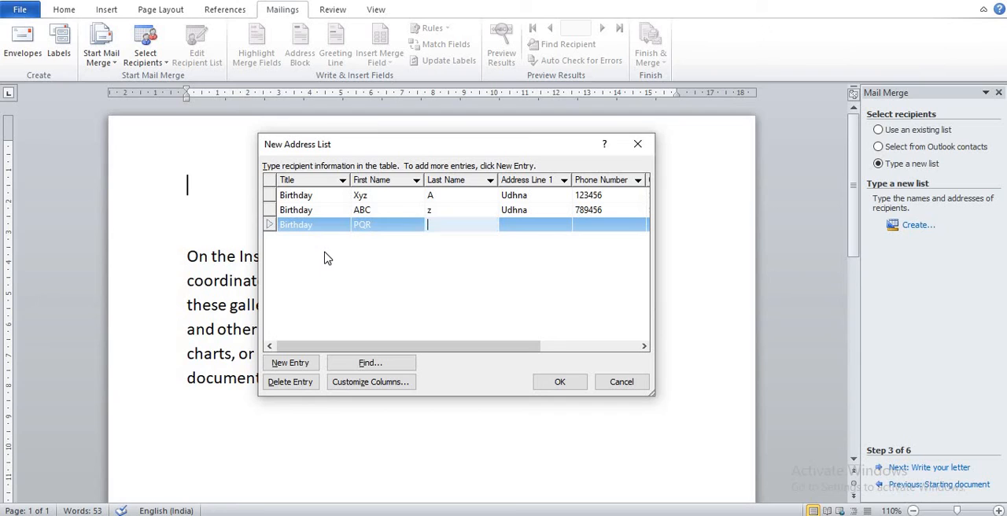
text(B)
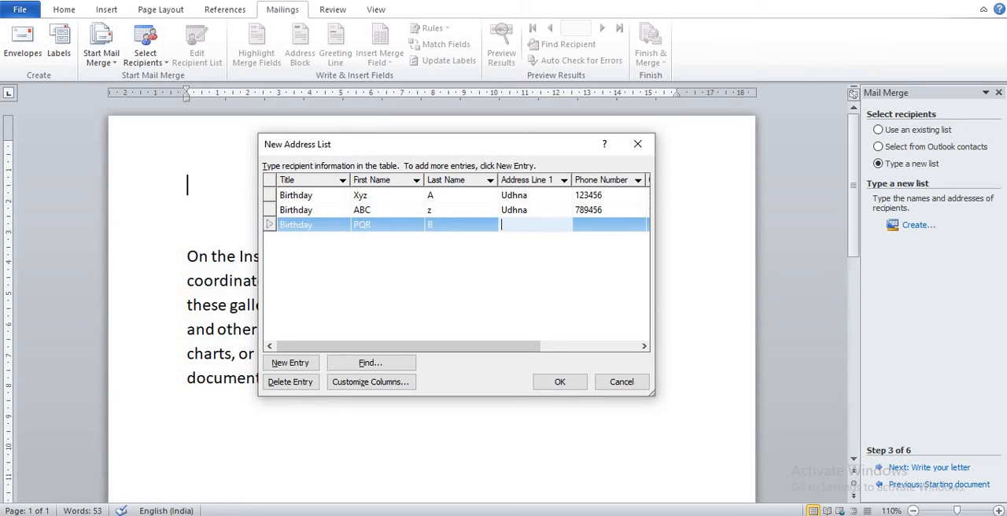
text(Katargam)
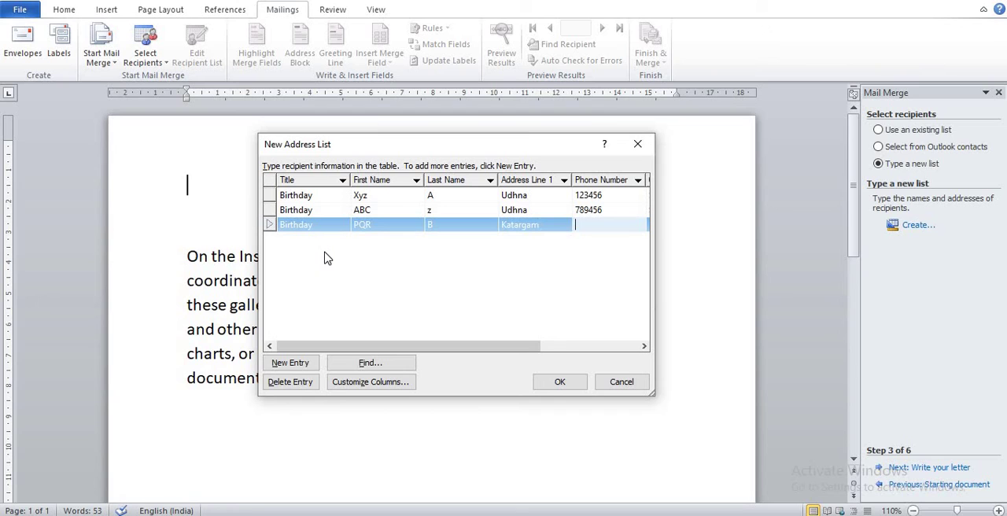
text(895666)
text(G)
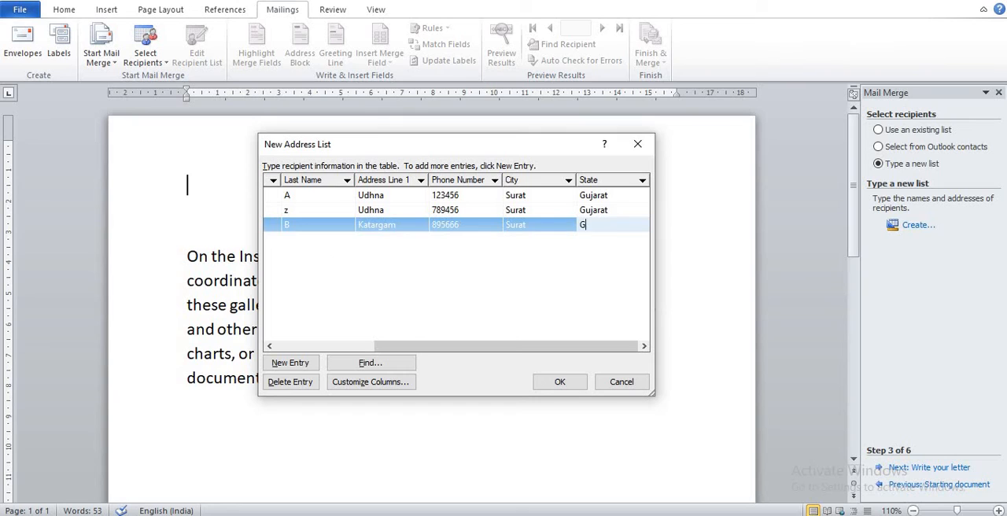
text(uja)
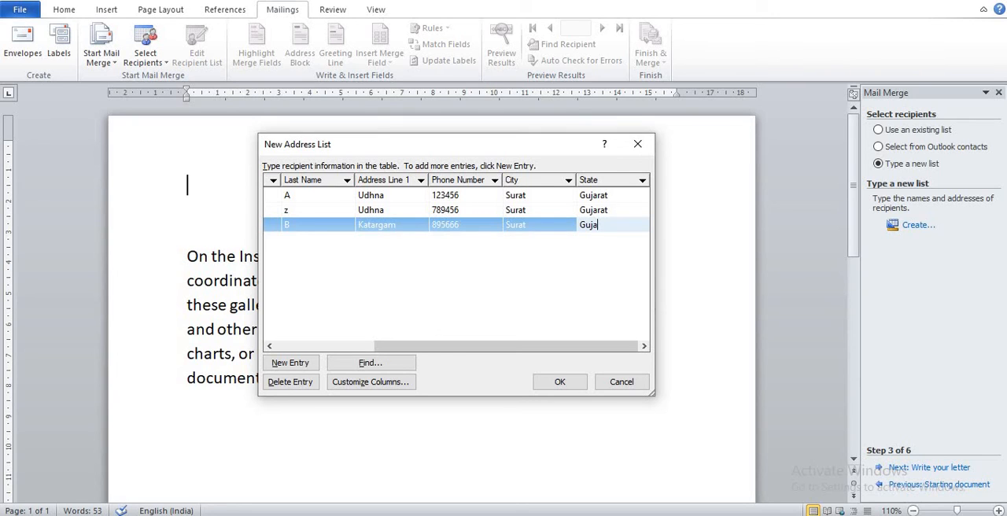
text(rat)
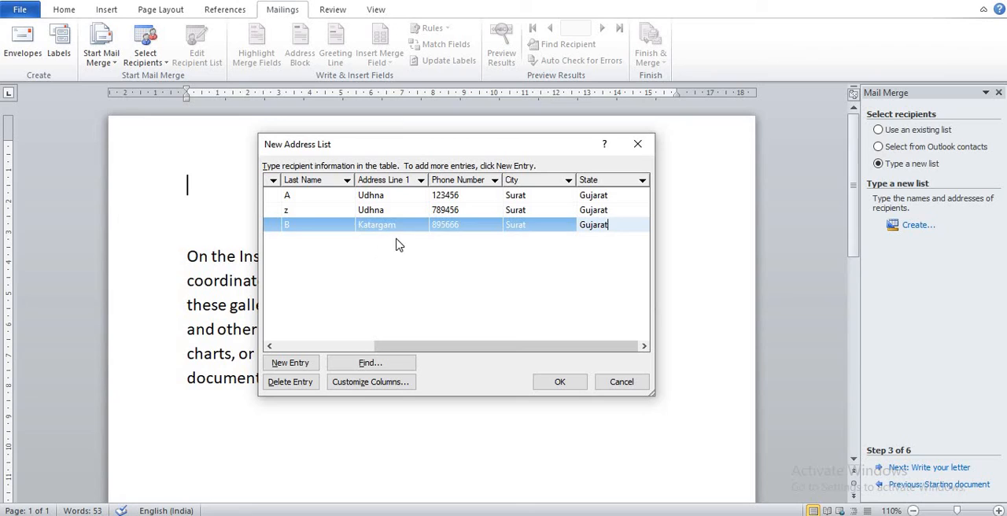
mouse_move(361, 280)
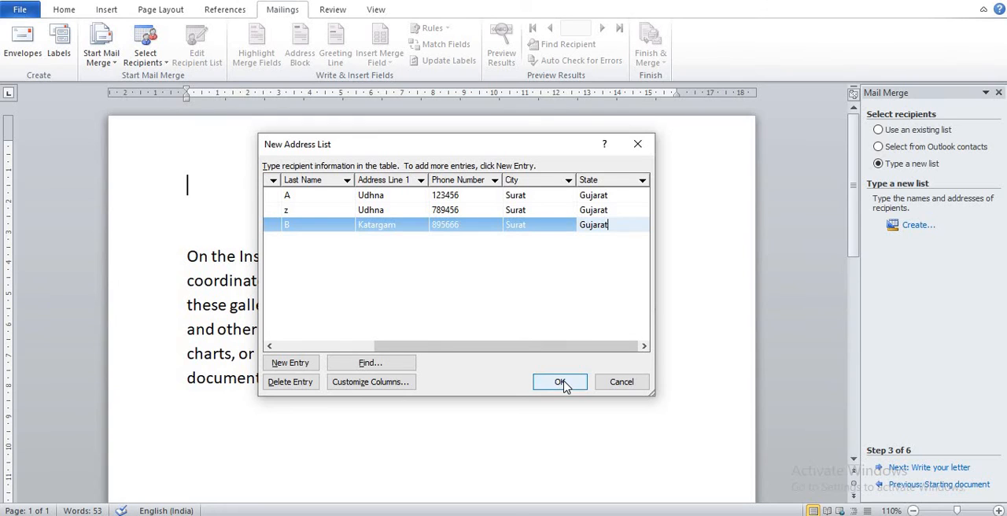
click(560, 383)
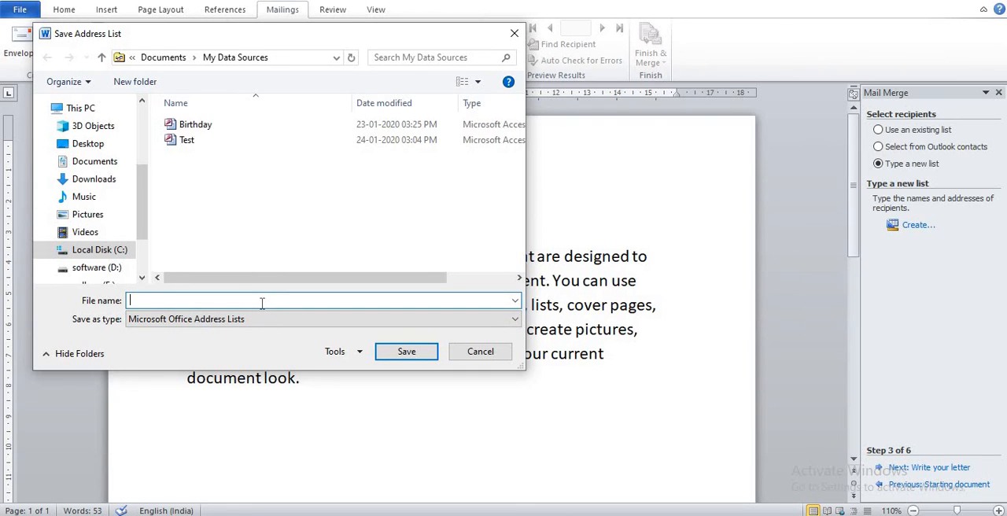
Save the address list as My_Birthday in My Data Sources.
text(Bir)
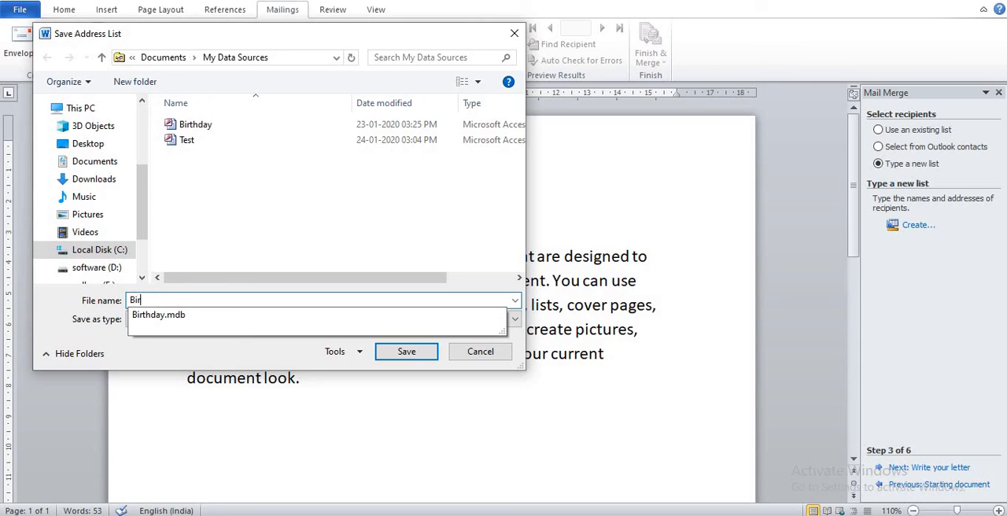
text(thday)
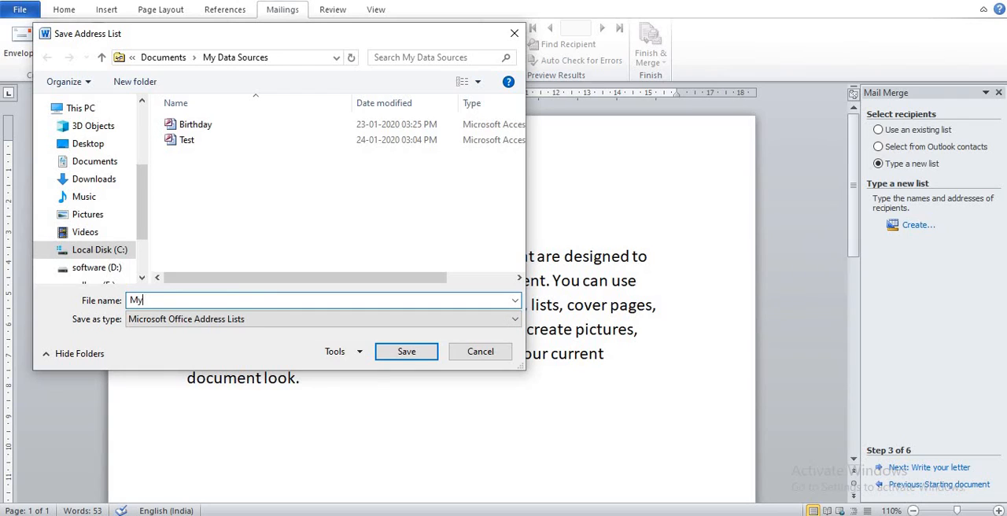
text(_)
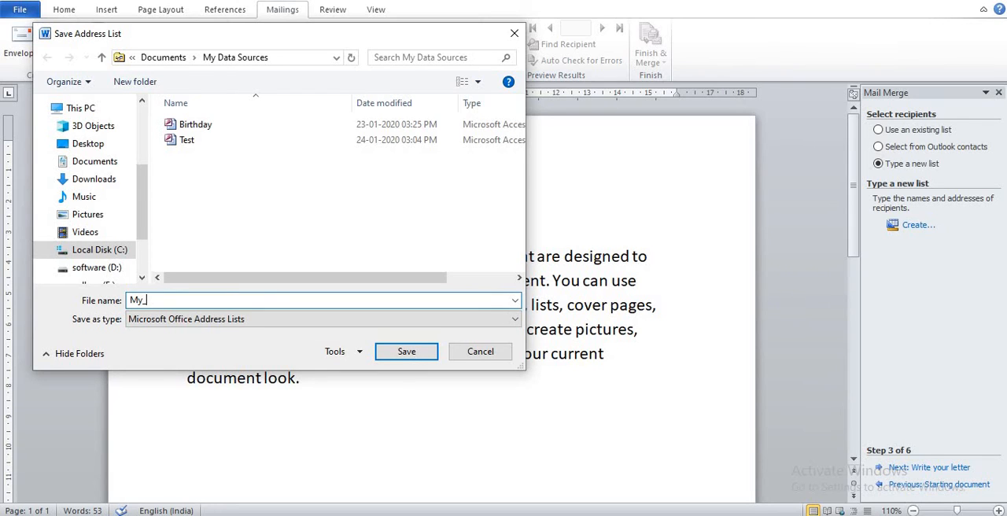
text(Birthd)
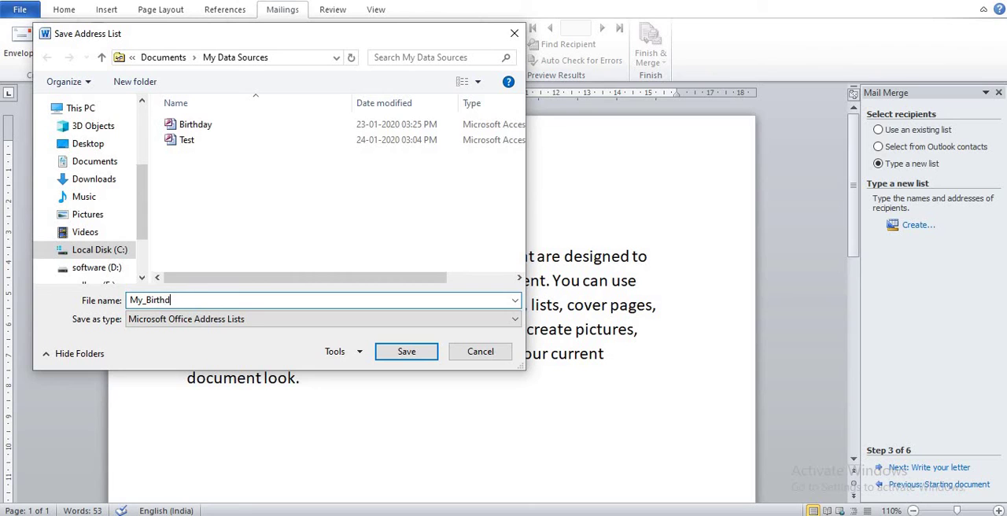
text(ay)
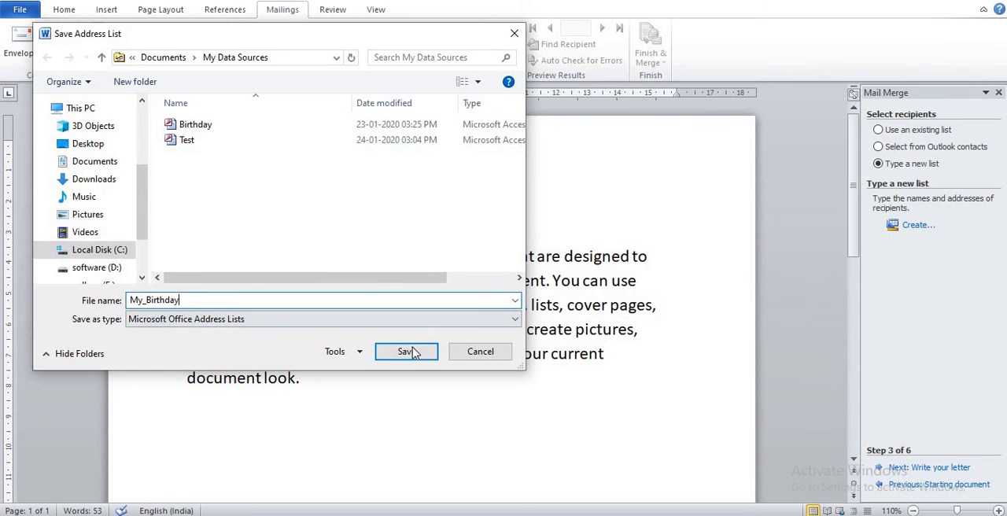
click(405, 351)
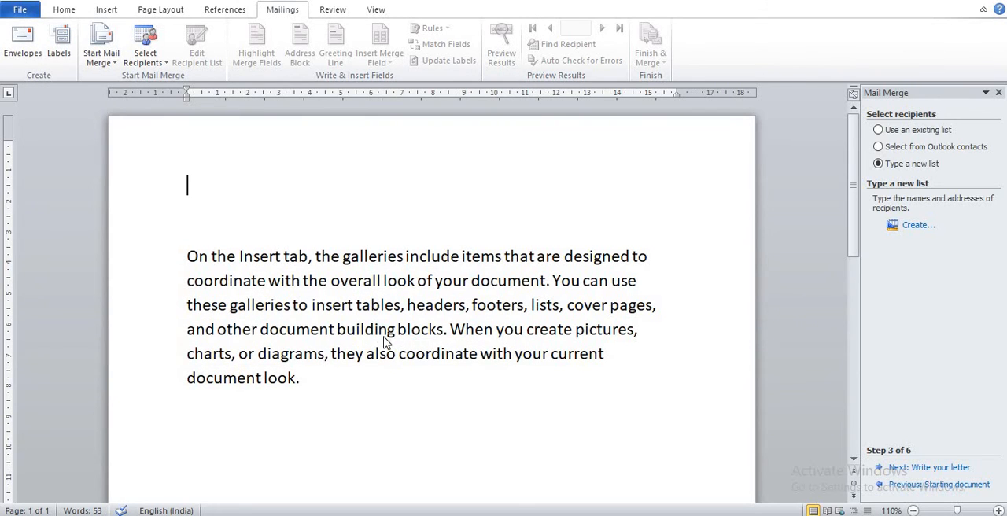
Confirm the three checked My_Birthday recipients in the Mail Merge Recipients dialog.
click(196, 44)
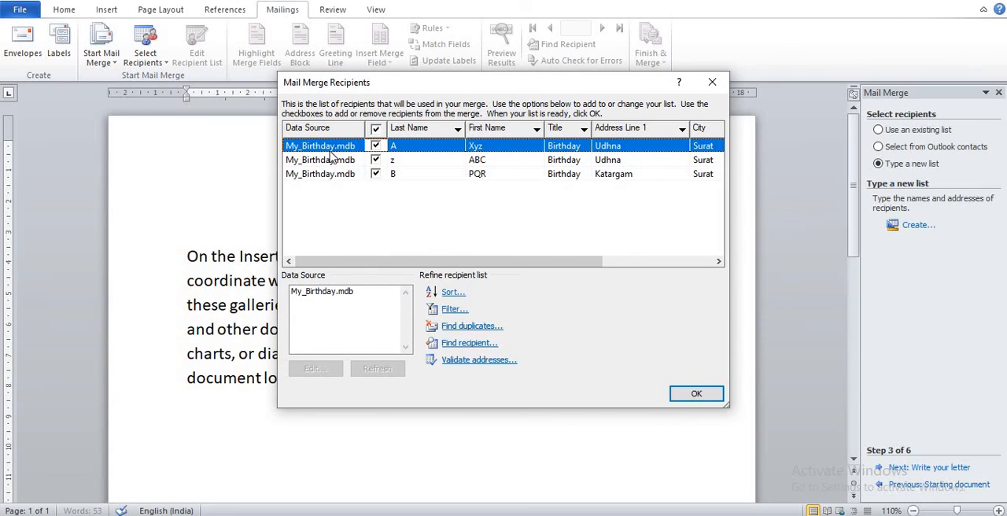
mouse_move(653, 154)
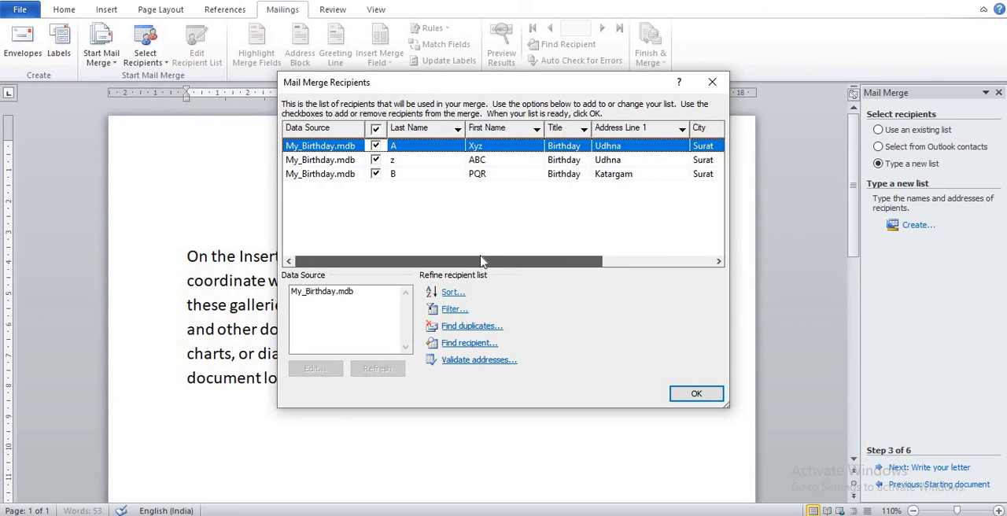
mouse_move(459, 254)
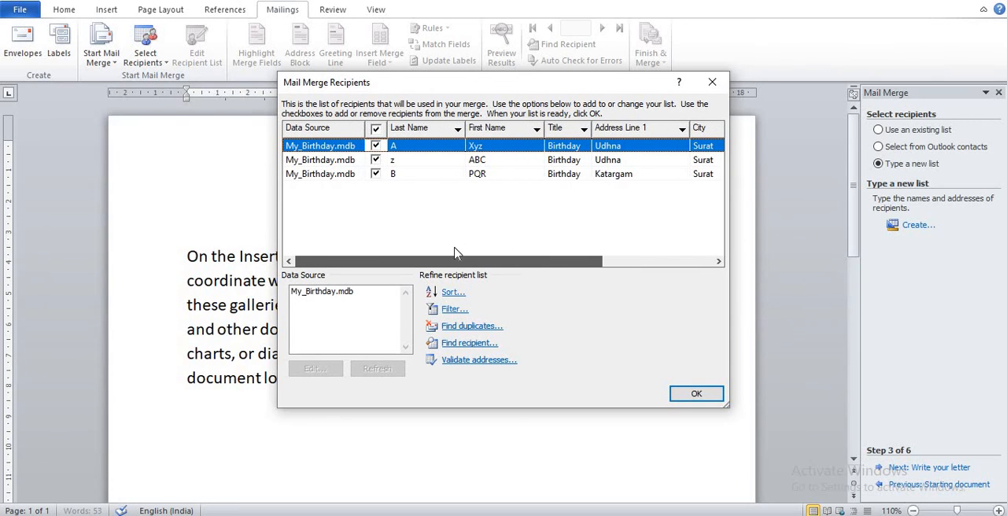
mouse_move(446, 266)
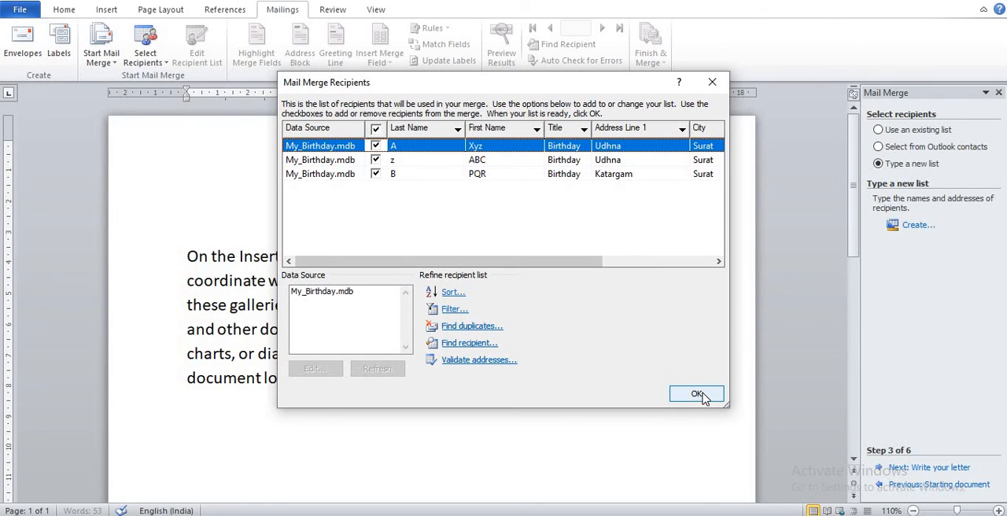
click(696, 393)
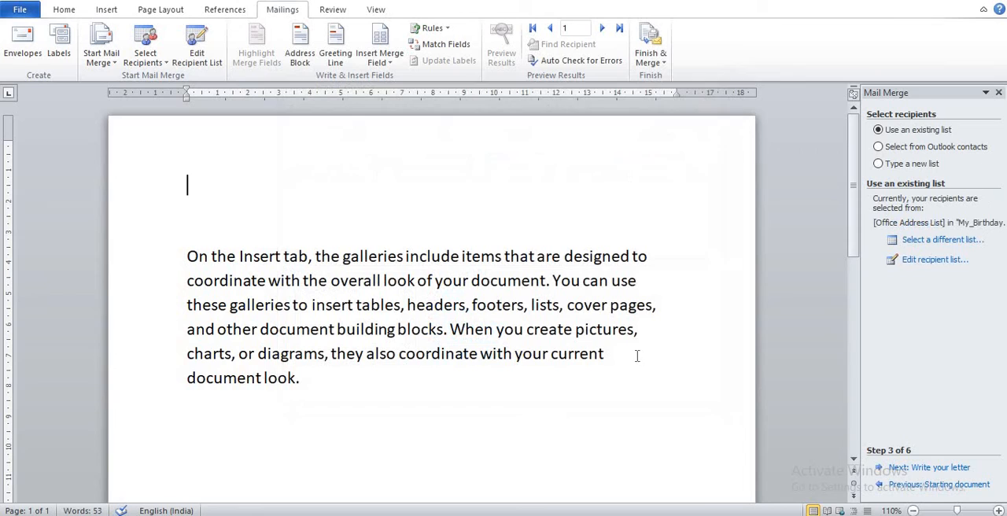
mouse_move(947, 472)
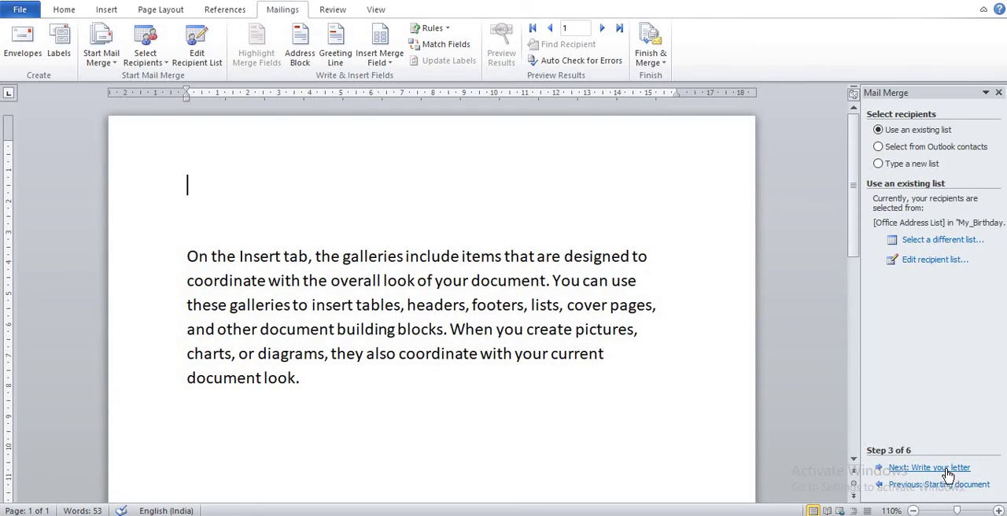
mouse_move(944, 472)
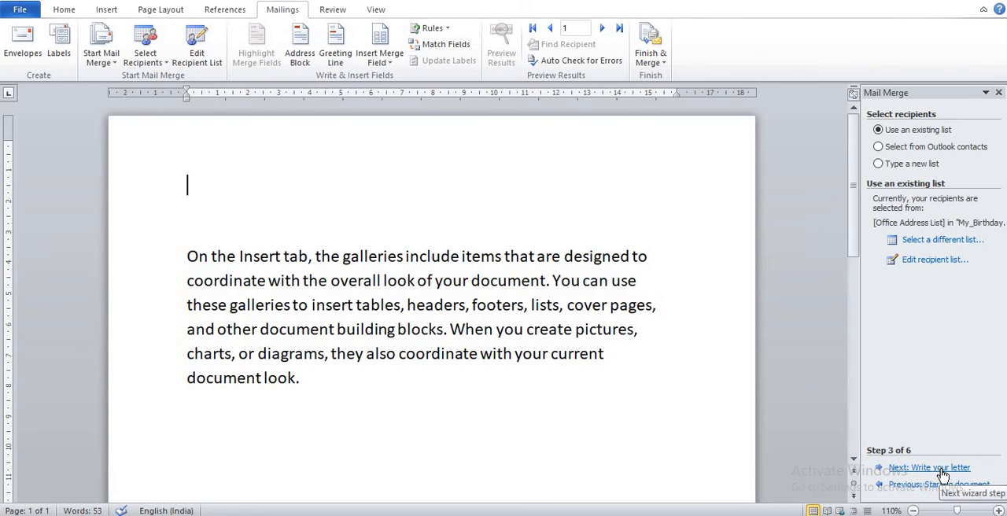
Advance to writing the letter and insert an «AddressBlock» field with the default name format.
click(928, 467)
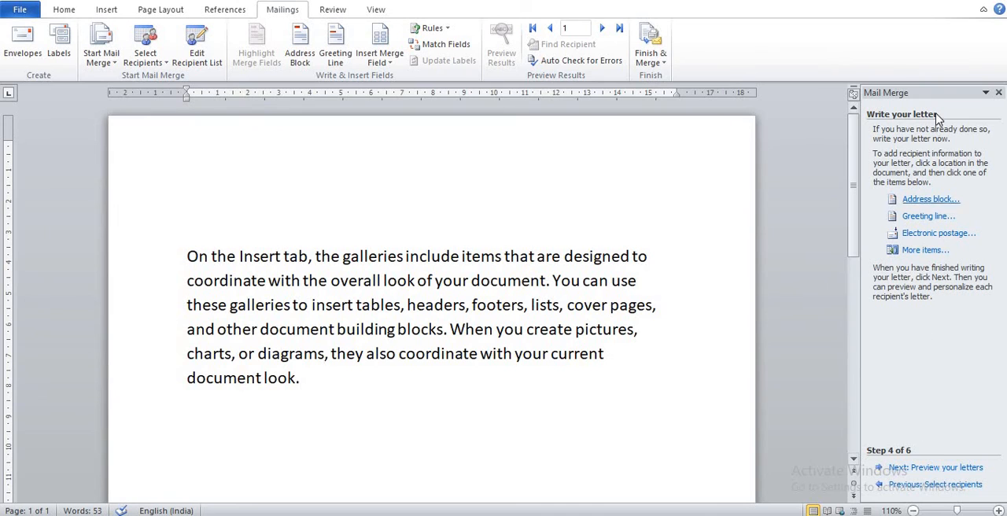
mouse_move(931, 198)
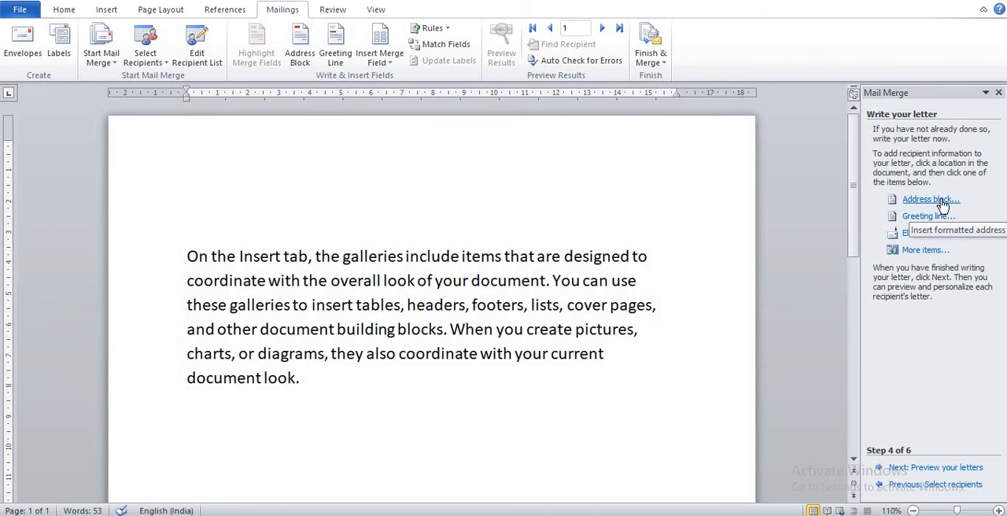
click(931, 198)
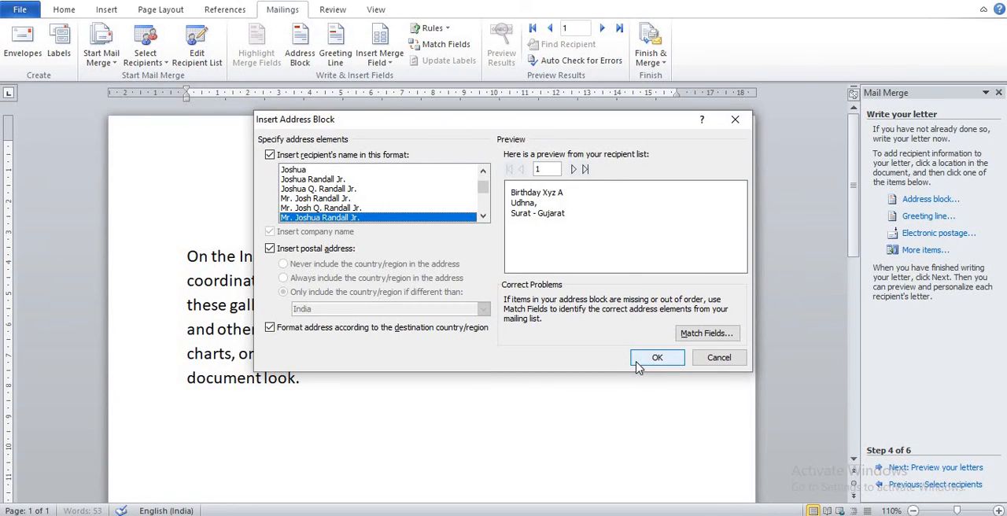
click(657, 357)
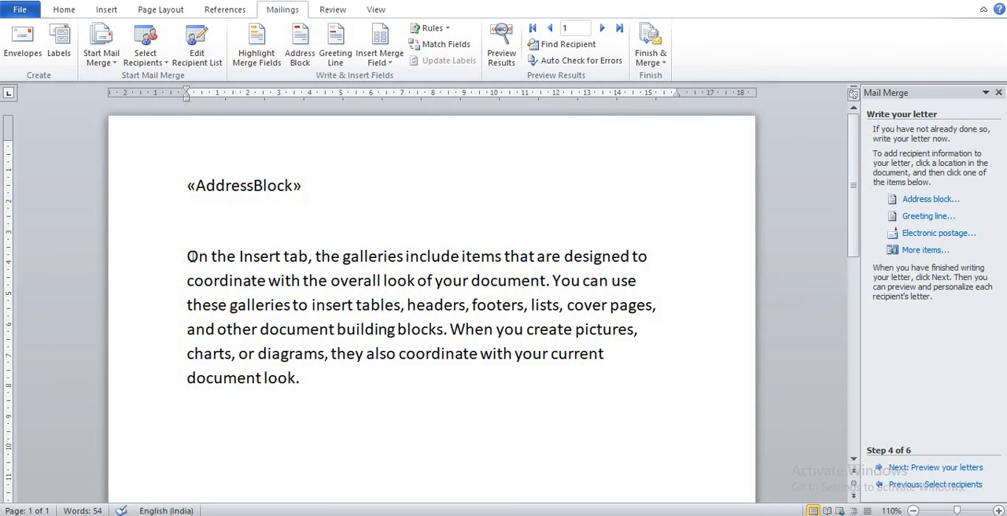
Insert a «GreetingLine» field below the address block using the Mr. and Mrs. Randall name format.
click(192, 220)
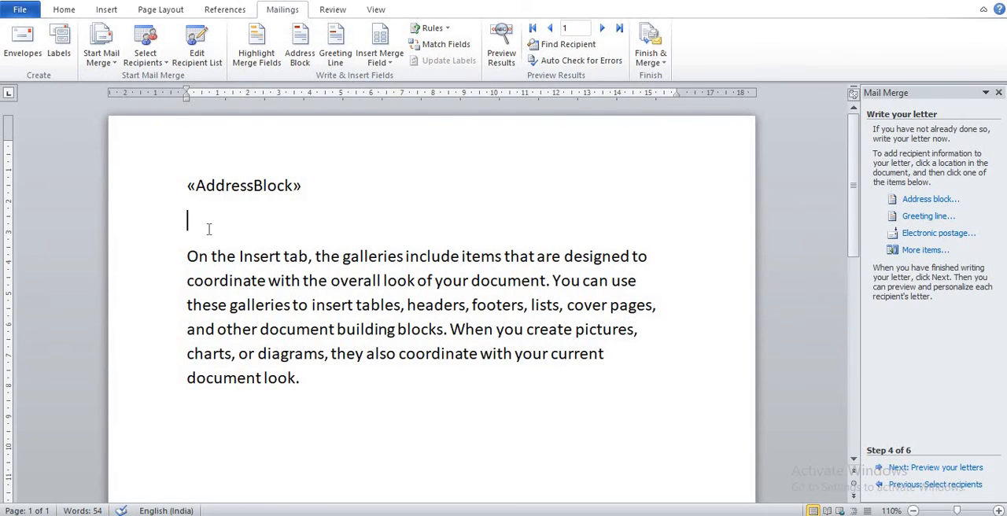
mouse_move(928, 216)
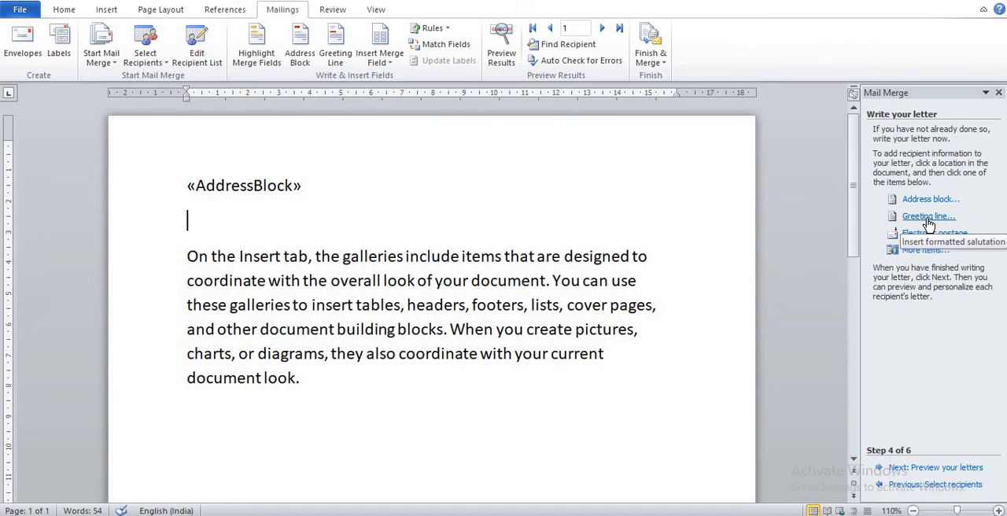
click(928, 215)
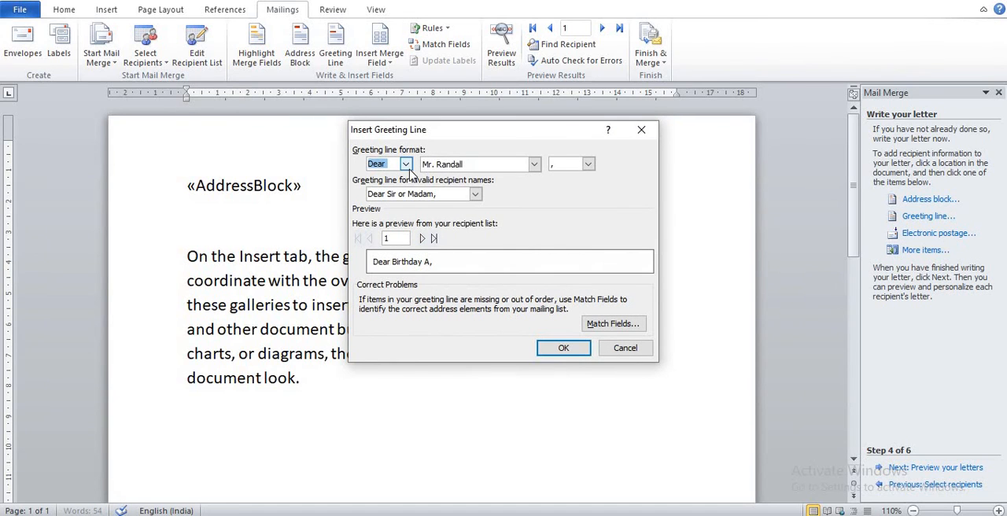
mouse_move(478, 167)
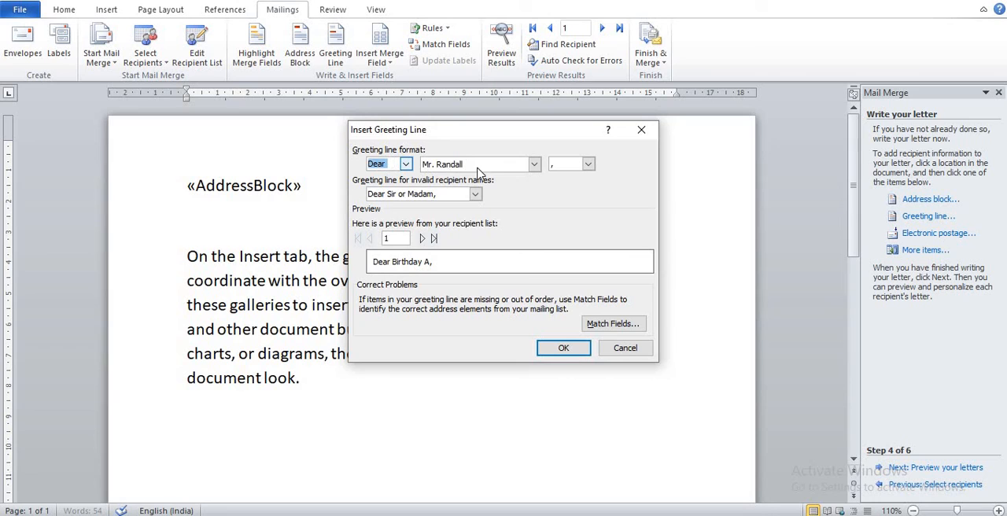
click(535, 164)
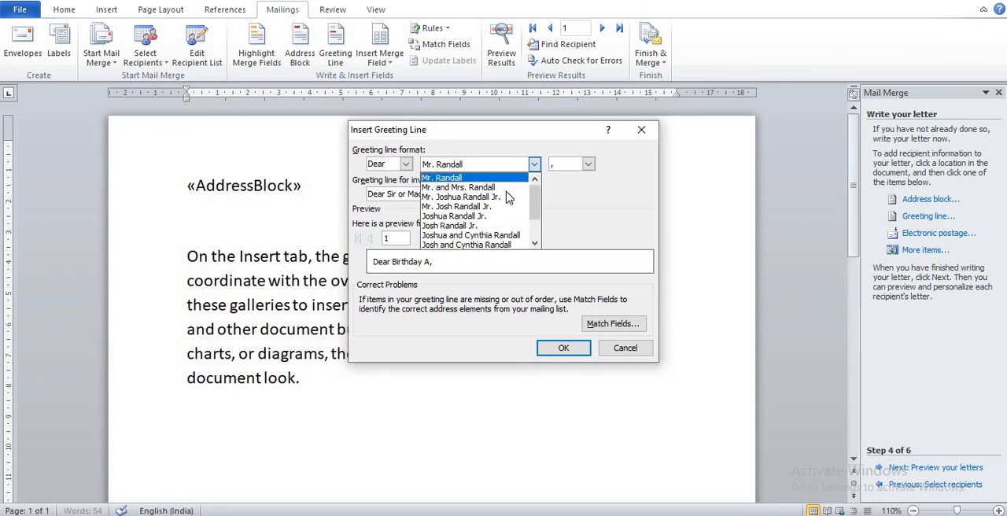
click(464, 197)
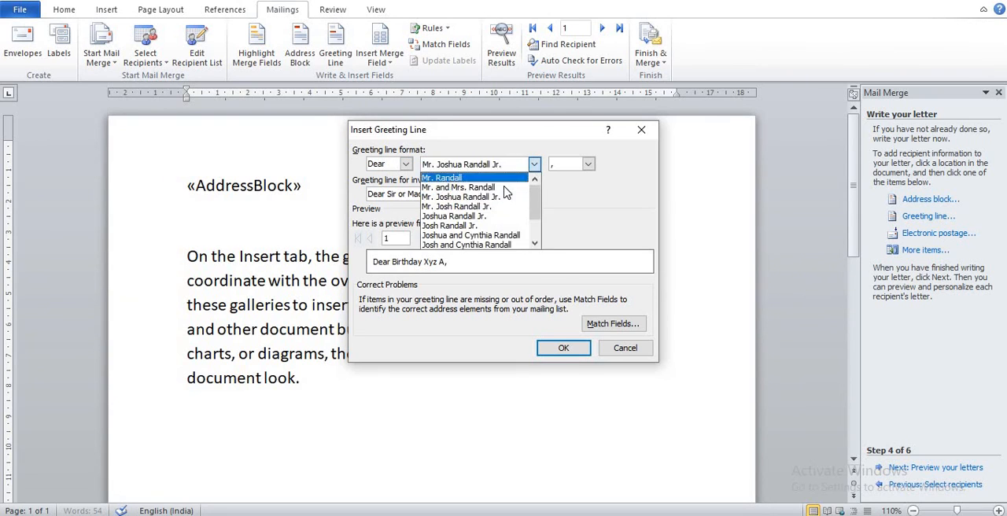
click(462, 185)
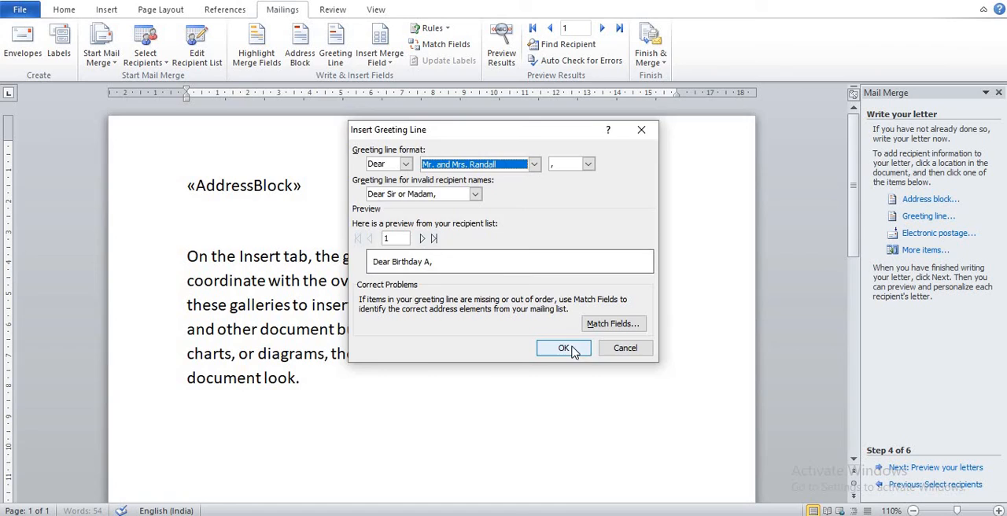
click(563, 348)
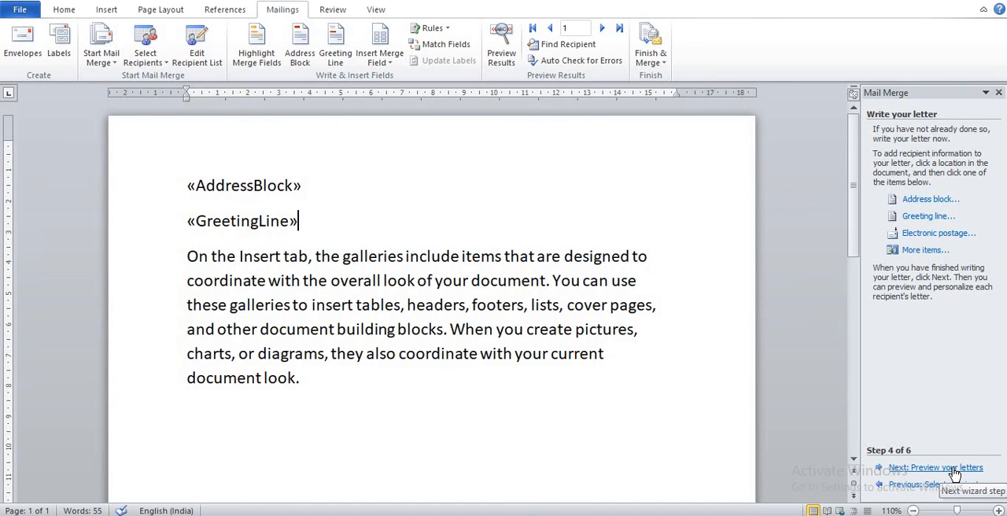
Preview the letters at step 5, stepping through recipients 2 and 3 and back to recipient 1.
click(935, 467)
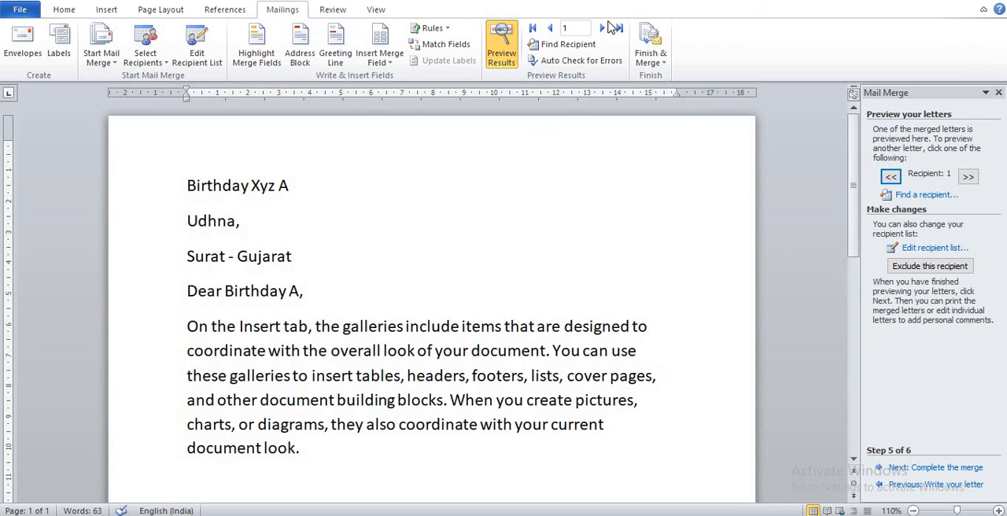
mouse_move(601, 28)
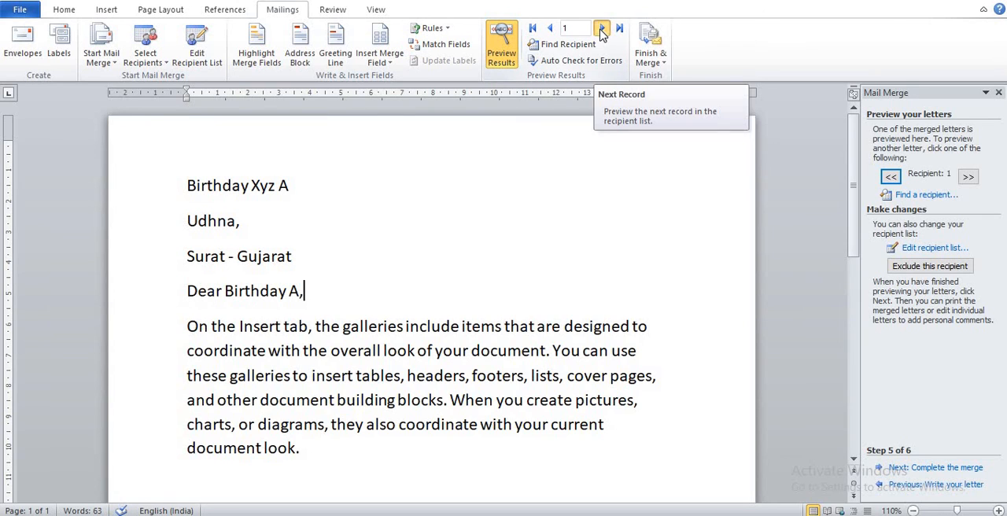
click(601, 28)
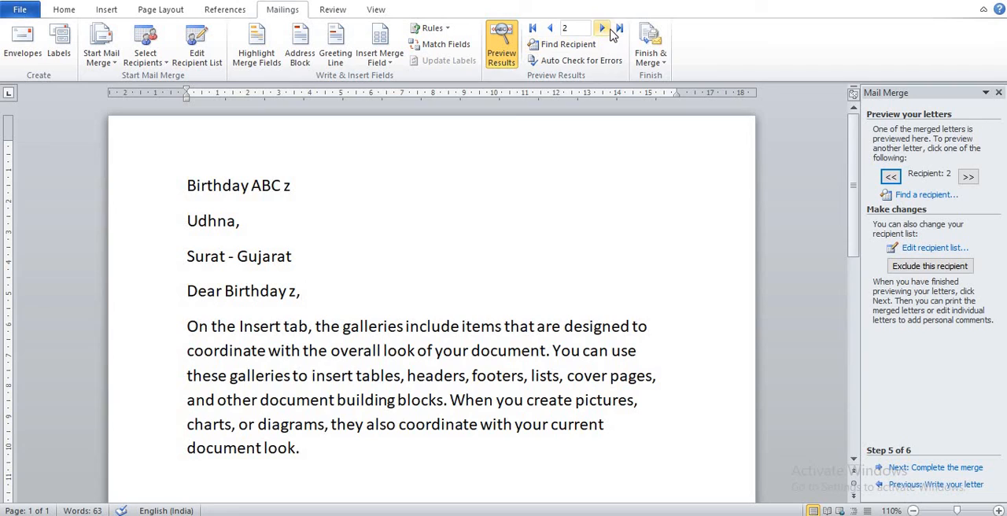
click(600, 29)
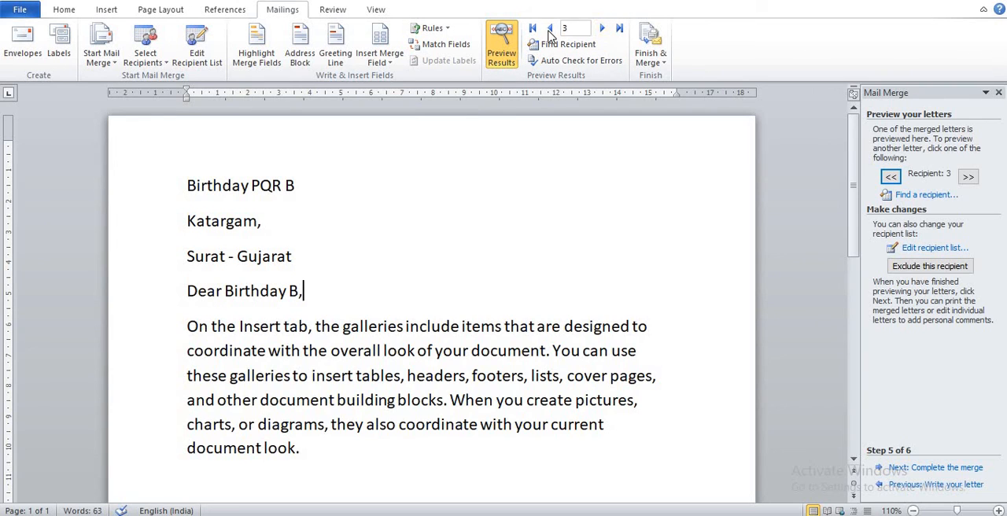
click(531, 29)
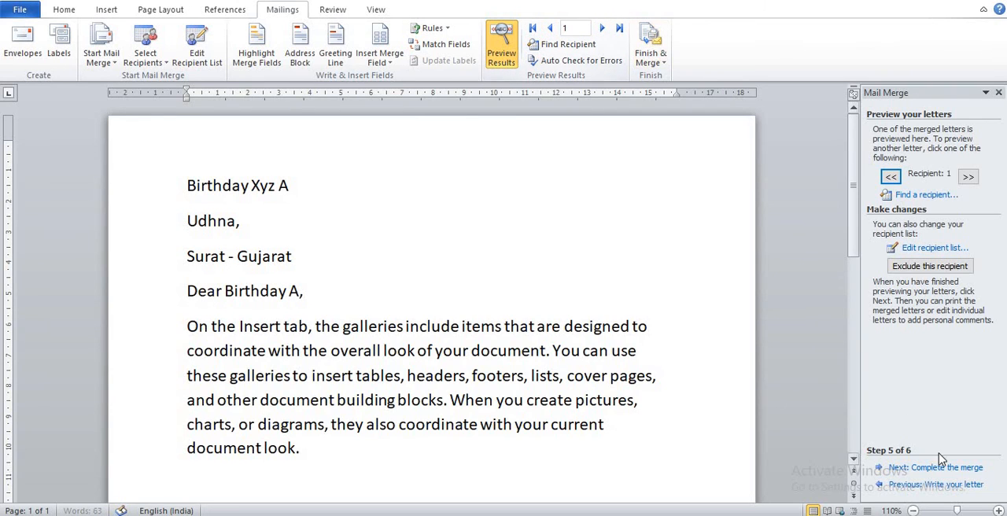
mouse_move(946, 472)
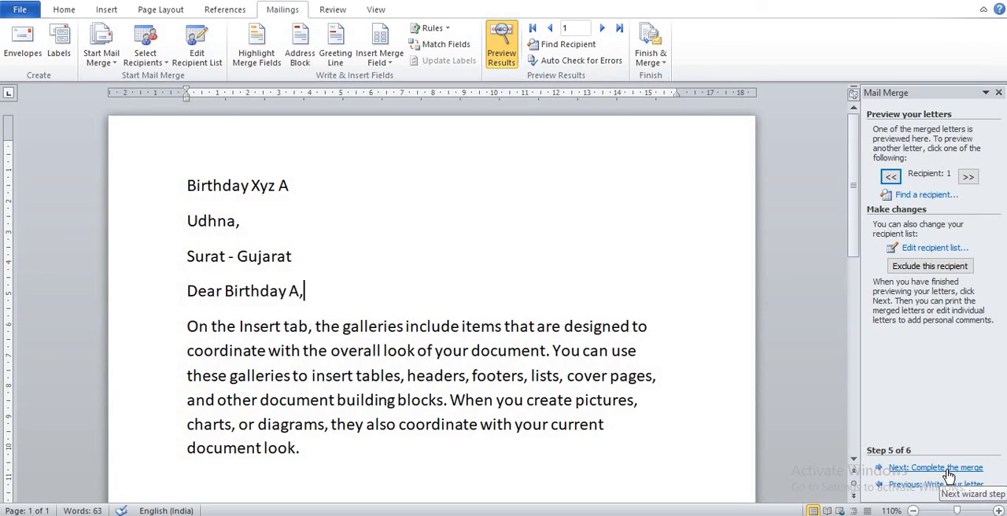
Complete the merge via Edit individual letters with All records into a new three-page document.
click(935, 467)
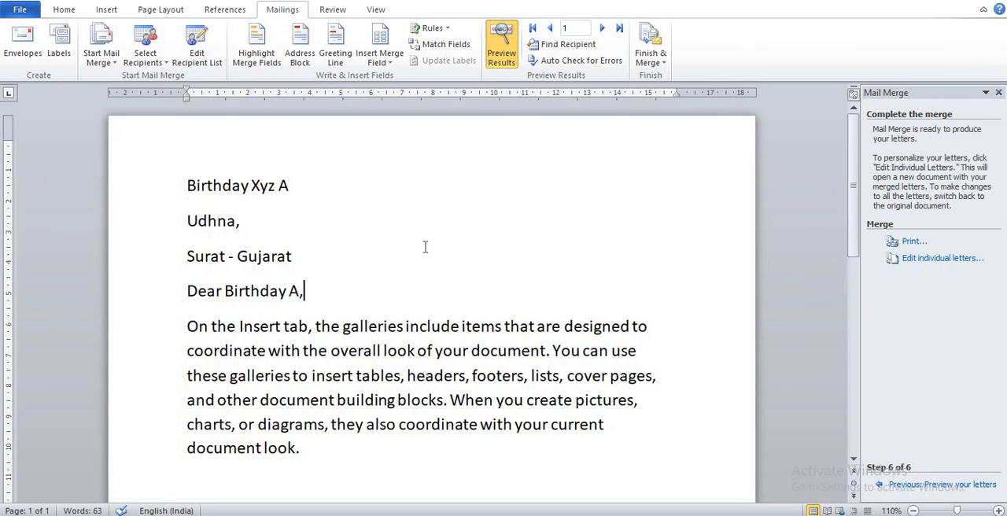
mouse_move(931, 166)
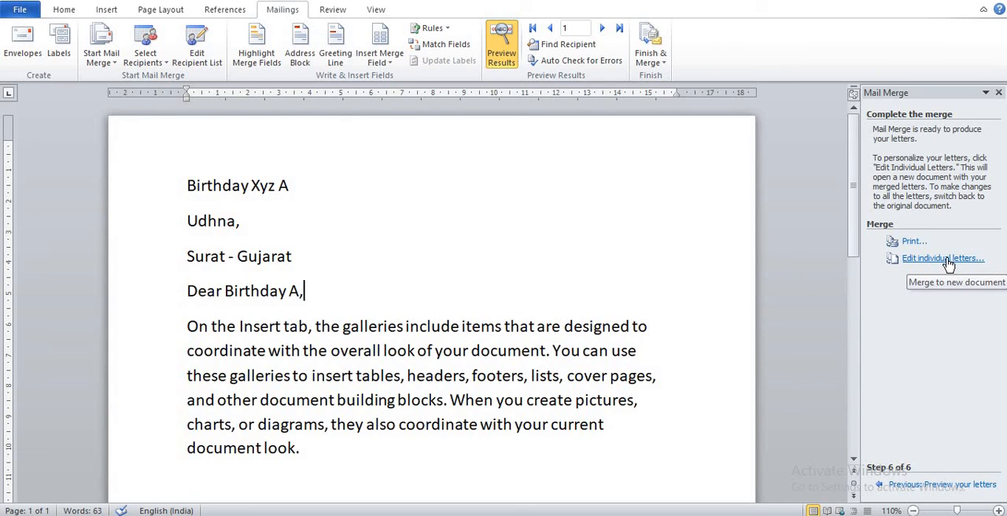
click(942, 258)
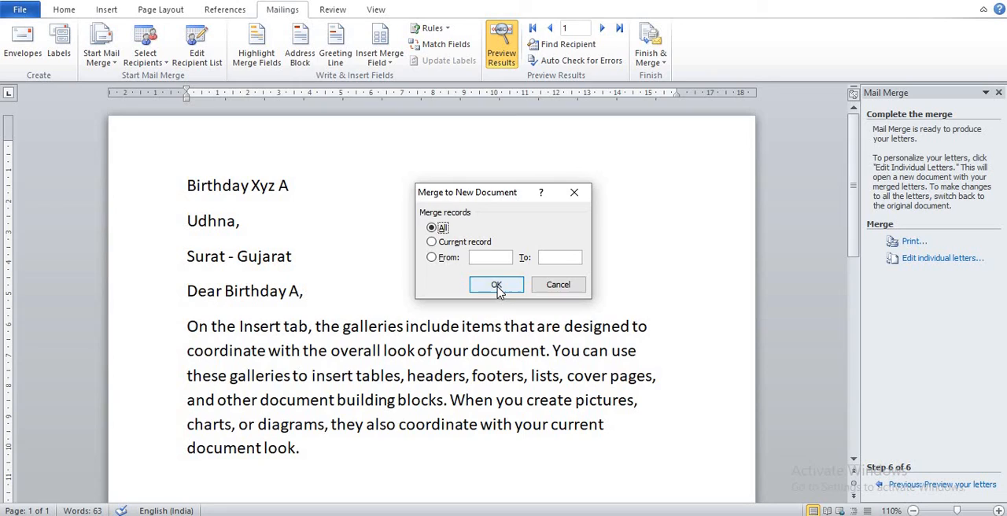
click(497, 283)
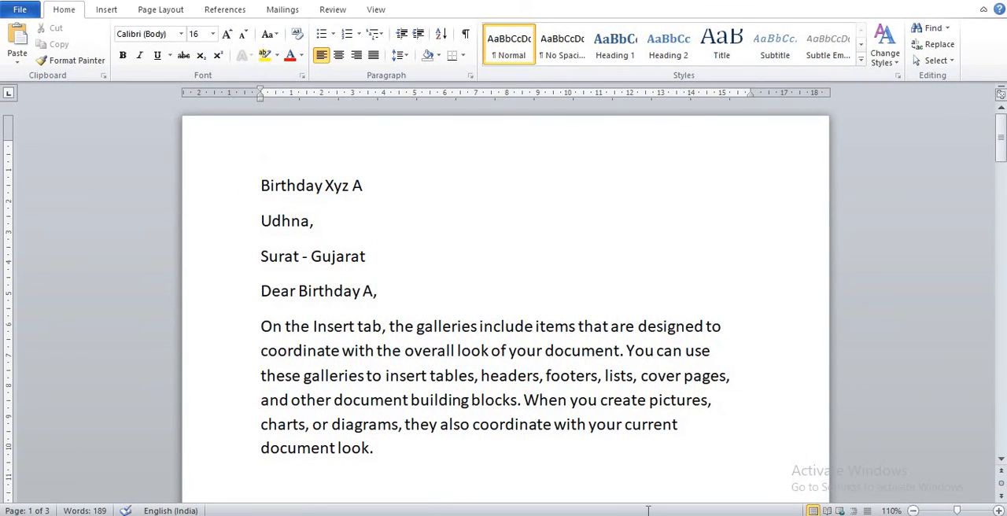
scroll(down, 3)
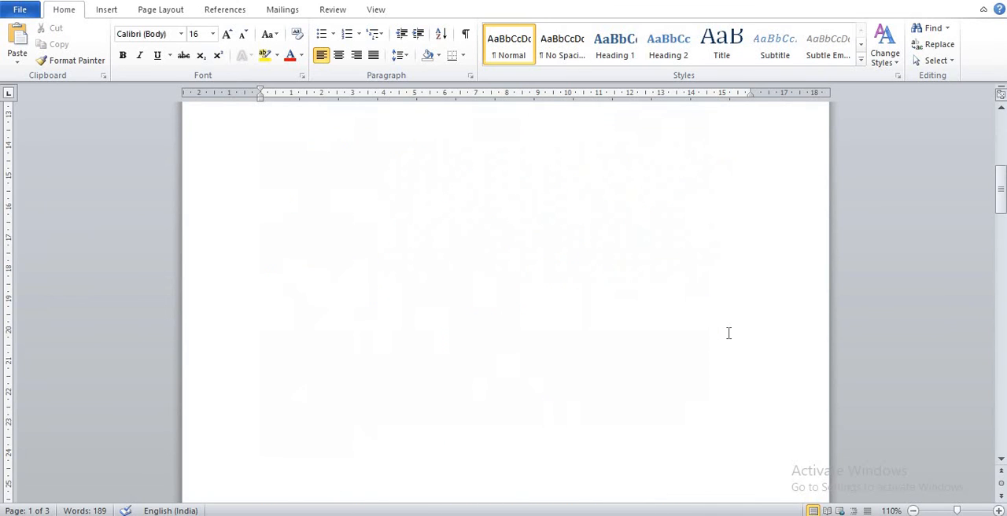
scroll(down, 3)
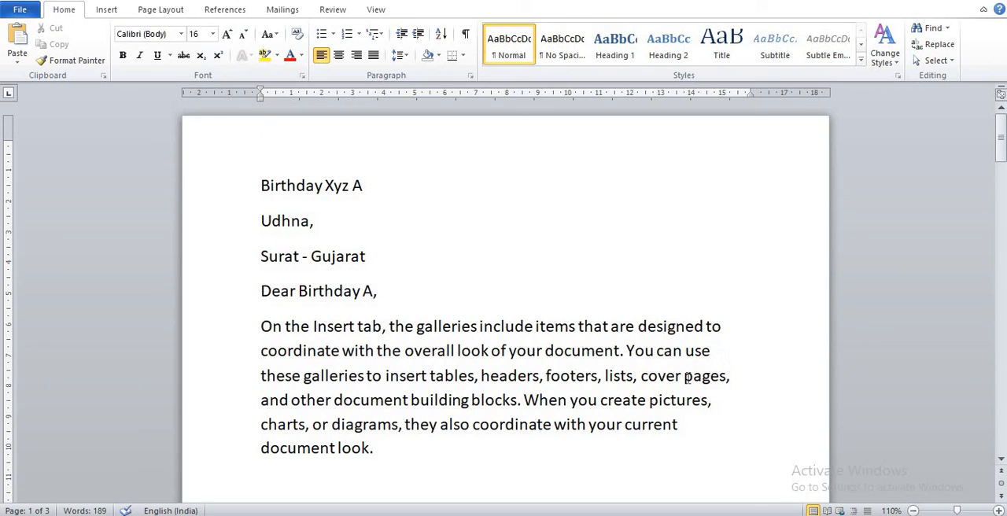
mouse_move(594, 272)
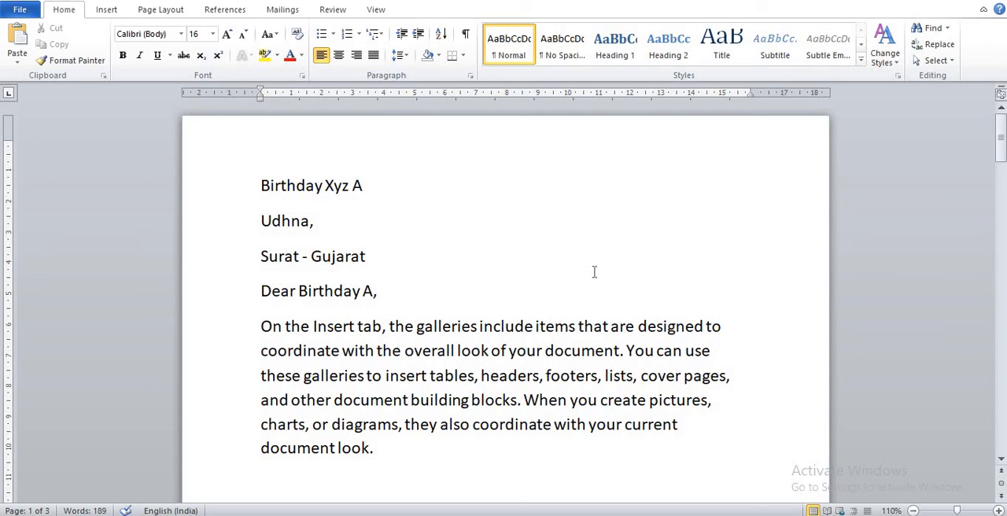
mouse_move(480, 261)
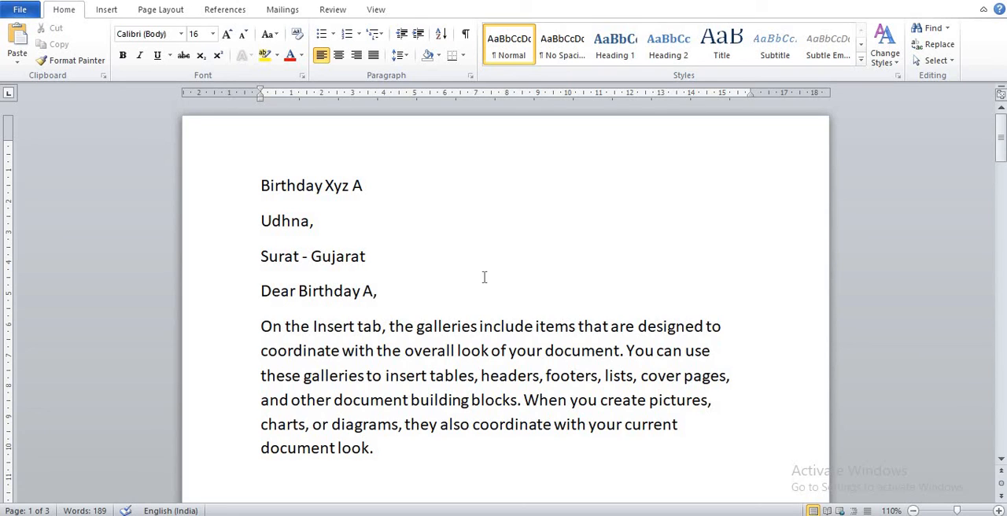
mouse_move(481, 280)
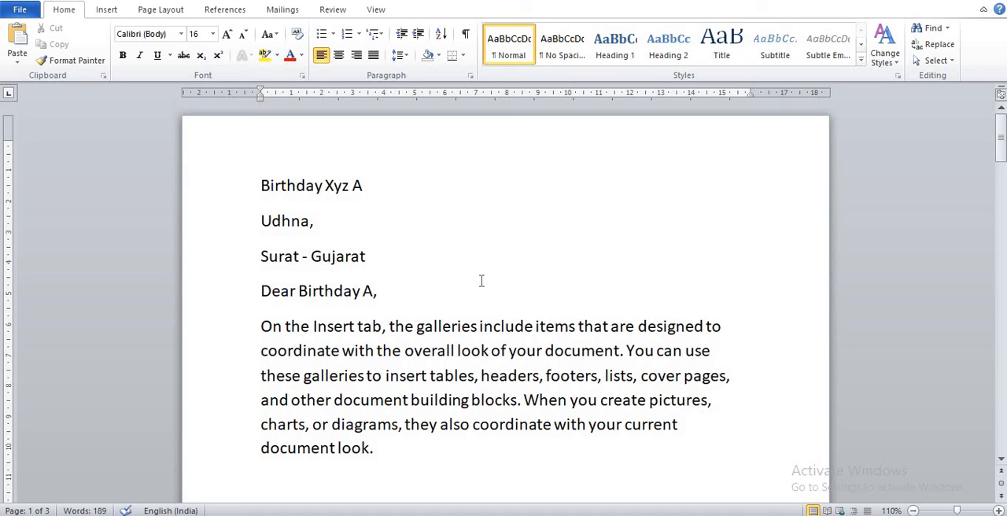
mouse_move(484, 269)
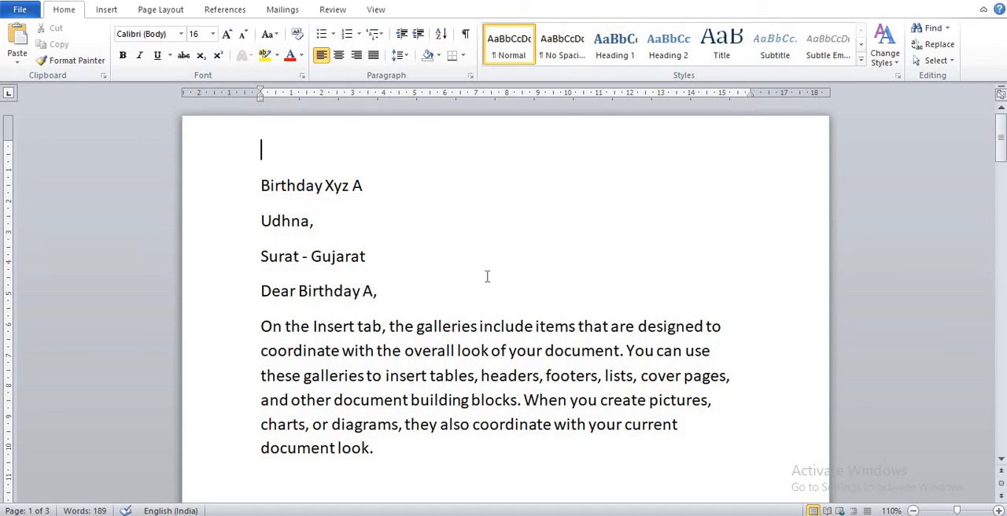
mouse_move(502, 305)
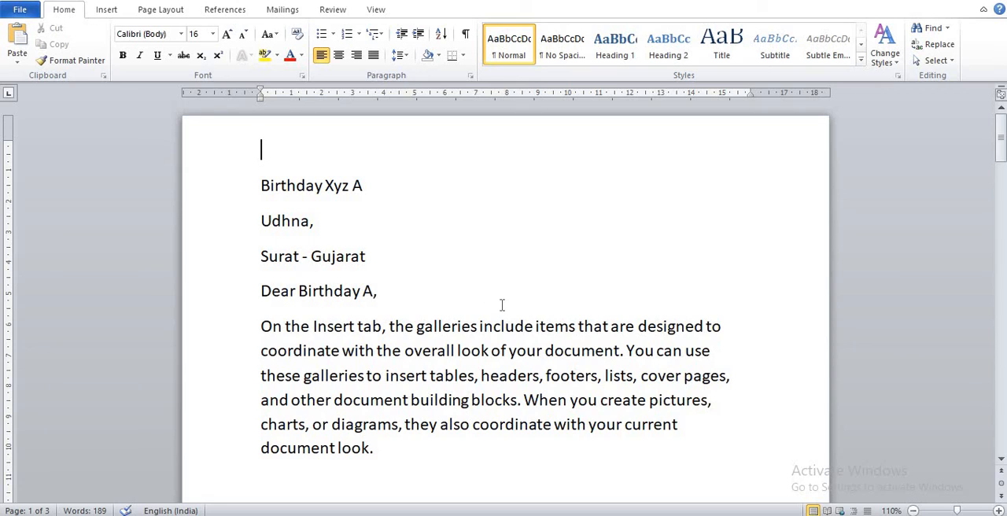